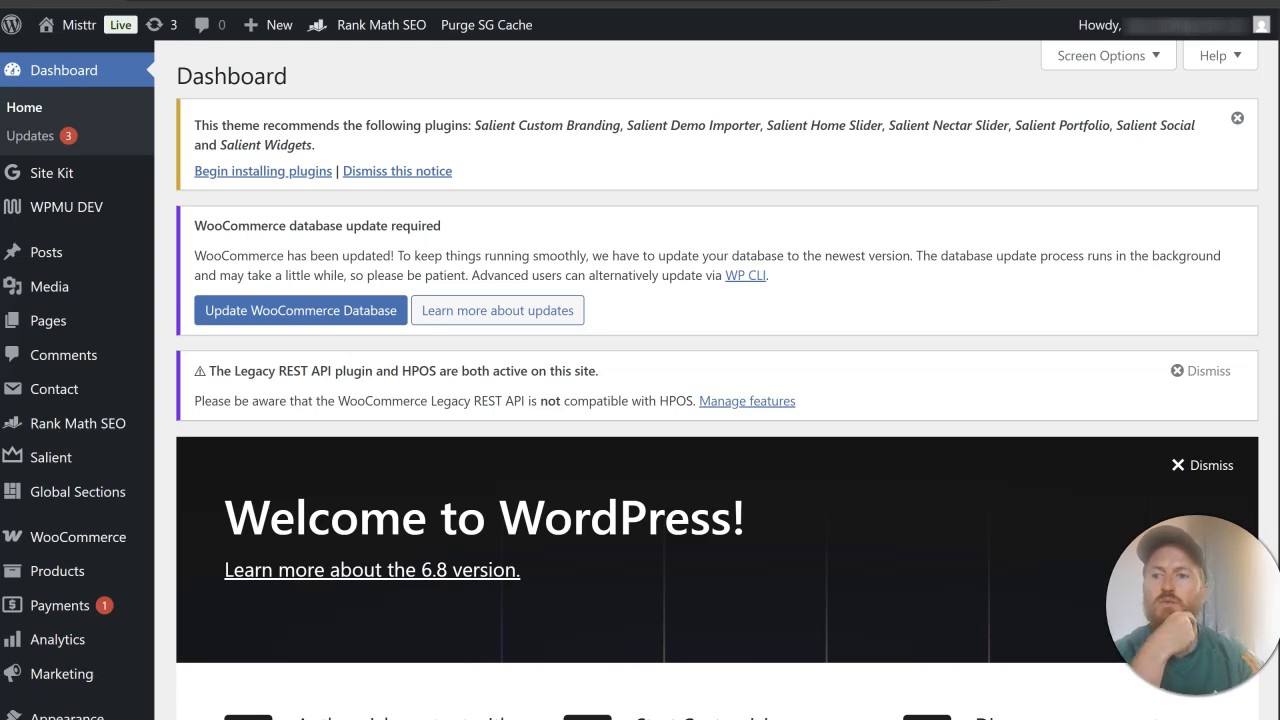
mouse_move(702, 148)
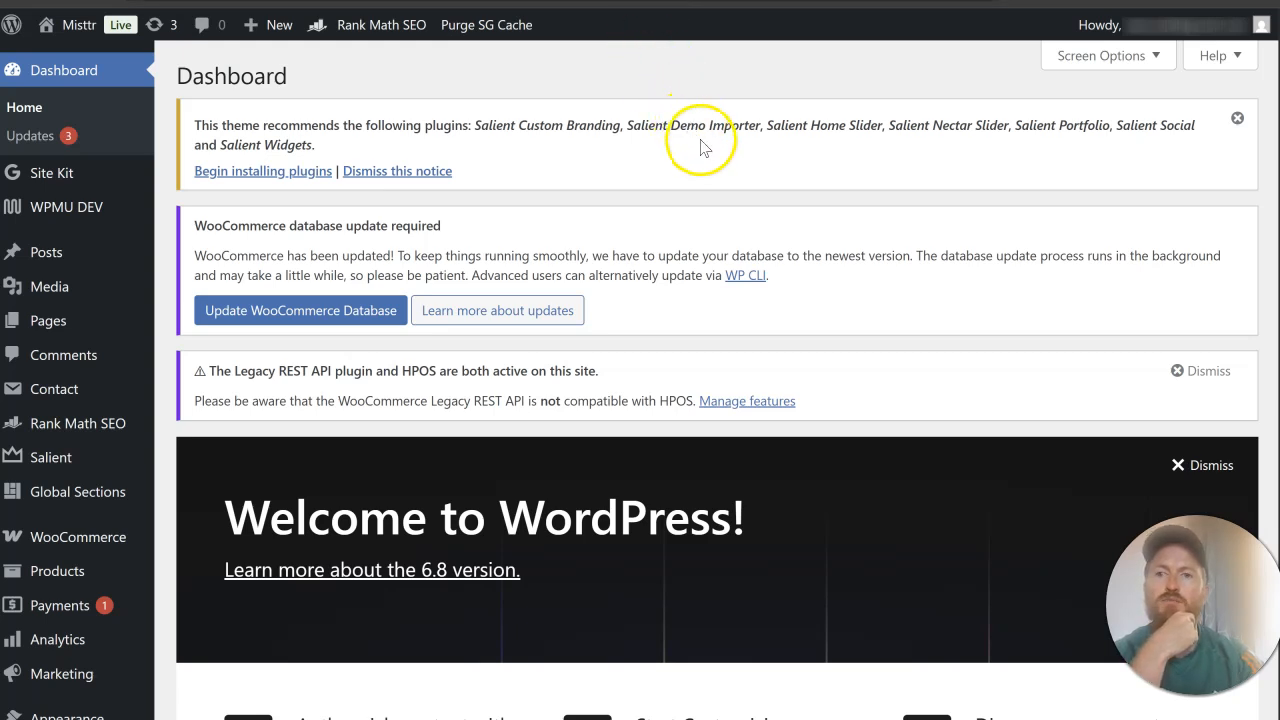
mouse_move(737, 176)
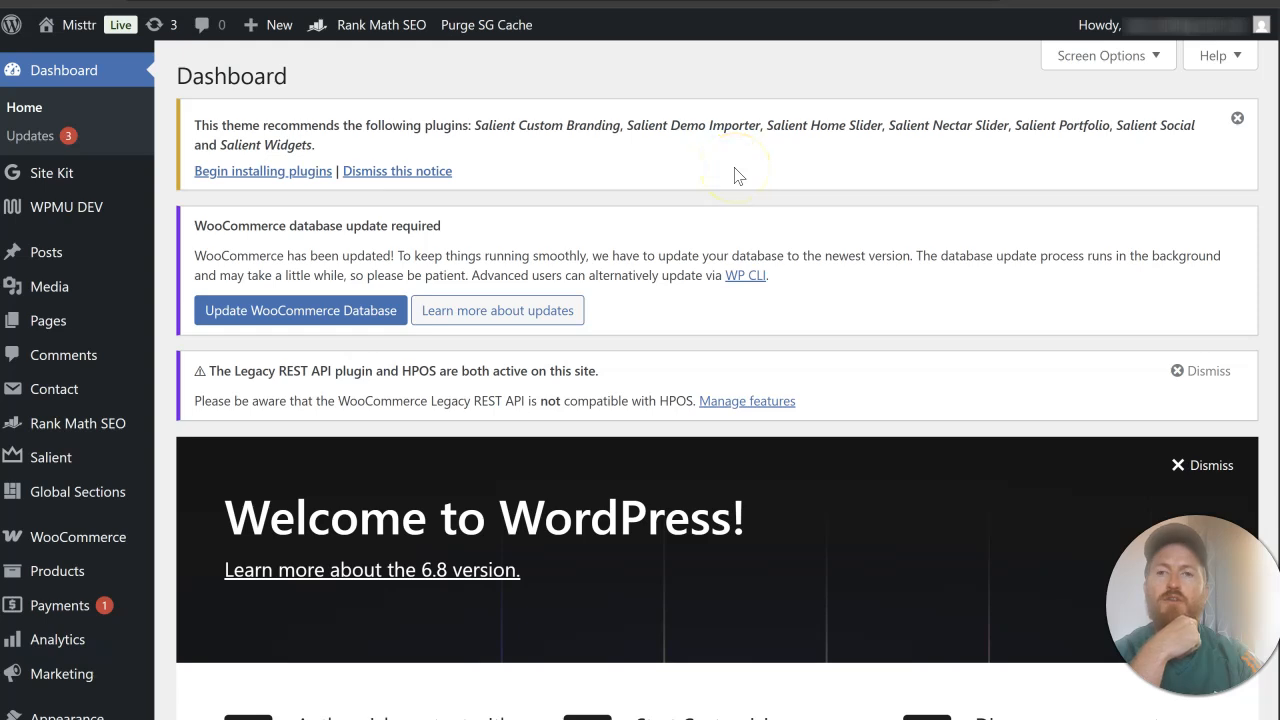
mouse_move(78, 25)
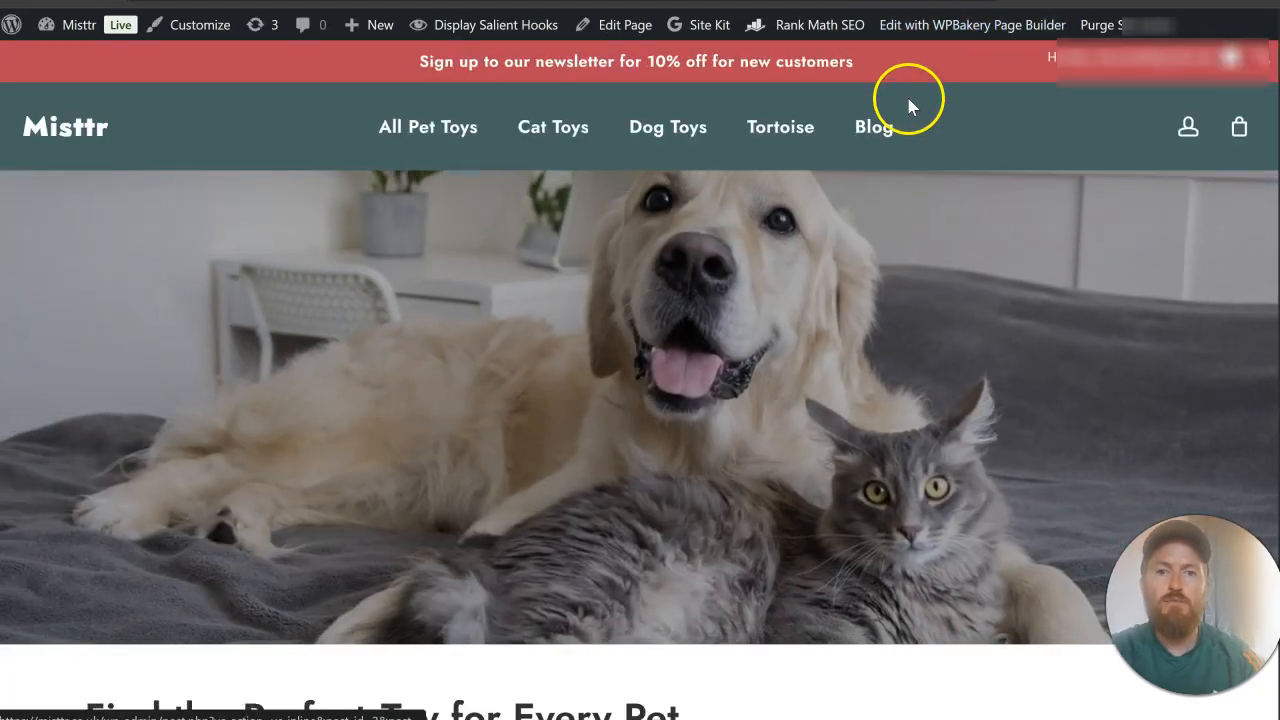
Scroll through the Misttr pet-toy storefront homepage down to its FAQ section
scroll("down", 3)
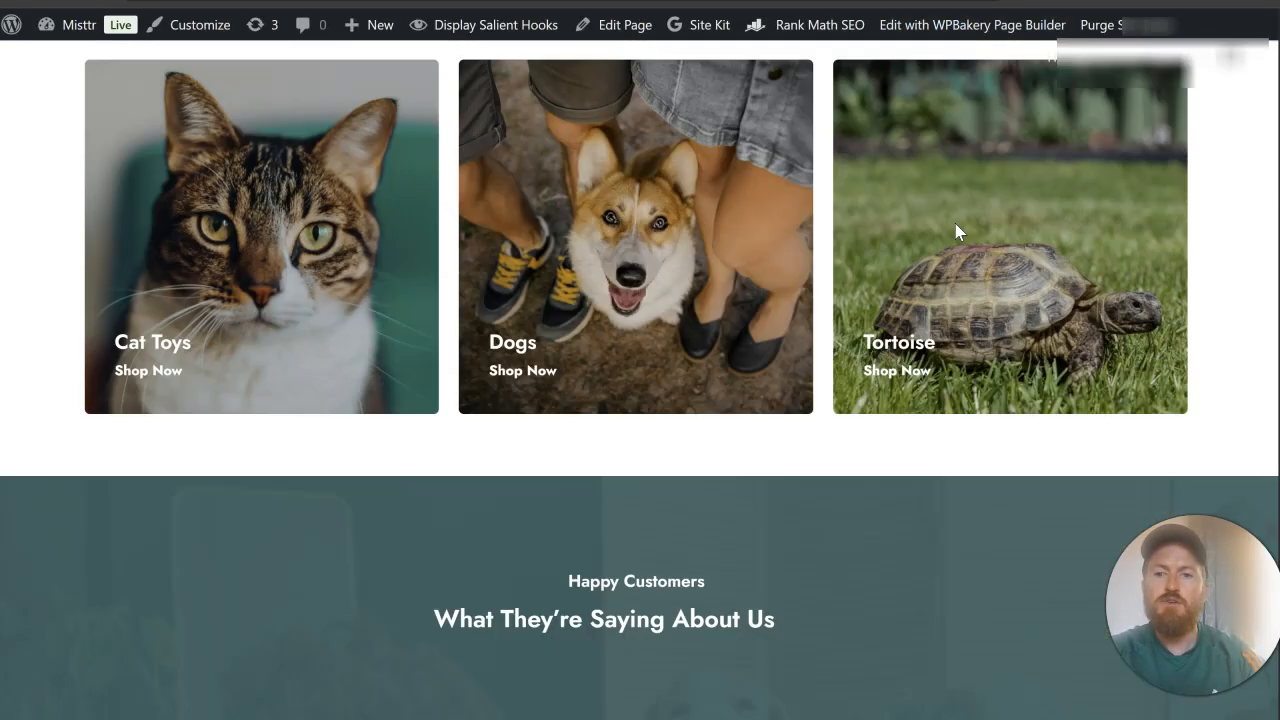
scroll("down", 3)
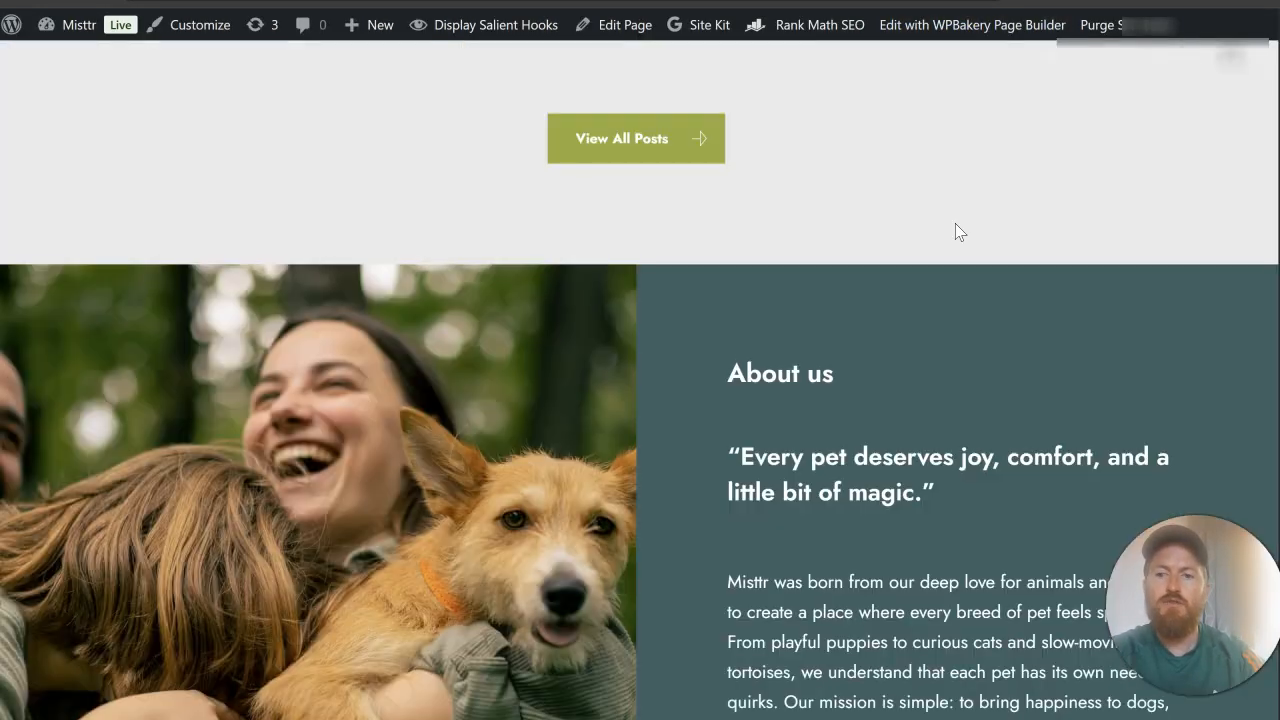
scroll("down", 3)
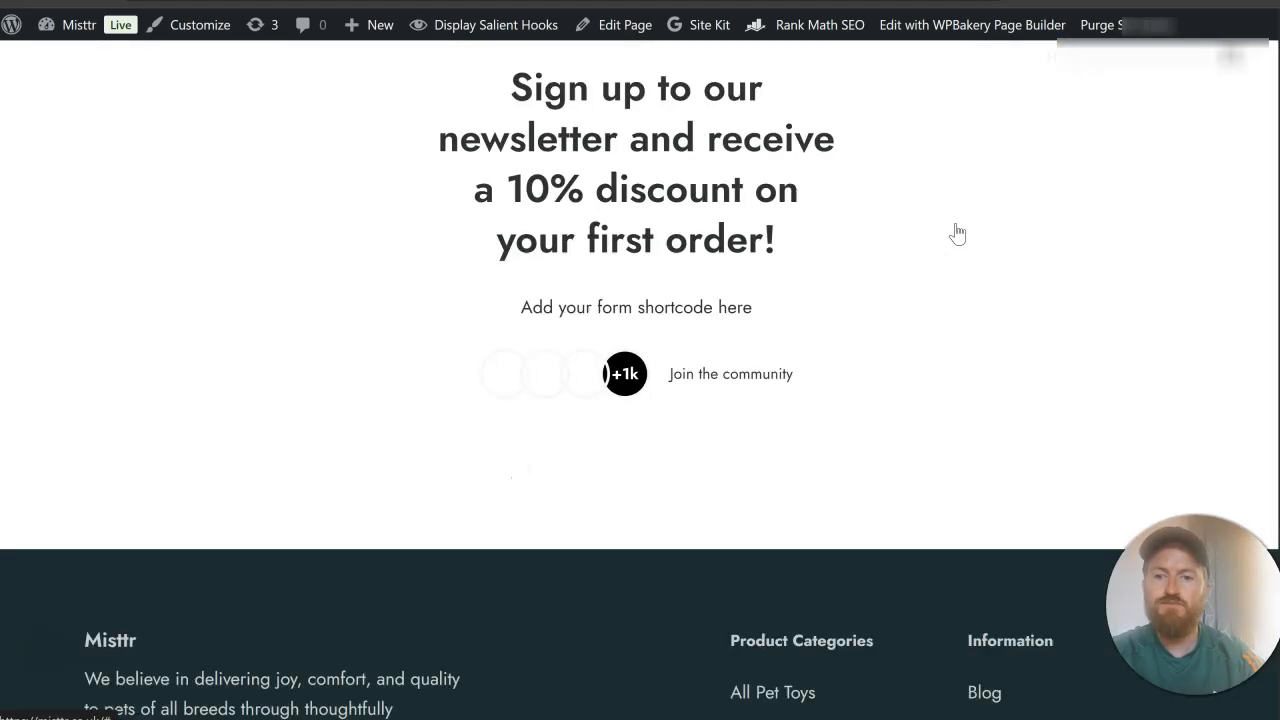
scroll("down", 3)
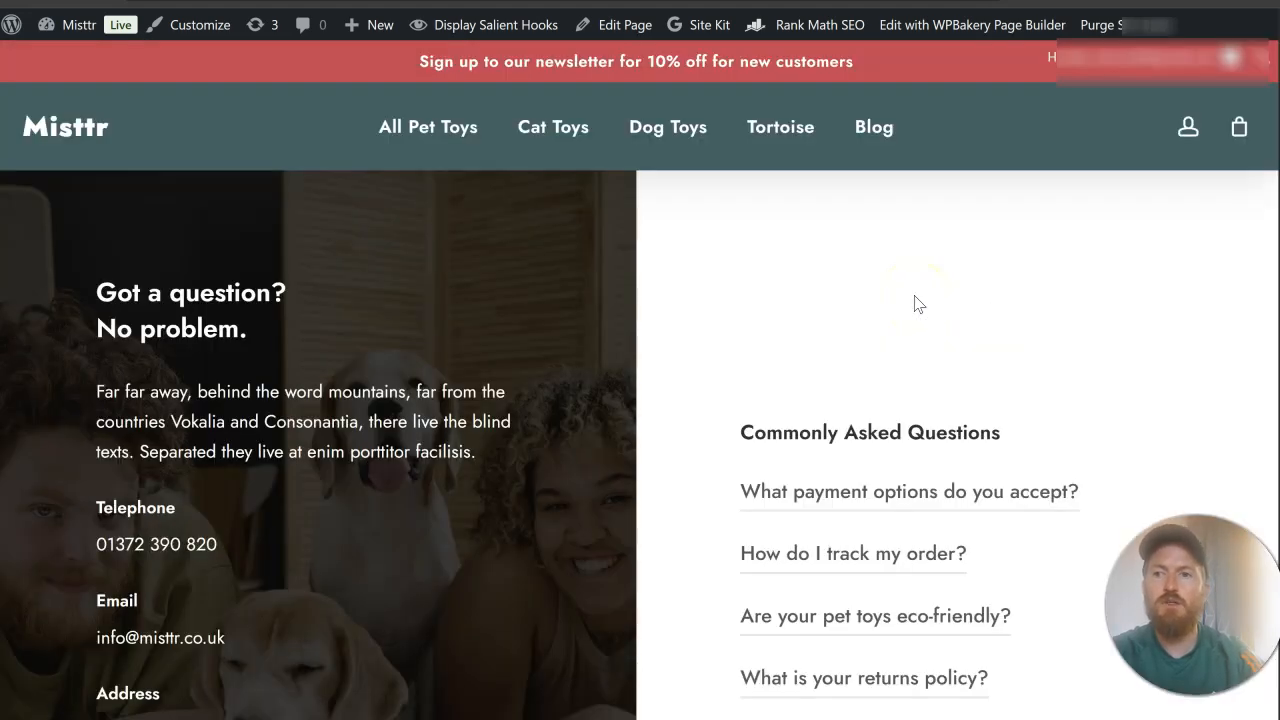
Return to the WordPress admin dashboard from the site name's dropdown
left_click(78, 24)
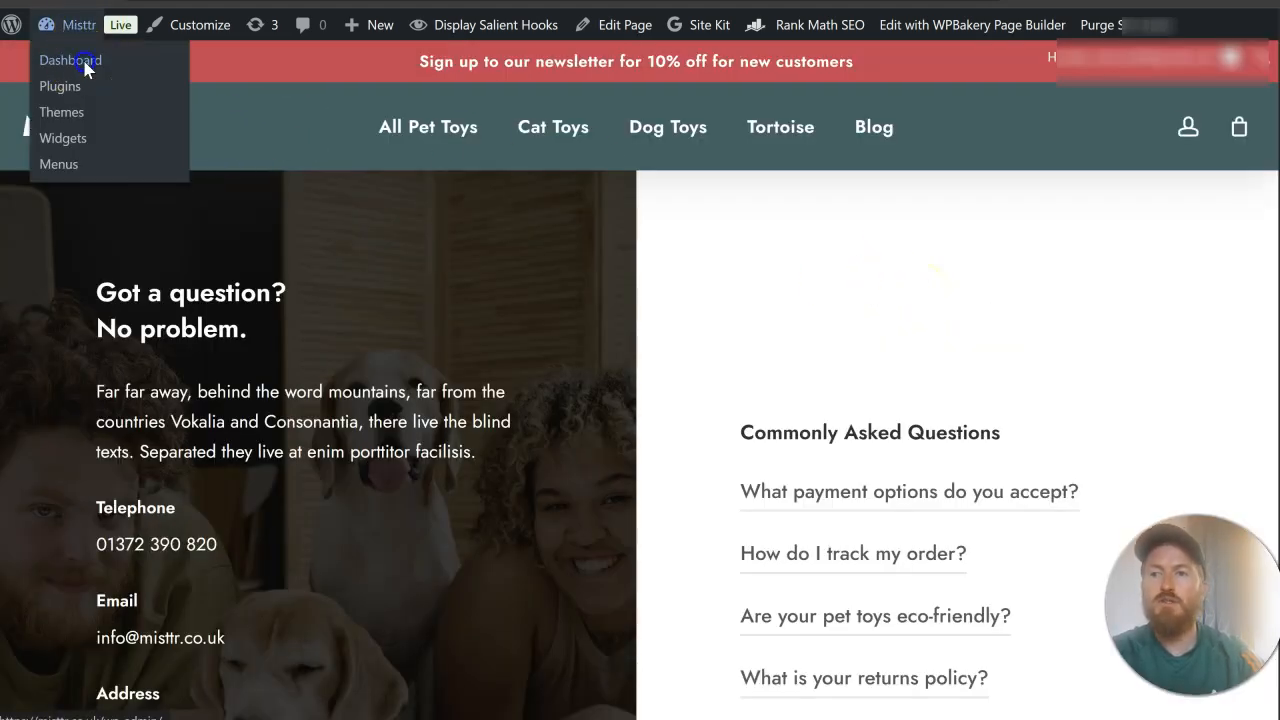
left_click(70, 60)
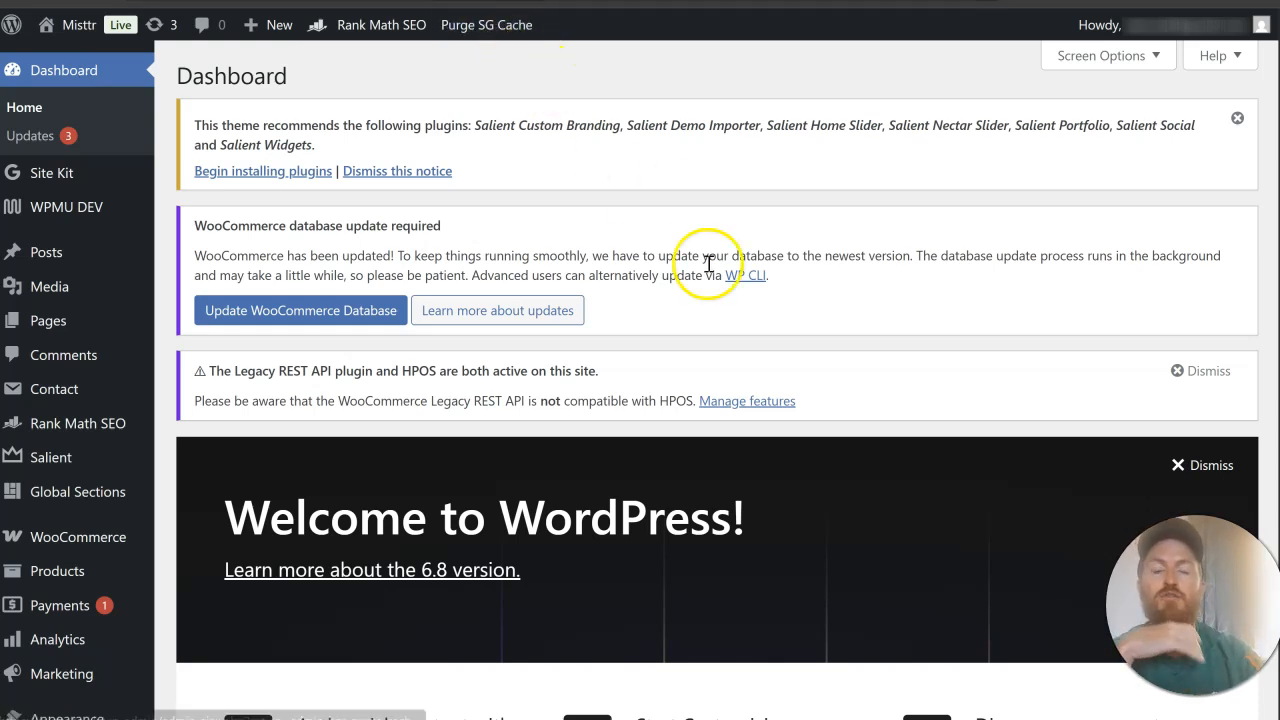
mouse_move(714, 265)
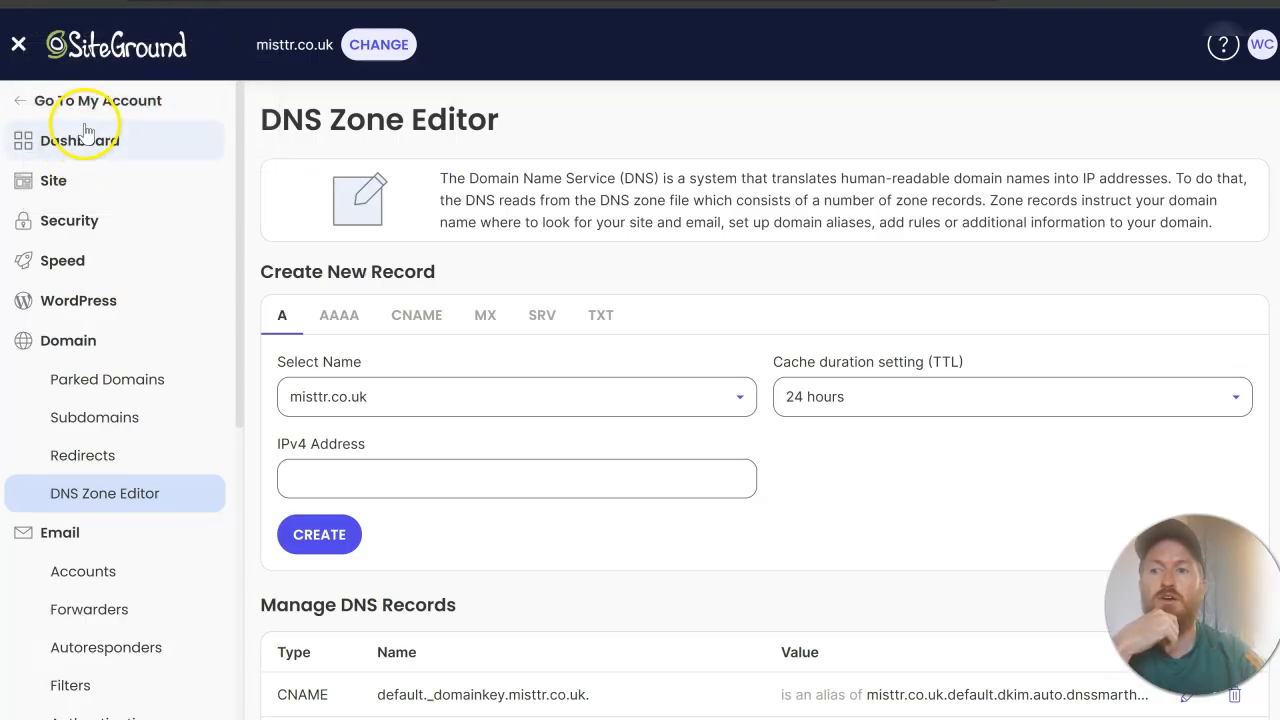
mouse_move(510, 120)
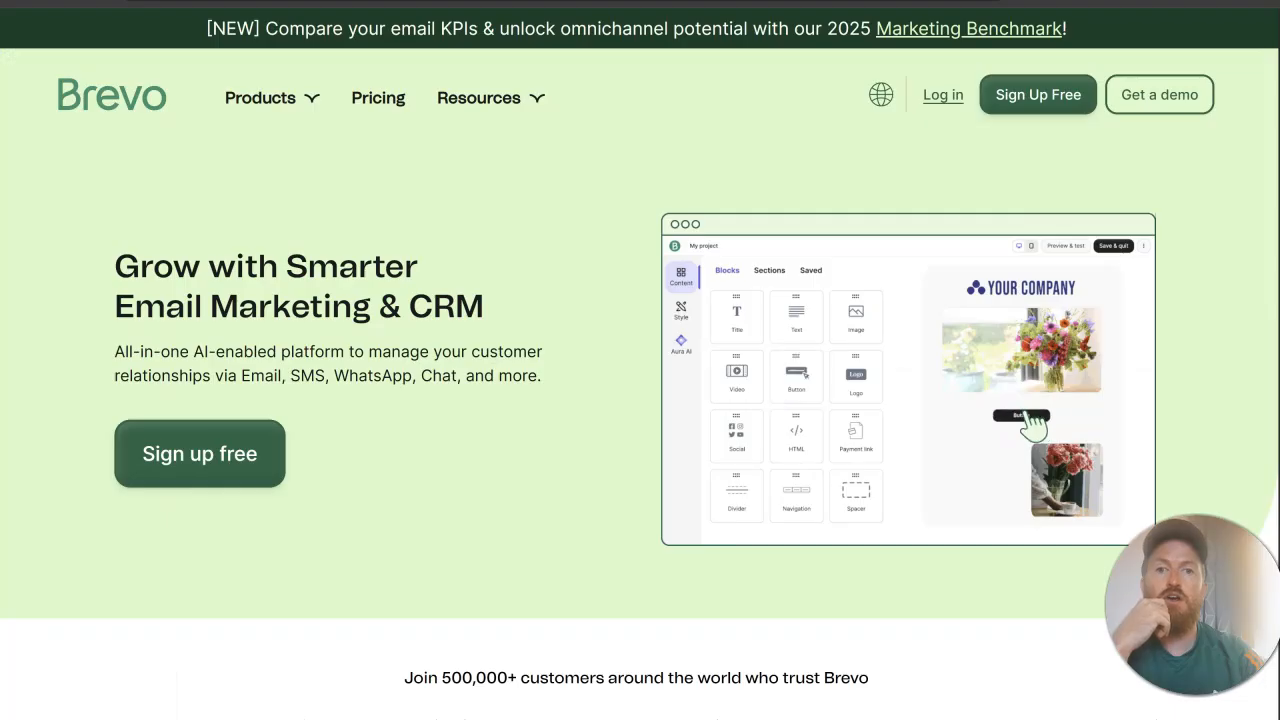
Sign up for a free Brevo account with the shop's info@ address and a password
left_click(681, 345)
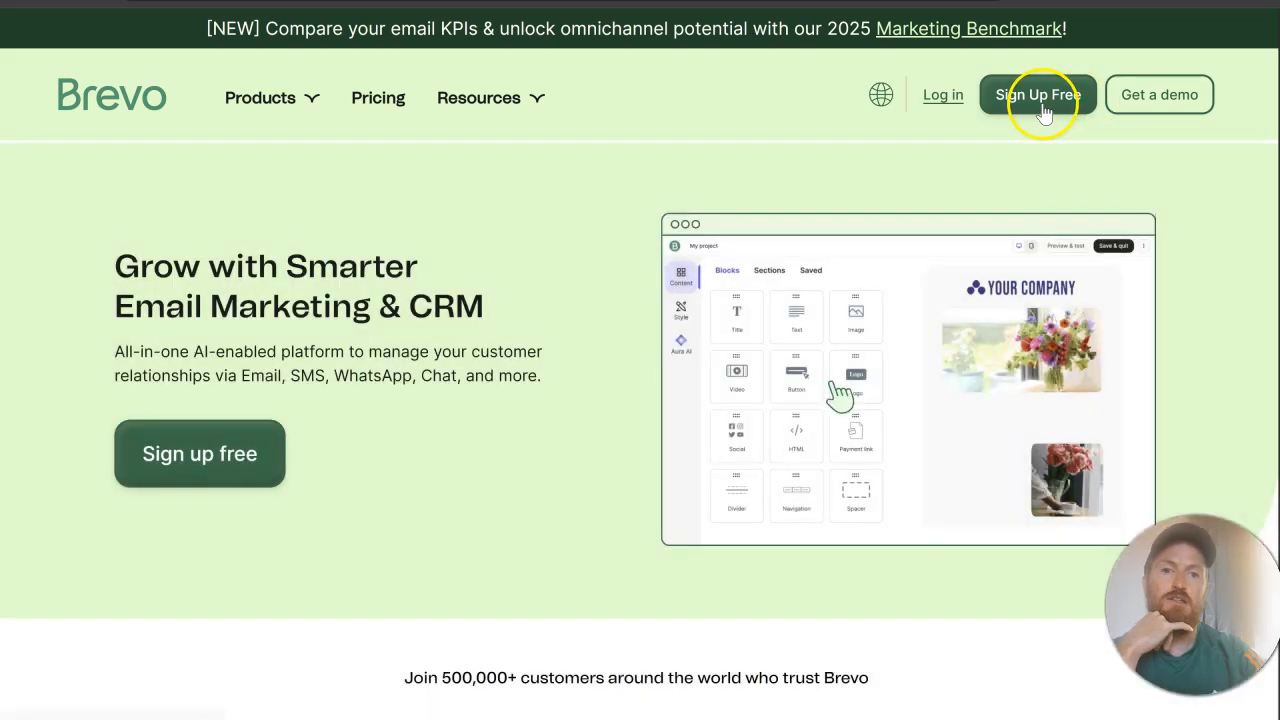
left_click(1037, 94)
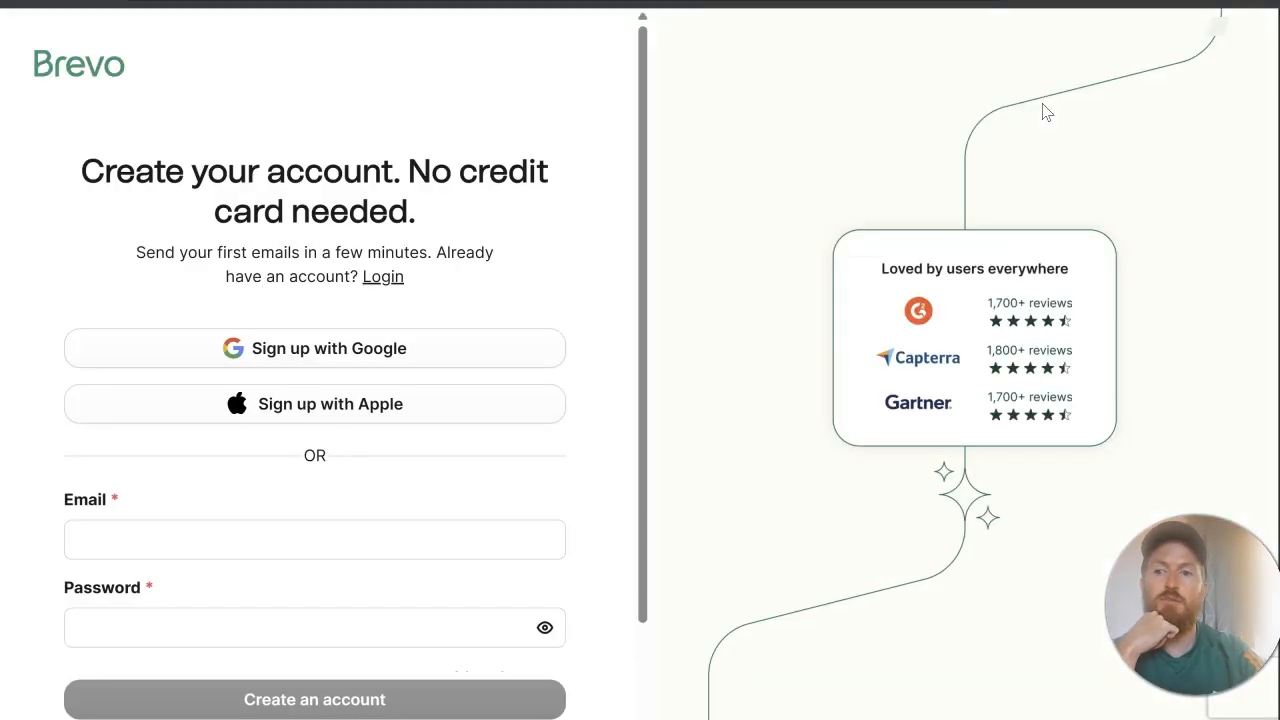
scroll("down", 3)
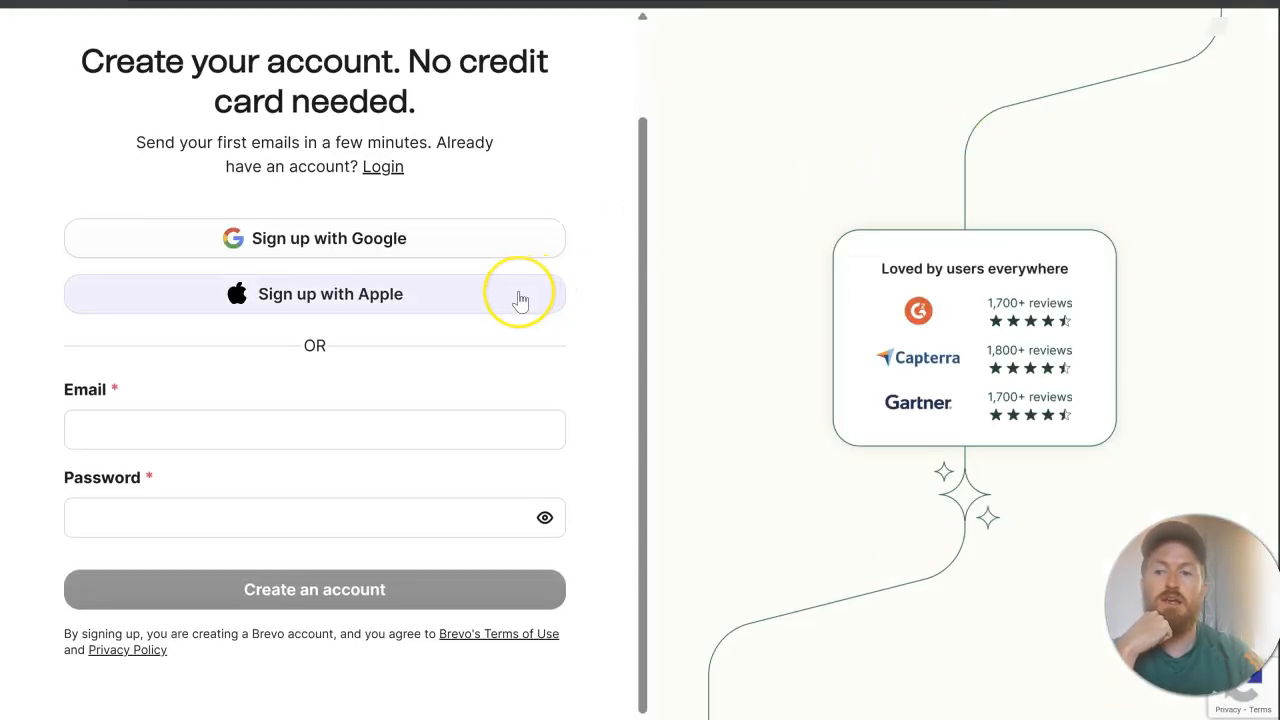
left_click(314, 429)
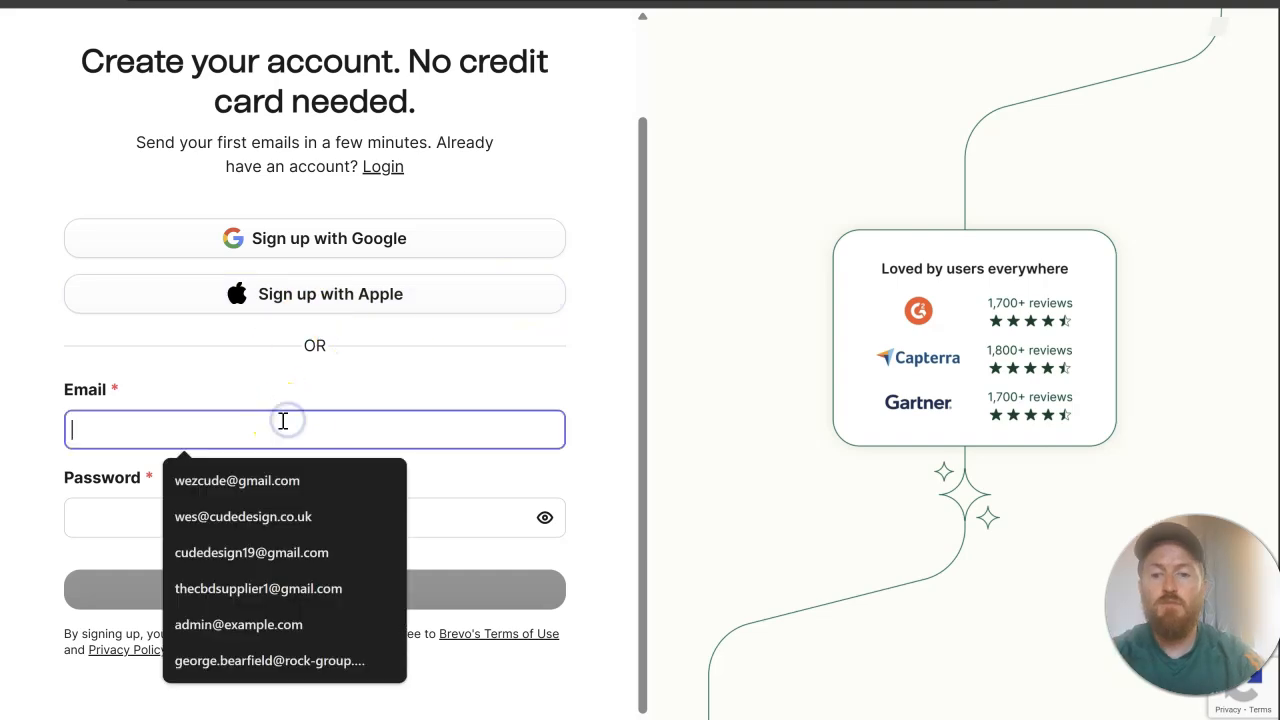
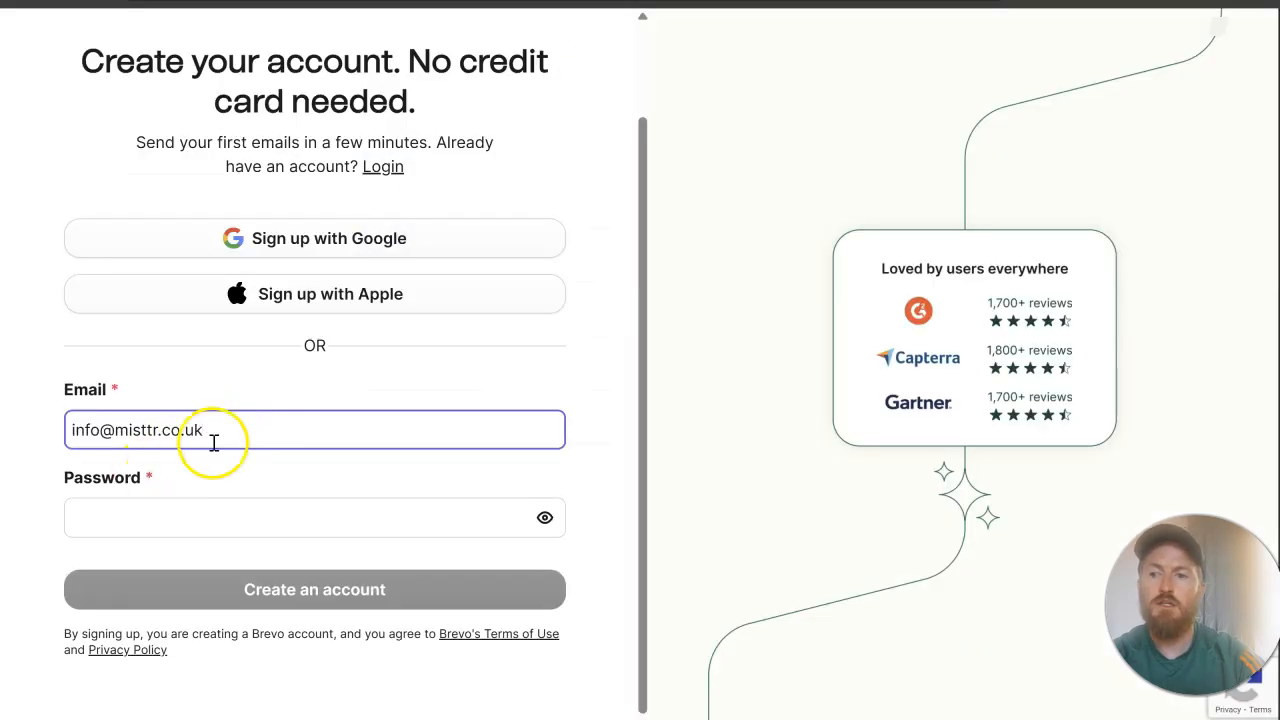
left_click(314, 517)
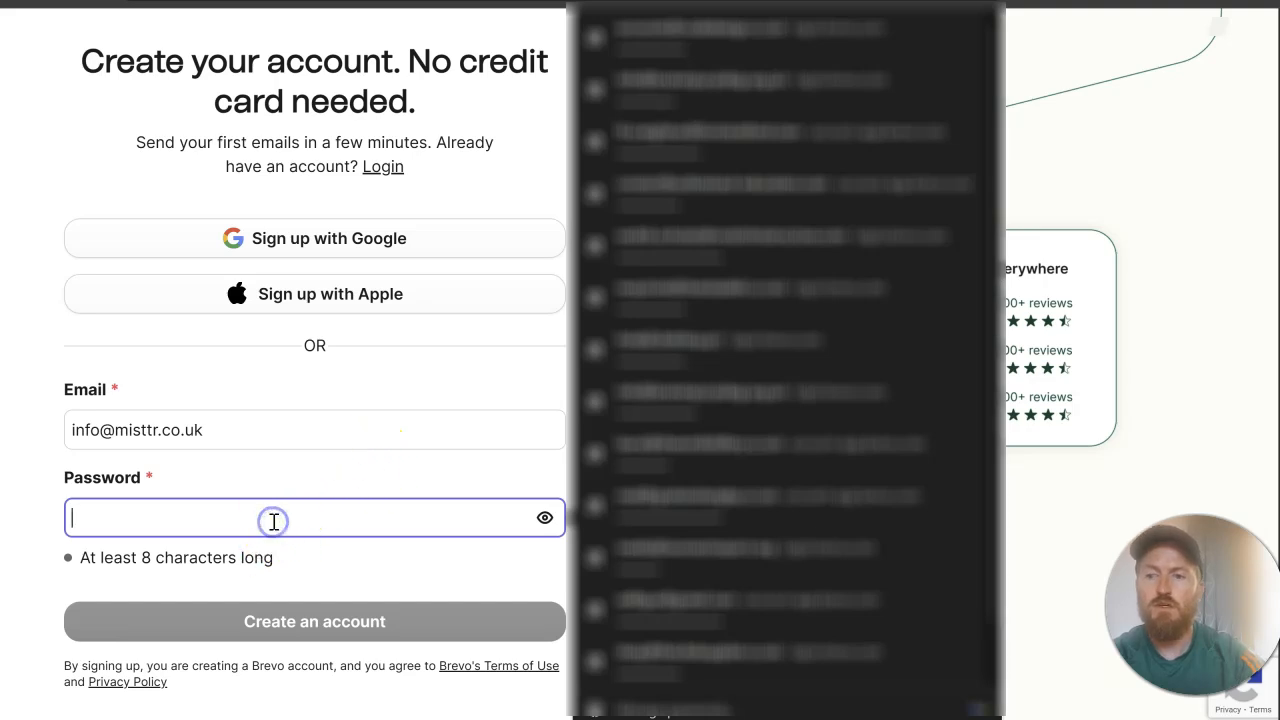
type("••••••")
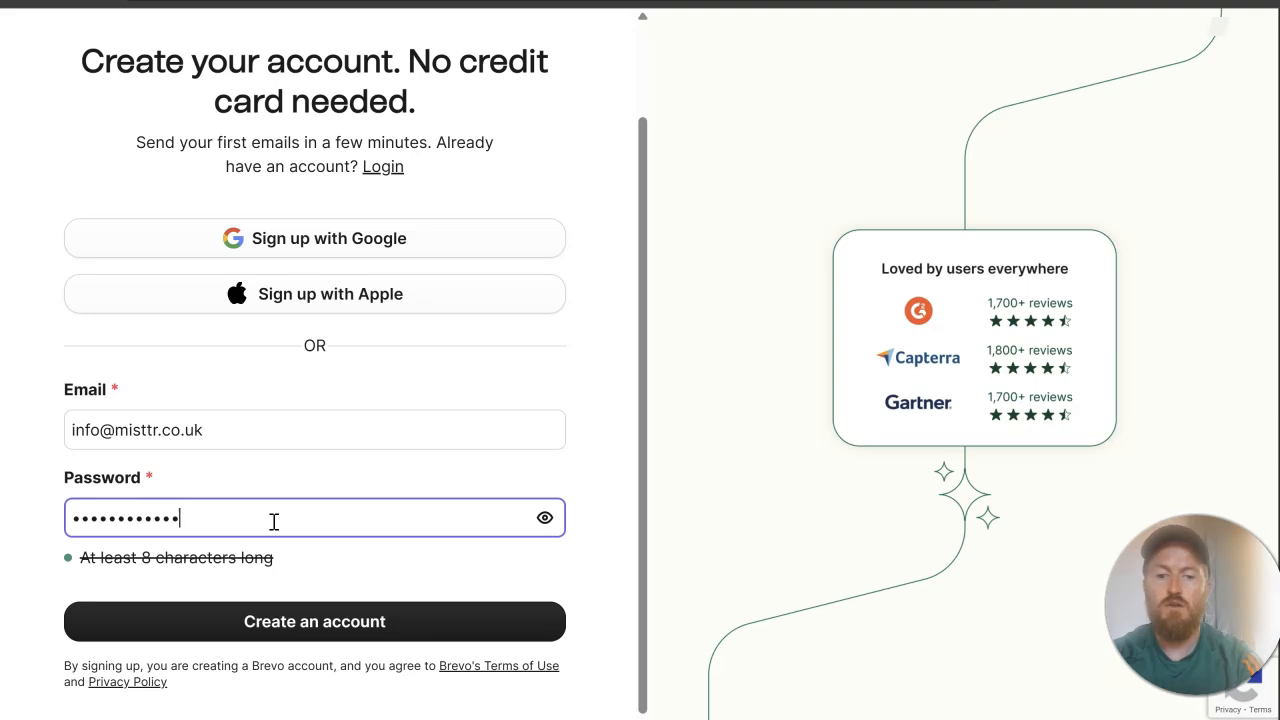
left_click(314, 621)
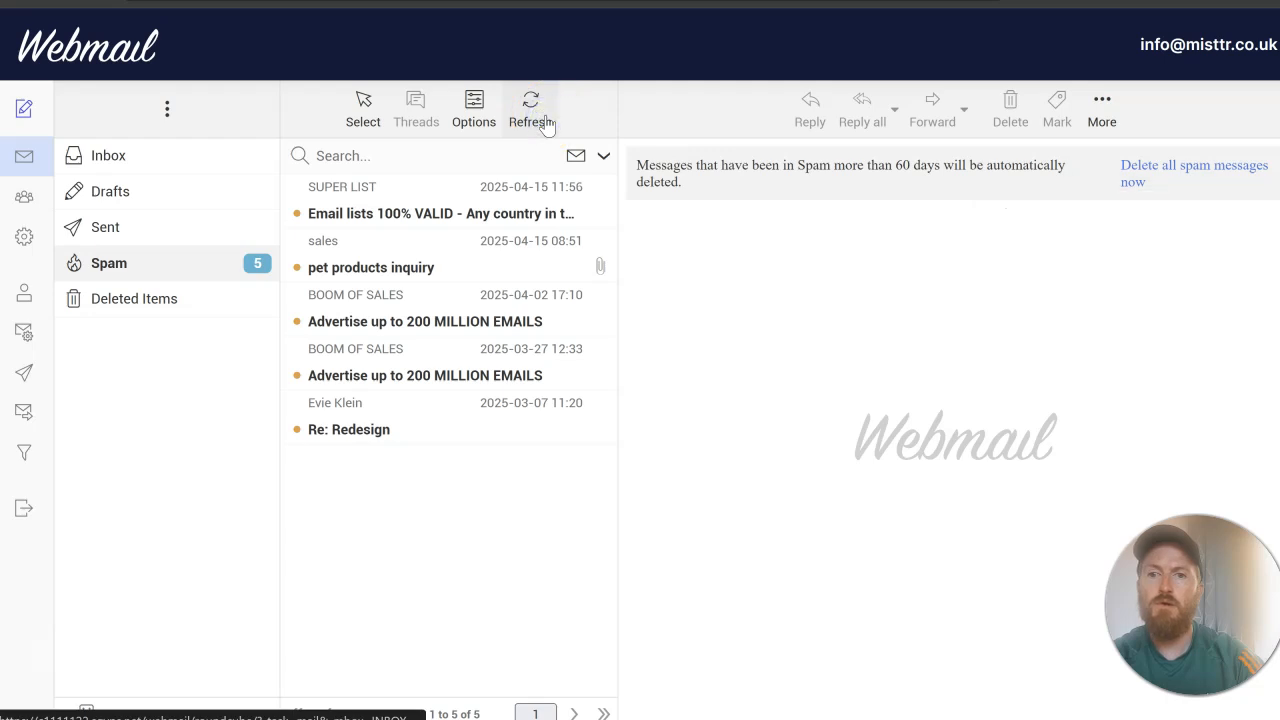
Open Brevo's 'Complete your registration' email in Webmail and confirm the email address
left_click(108, 155)
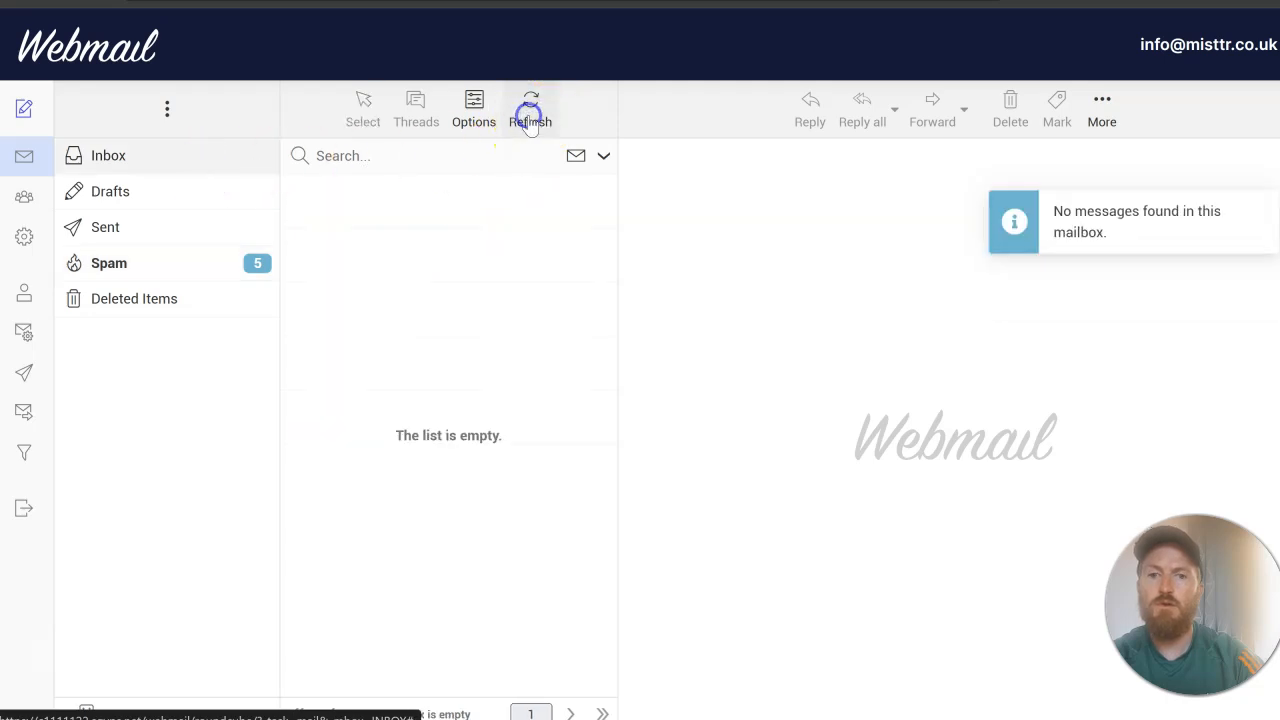
left_click(531, 104)
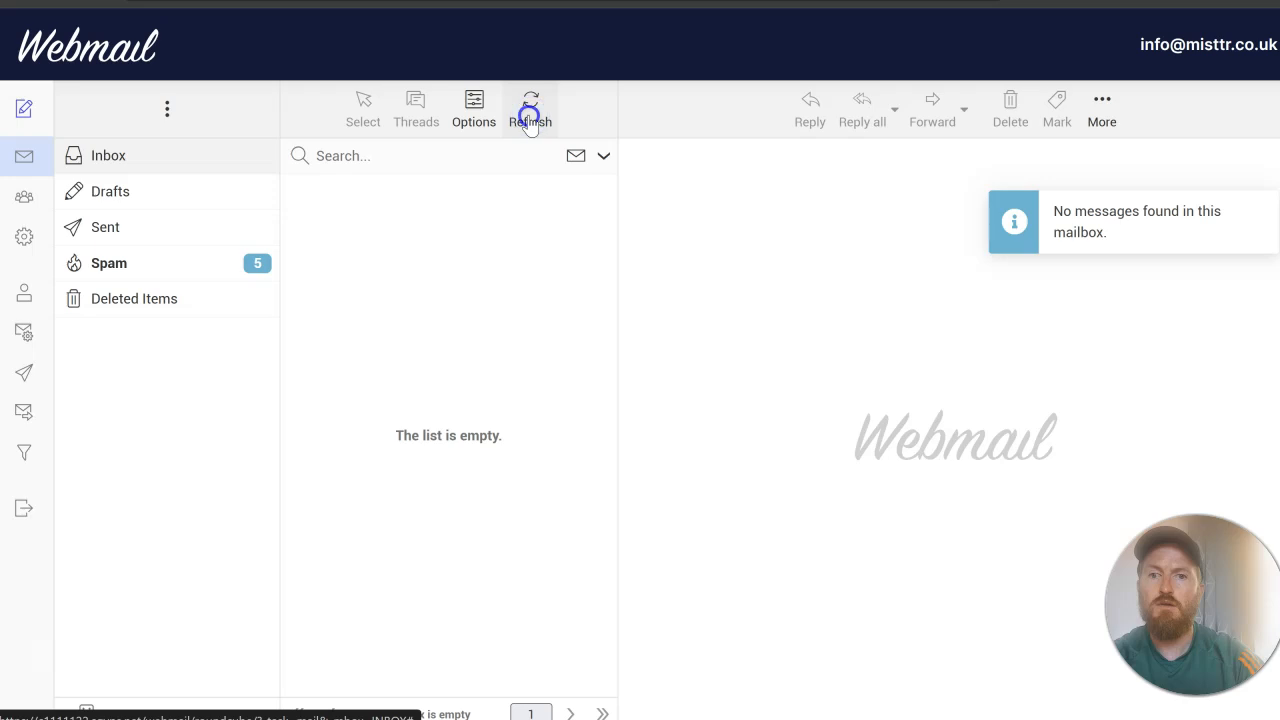
left_click(530, 105)
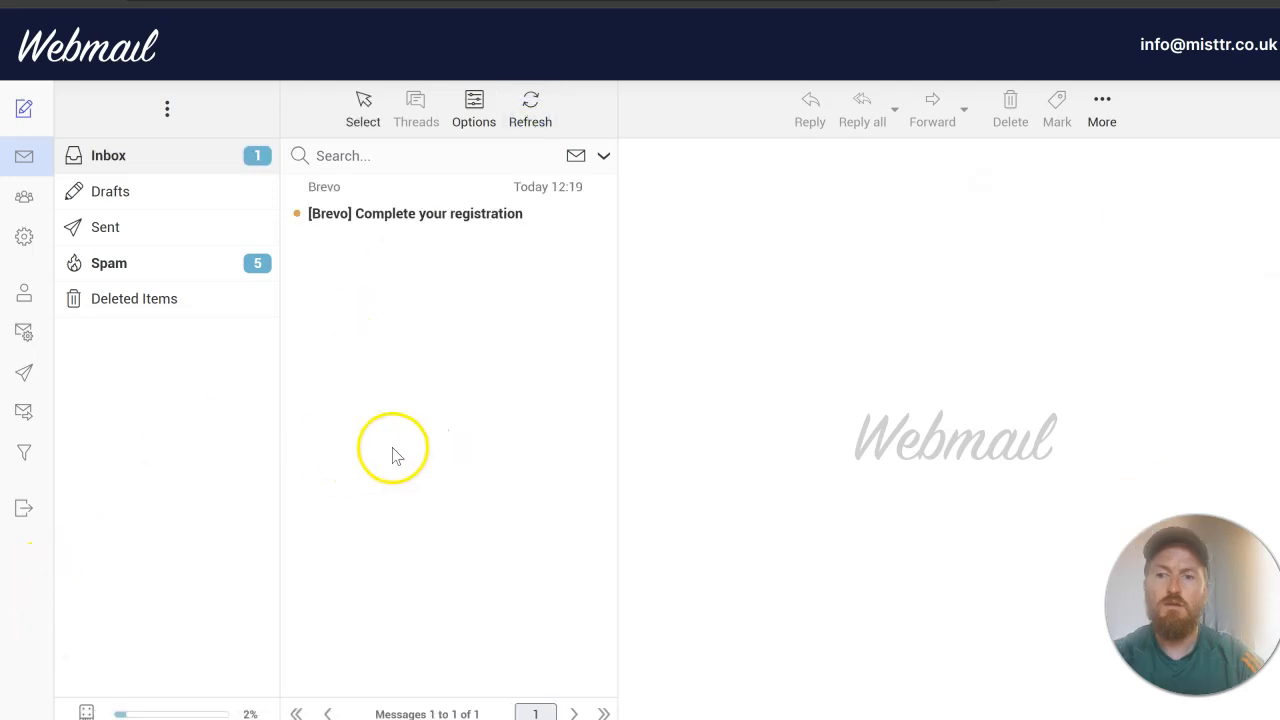
left_click(415, 213)
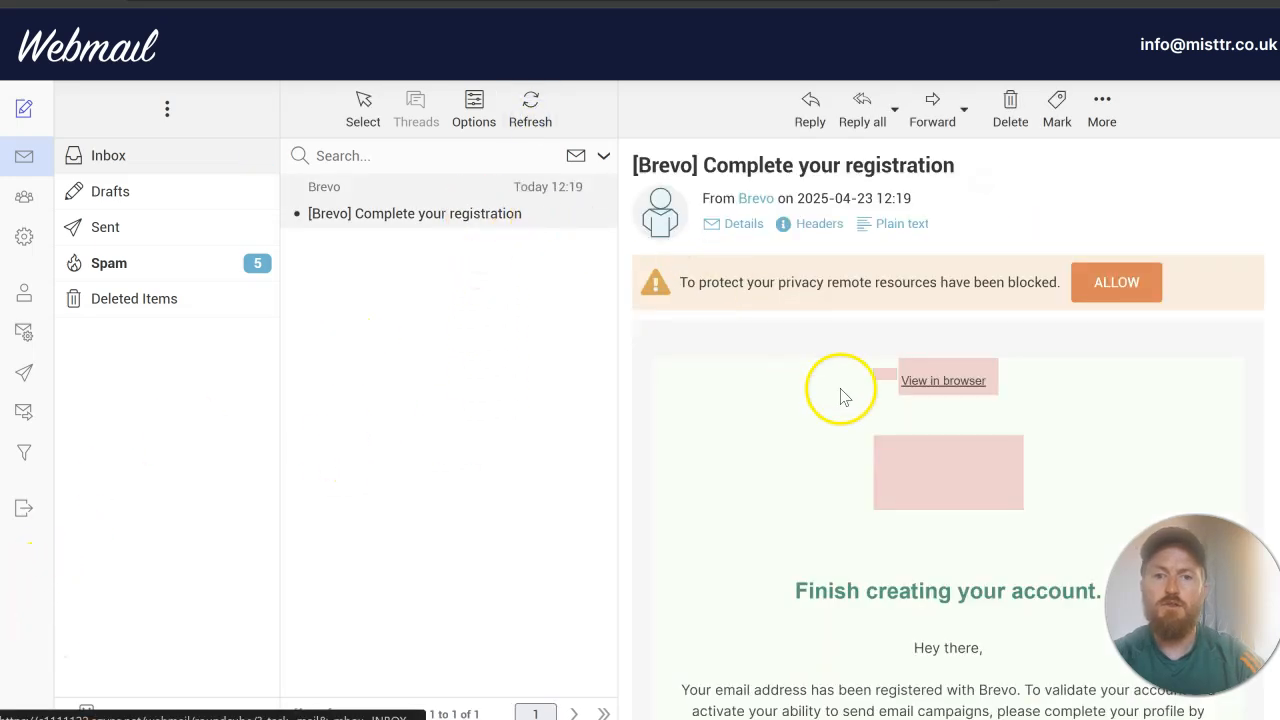
scroll("down", 3)
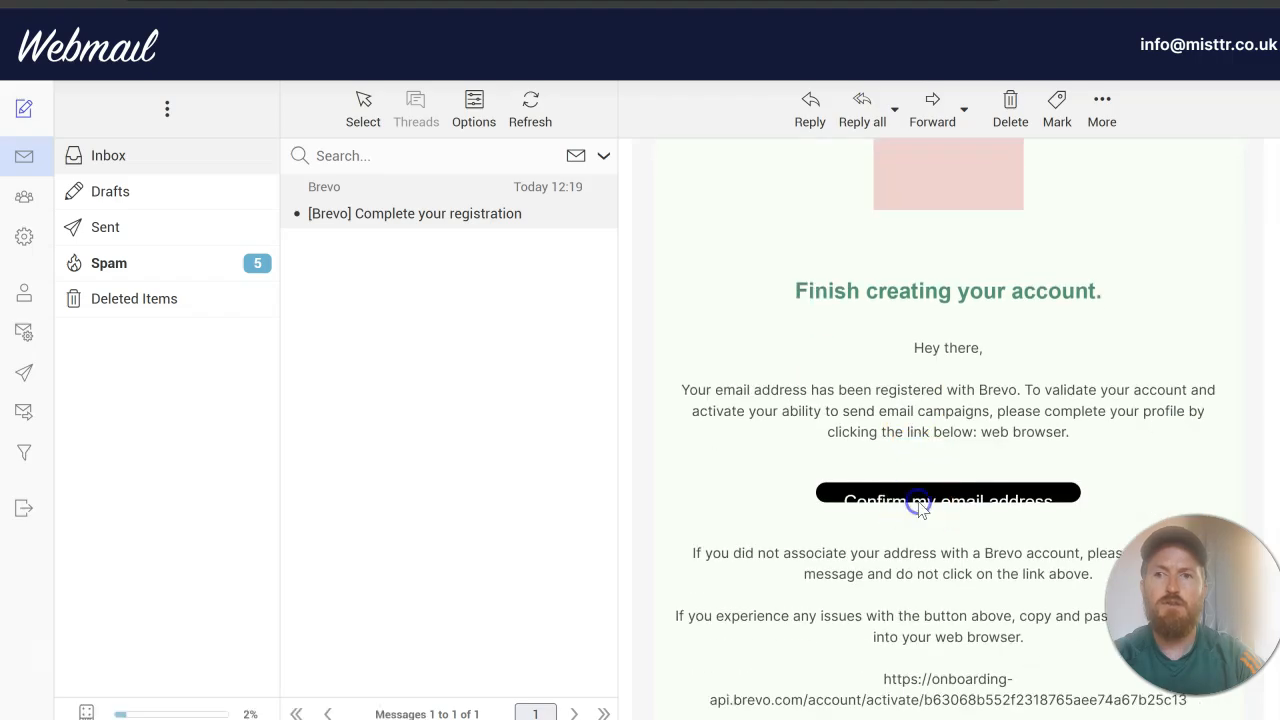
left_click(947, 492)
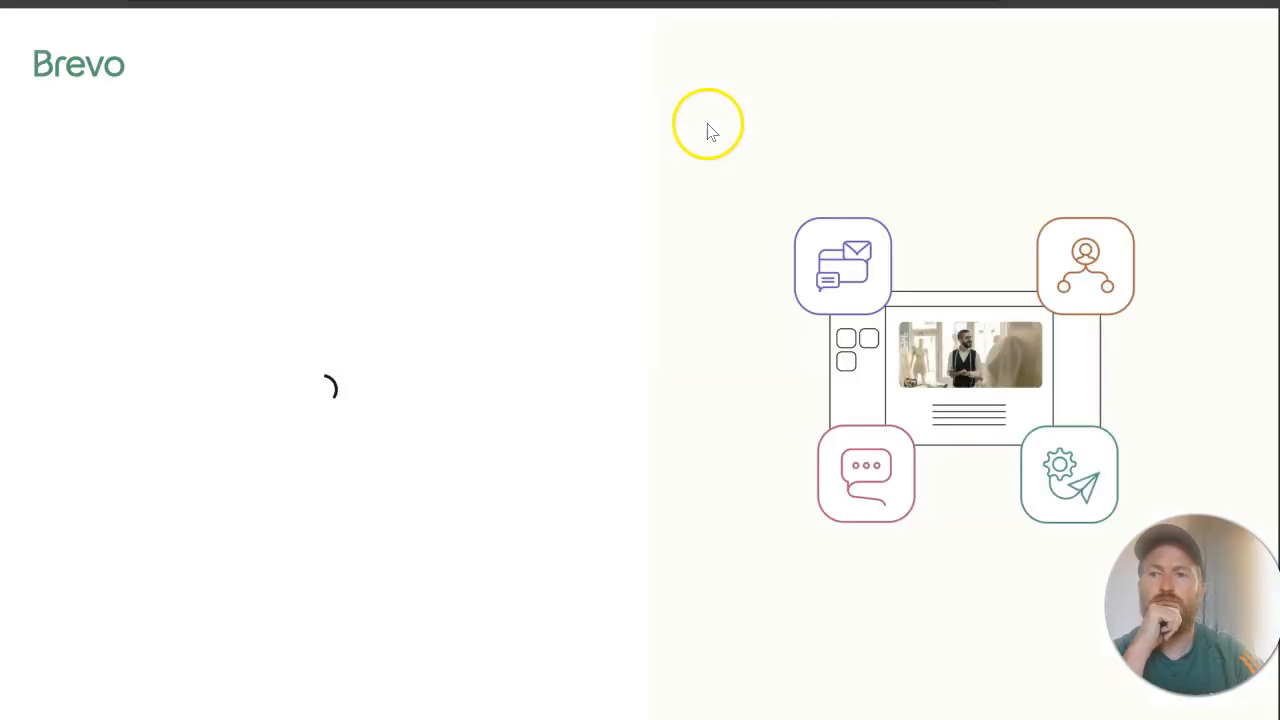
Fill in the saved first name and 'Misttr', then submit the basic account details
left_click(173, 266)
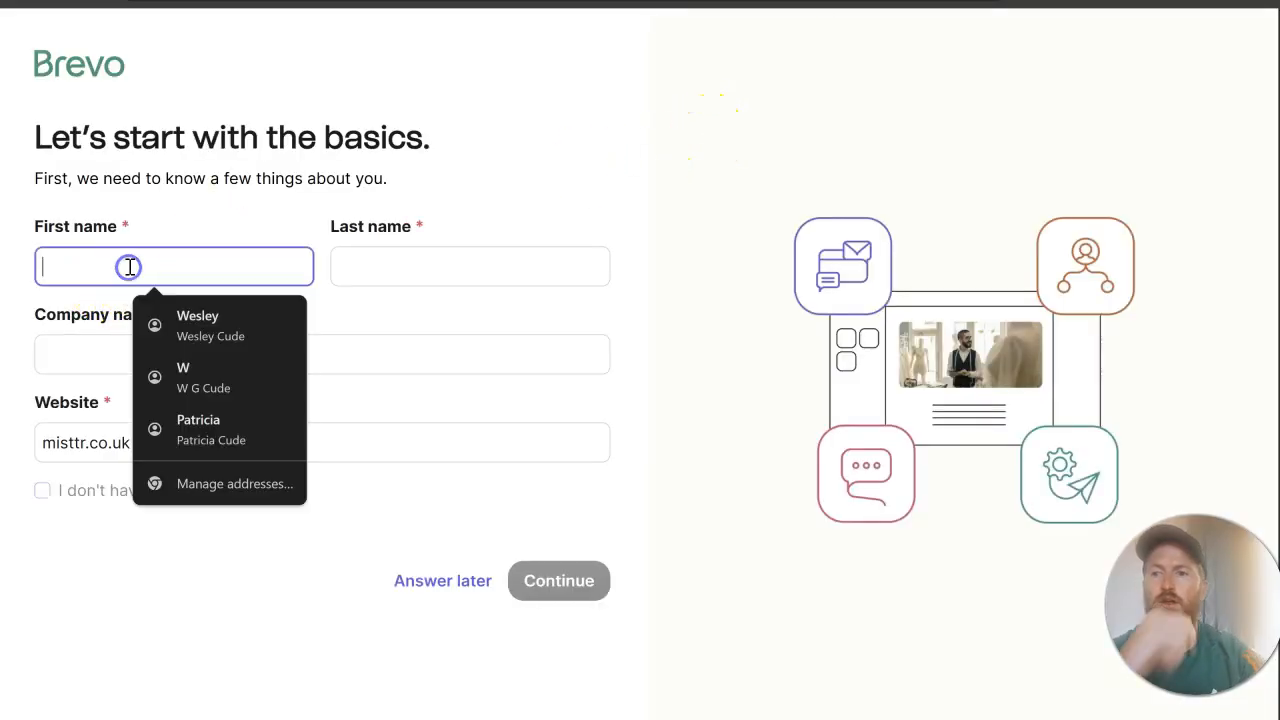
left_click(197, 325)
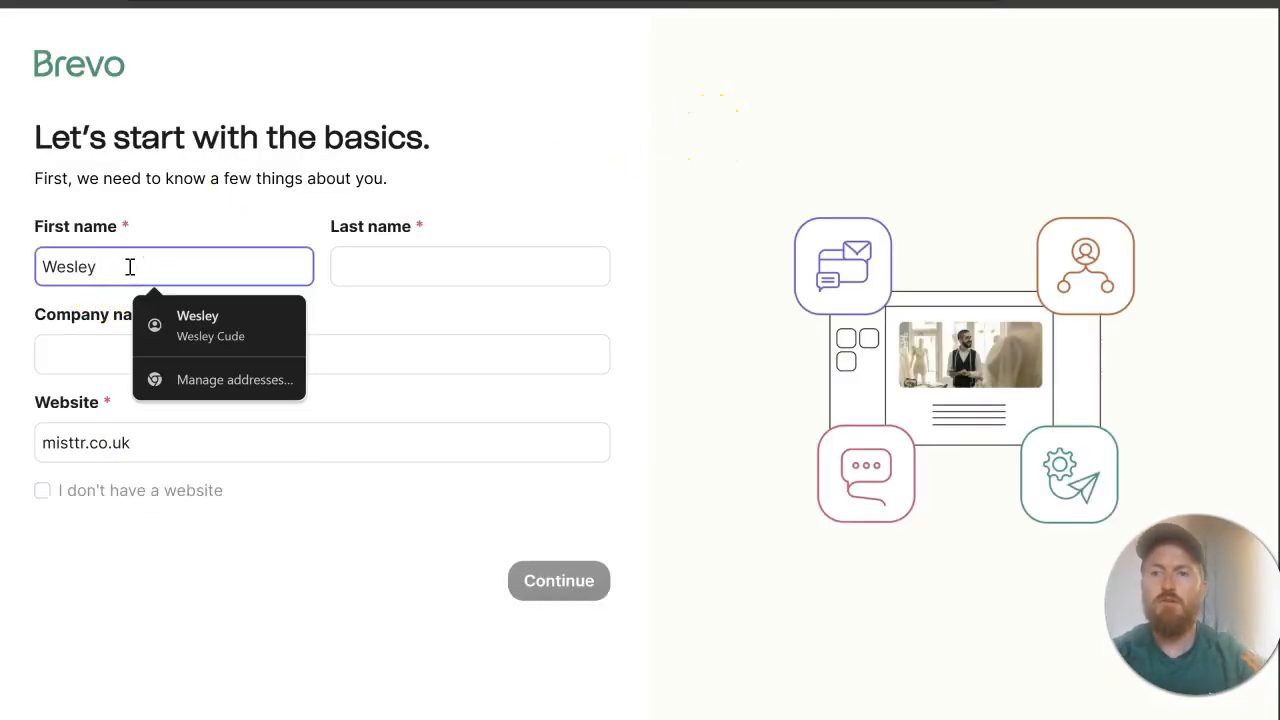
left_click(469, 266)
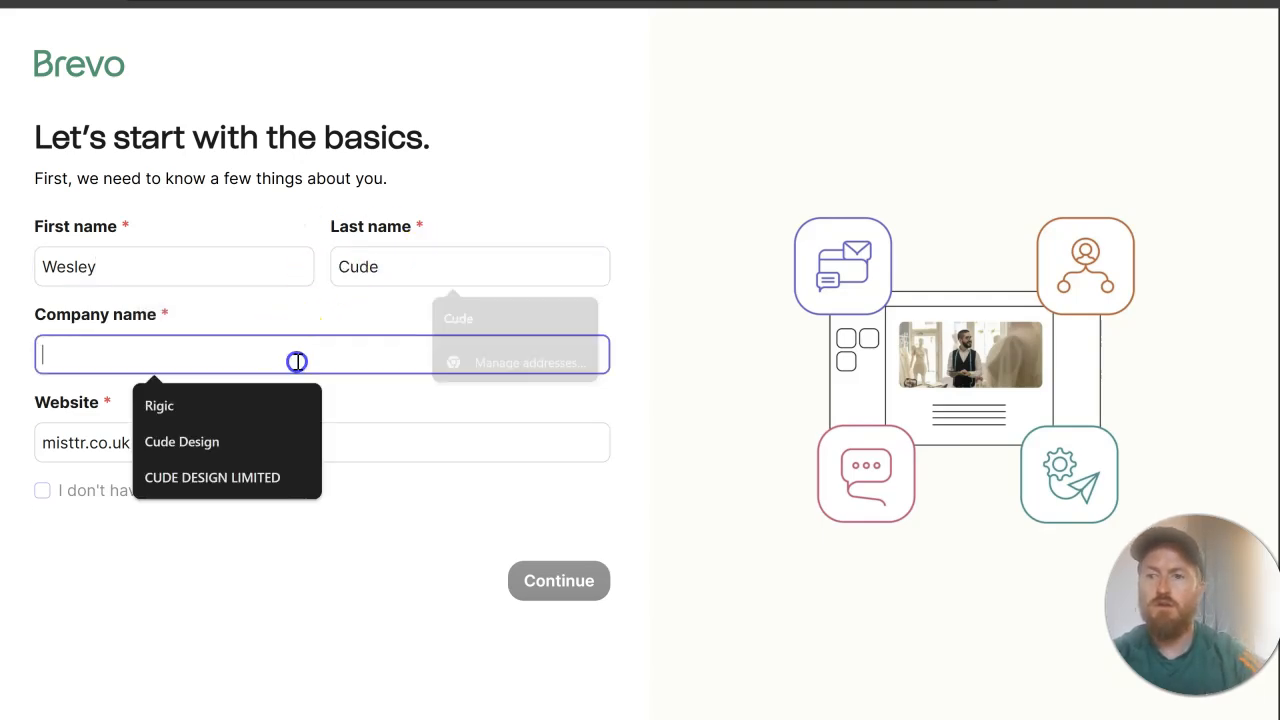
type("Misttr")
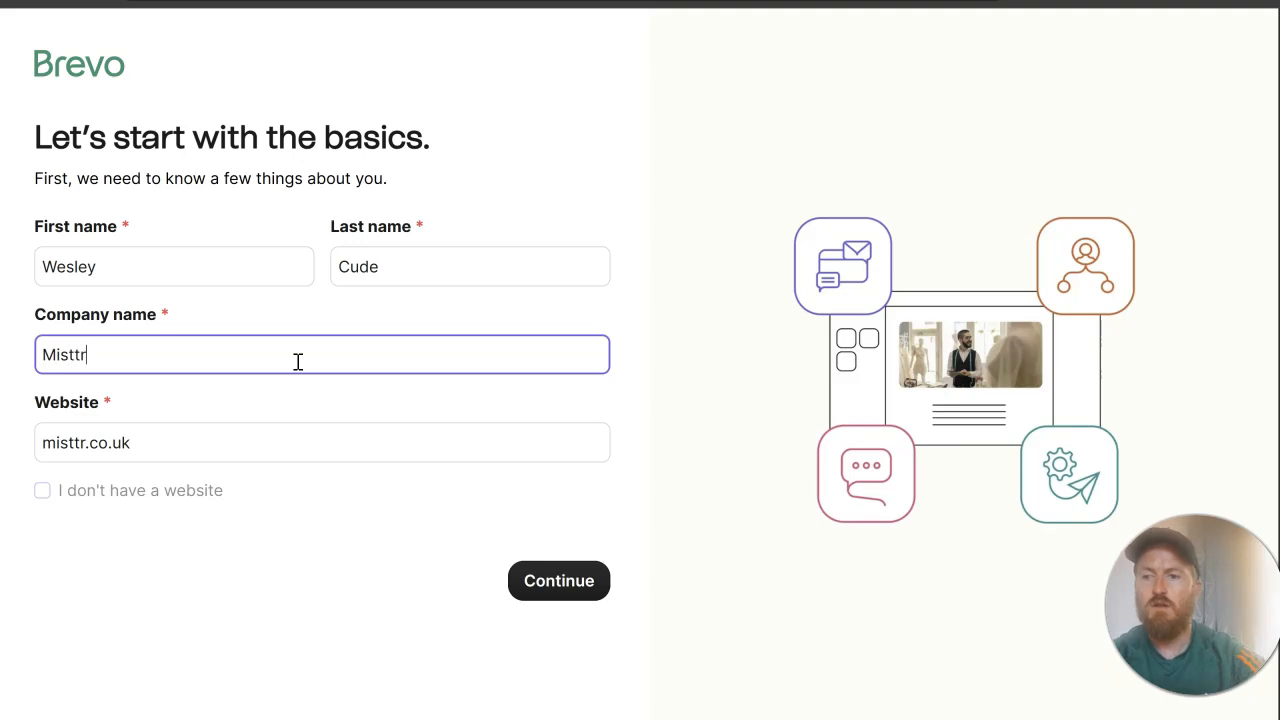
left_click(558, 580)
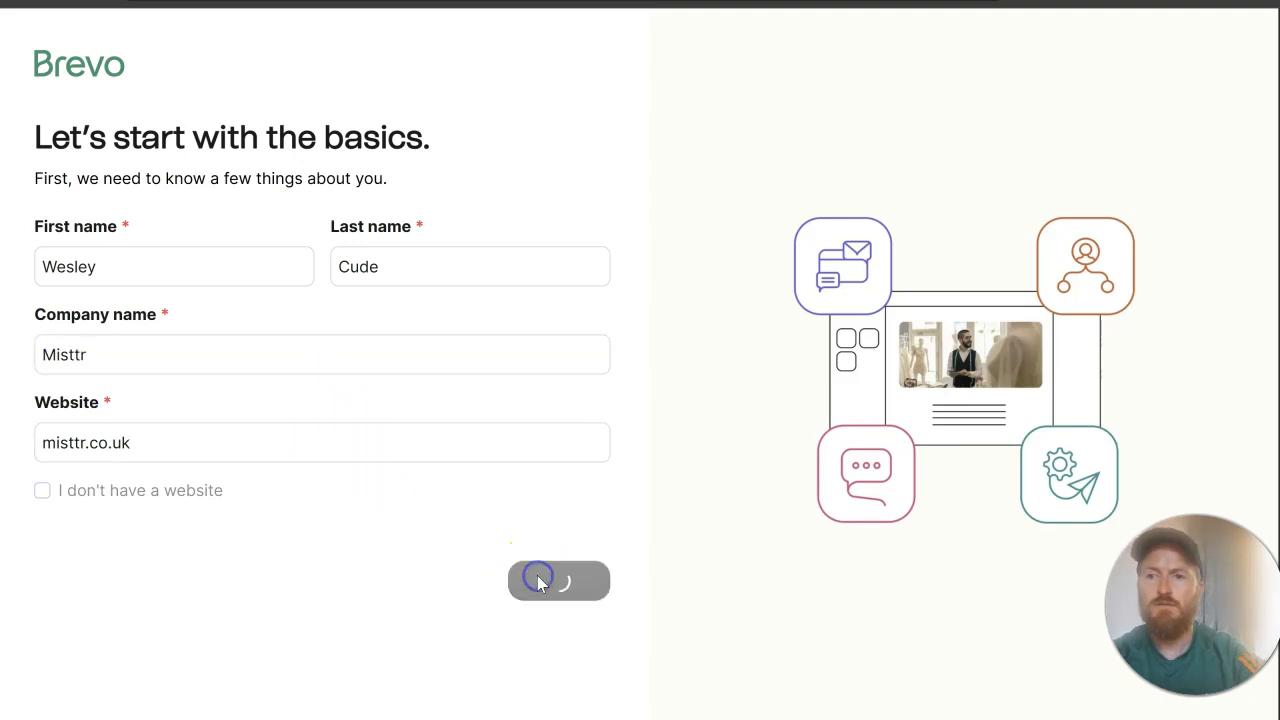
left_click(558, 581)
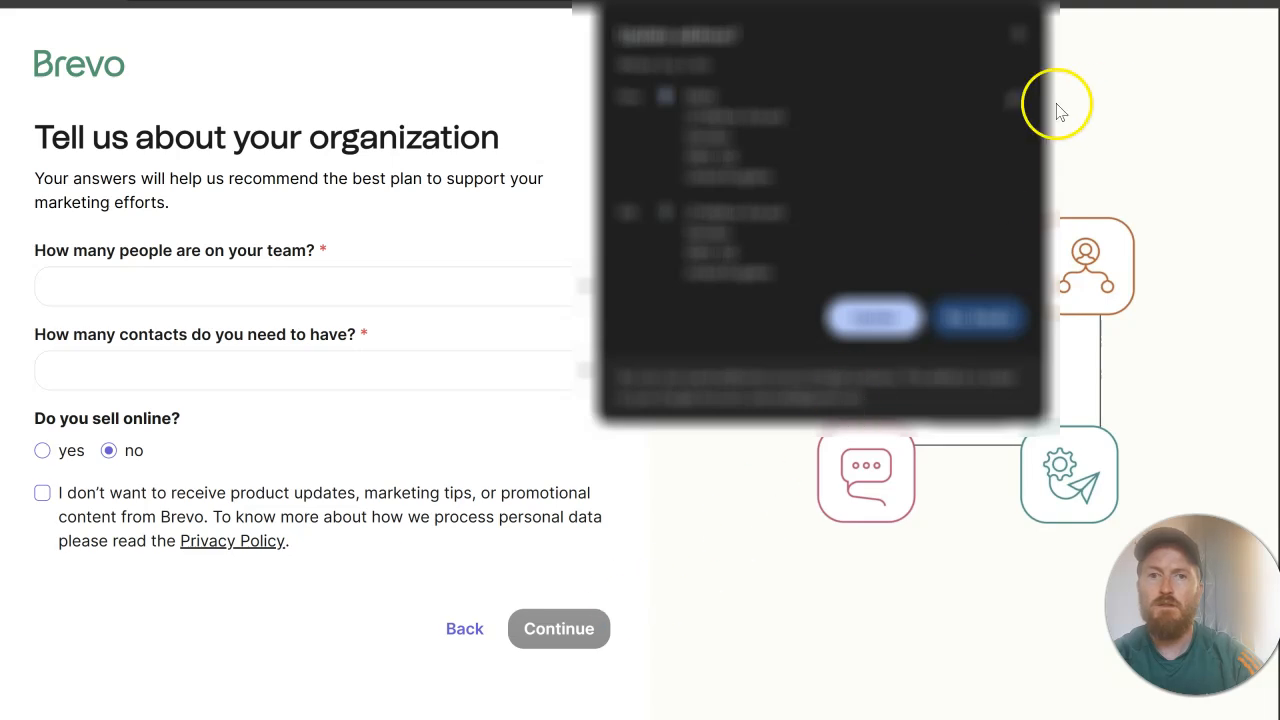
Set the team size to 0-1 employee and submit the organization details
left_click(320, 287)
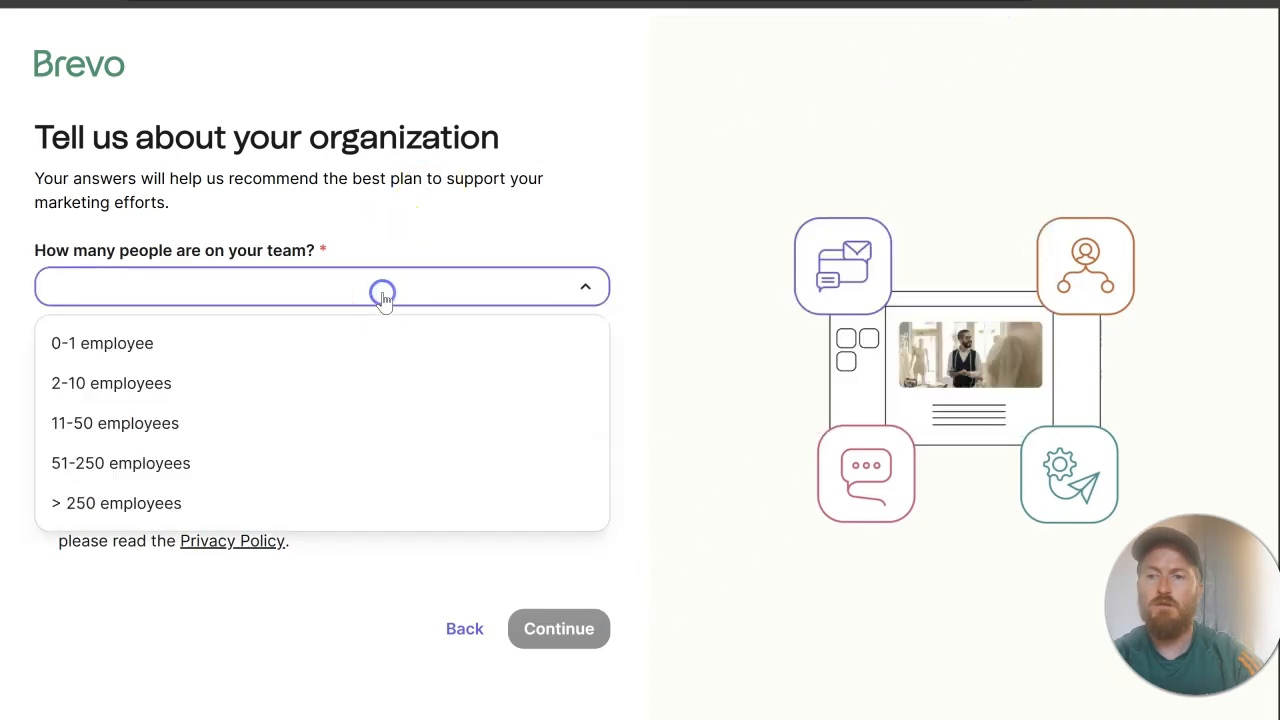
left_click(102, 343)
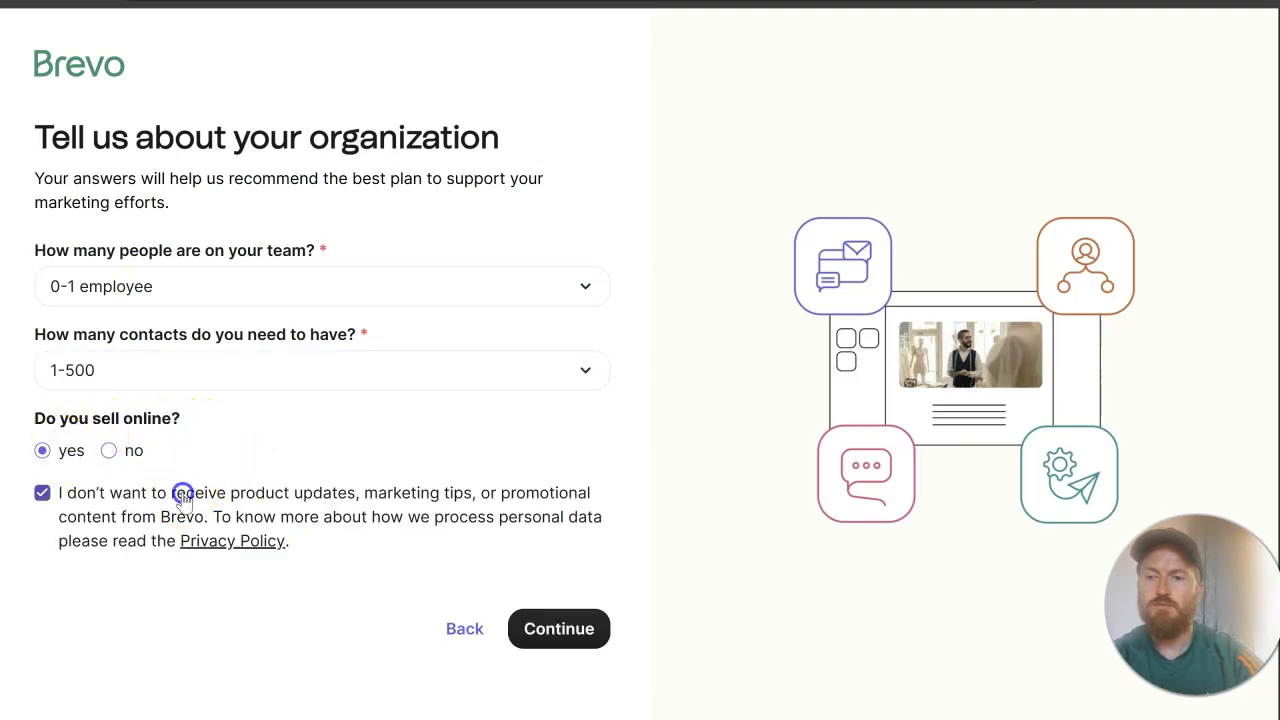
left_click(558, 628)
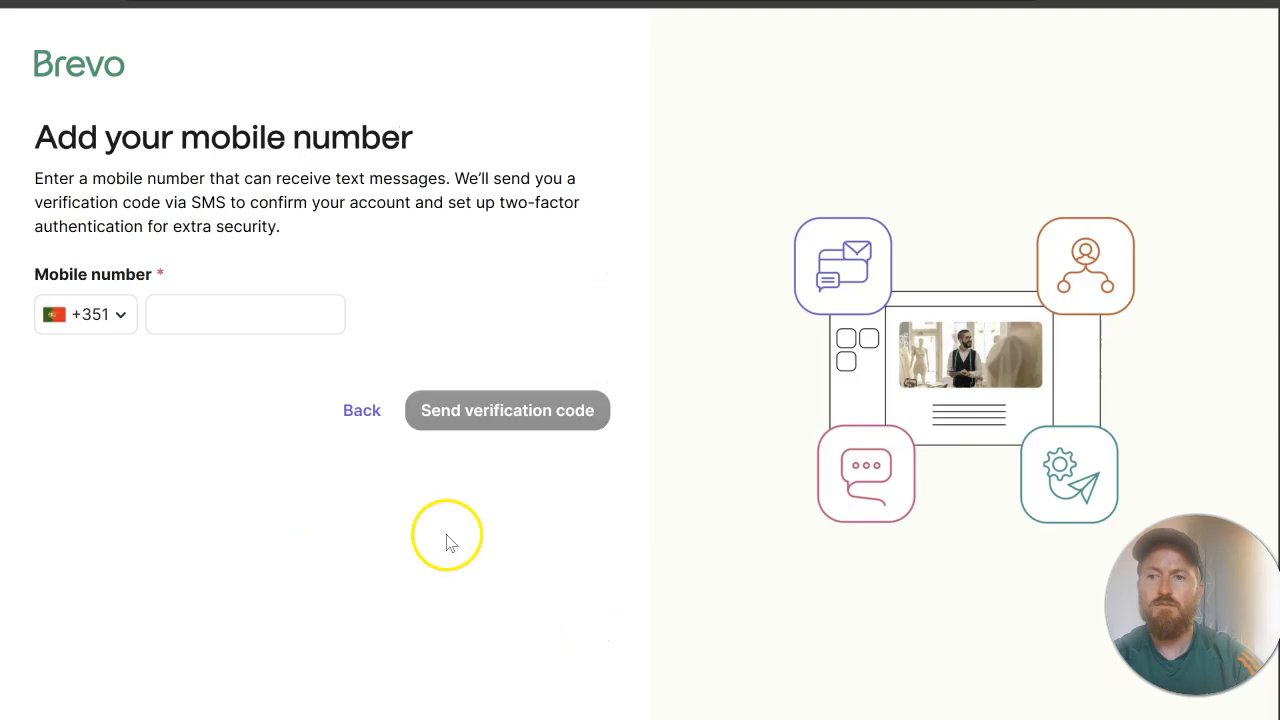
mouse_move(185, 378)
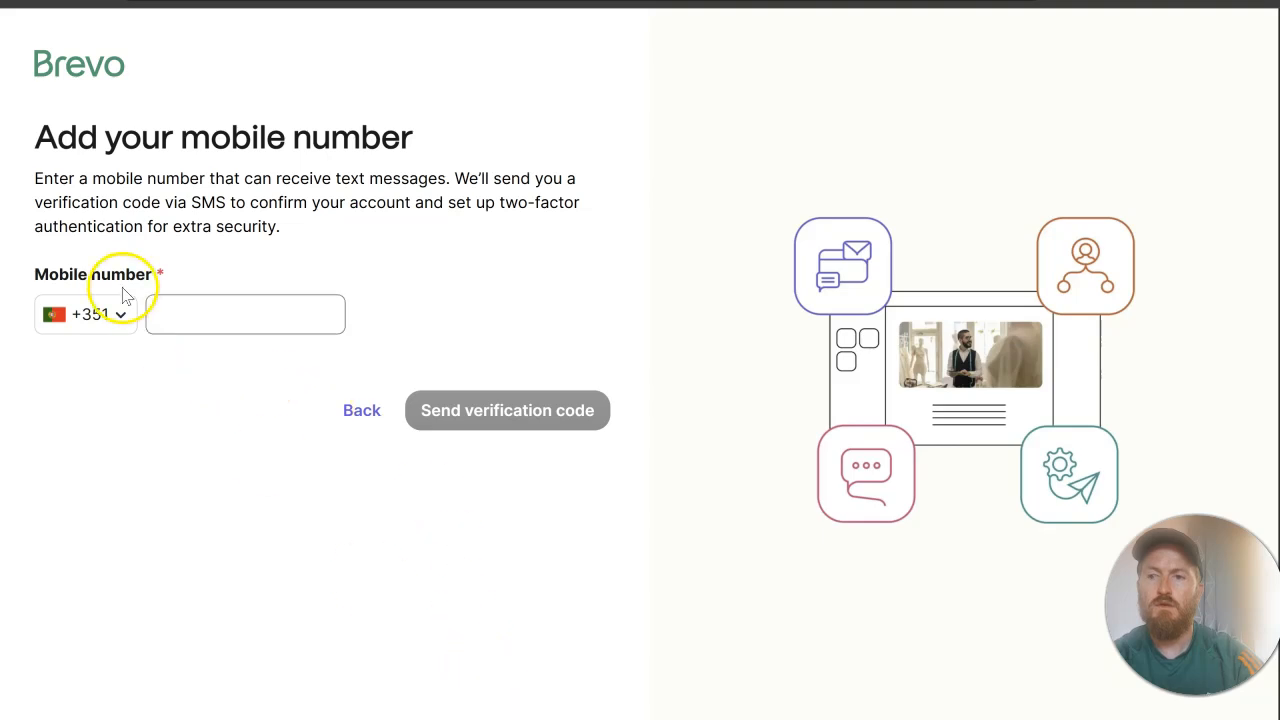
left_click(86, 314)
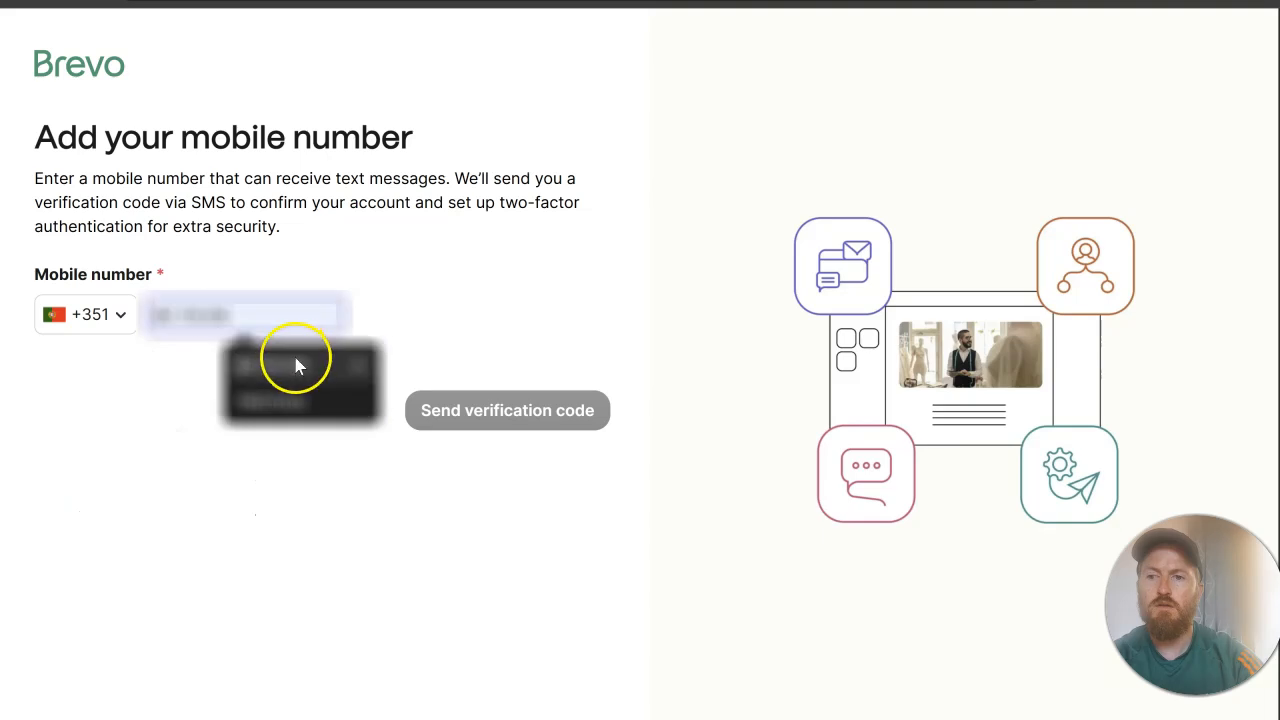
left_click(507, 410)
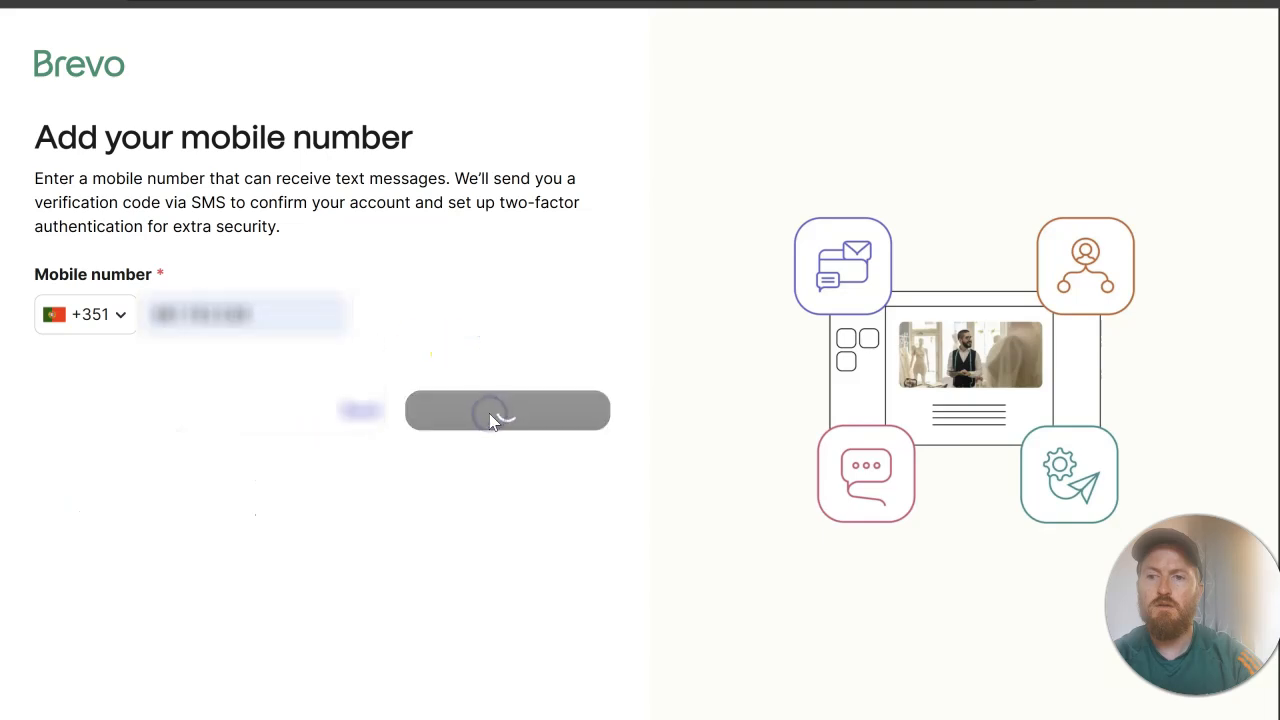
left_click(507, 410)
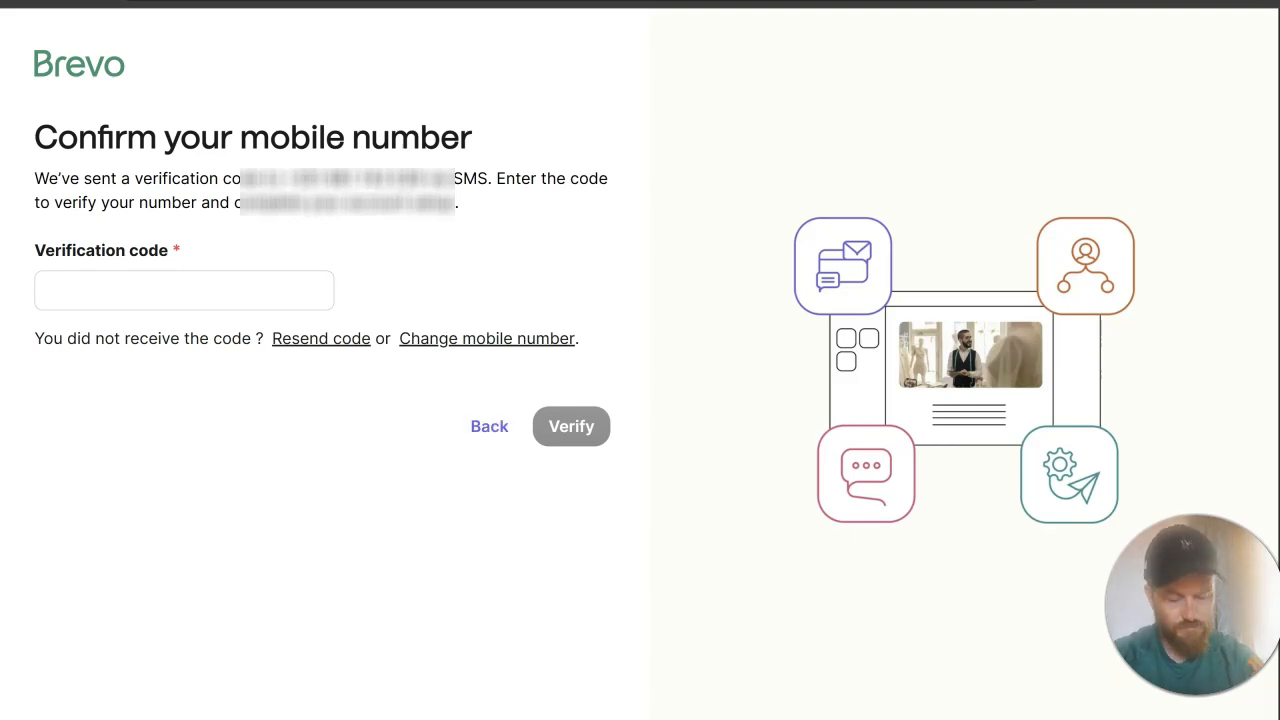
left_click(184, 290)
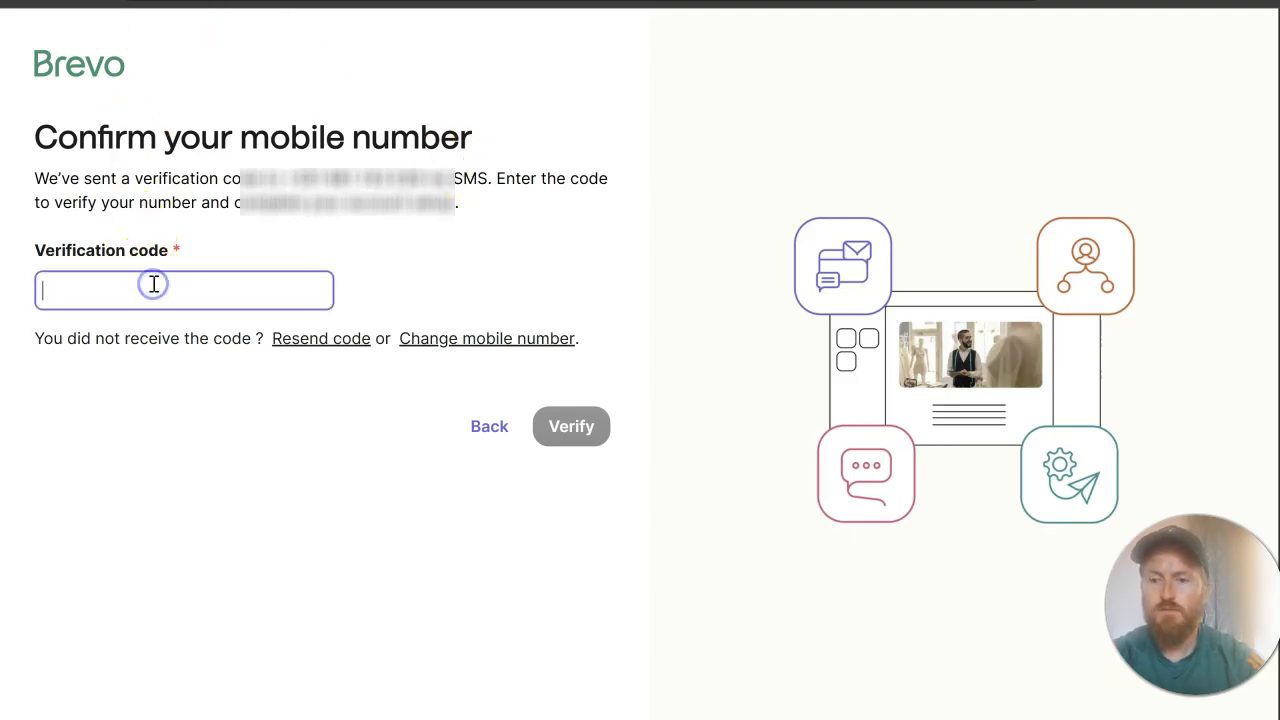
type("363")
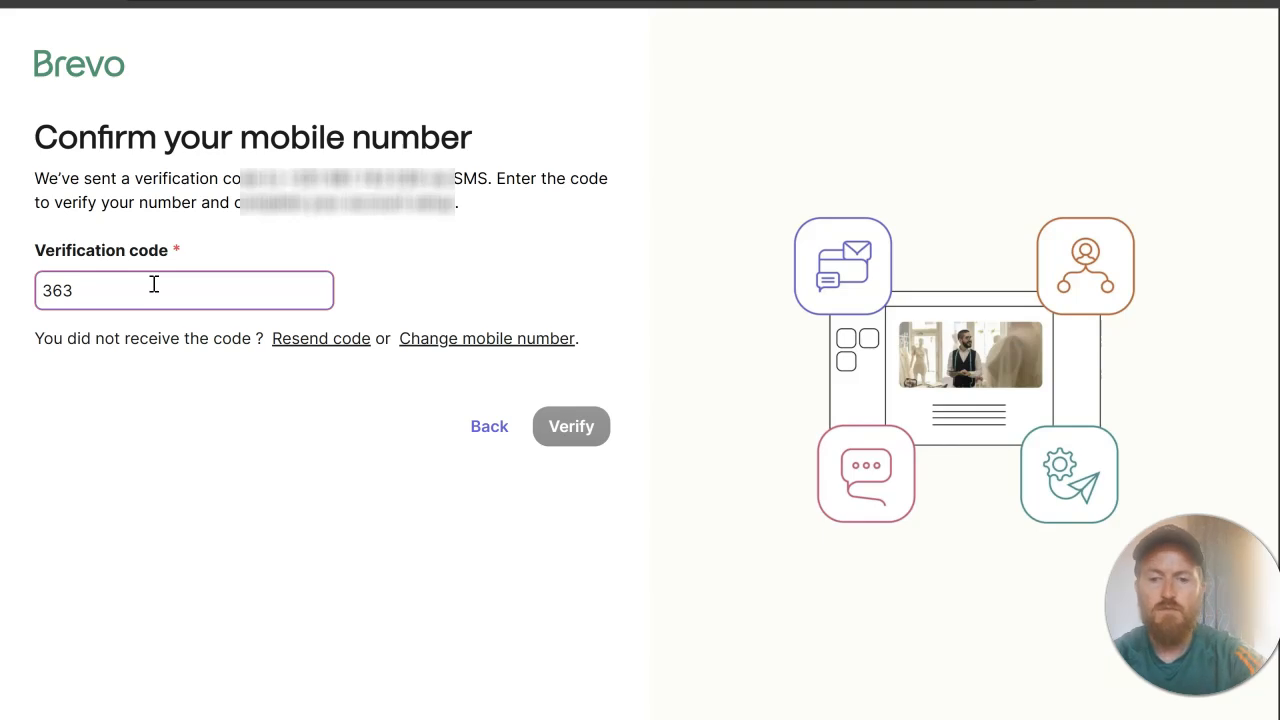
left_click(571, 426)
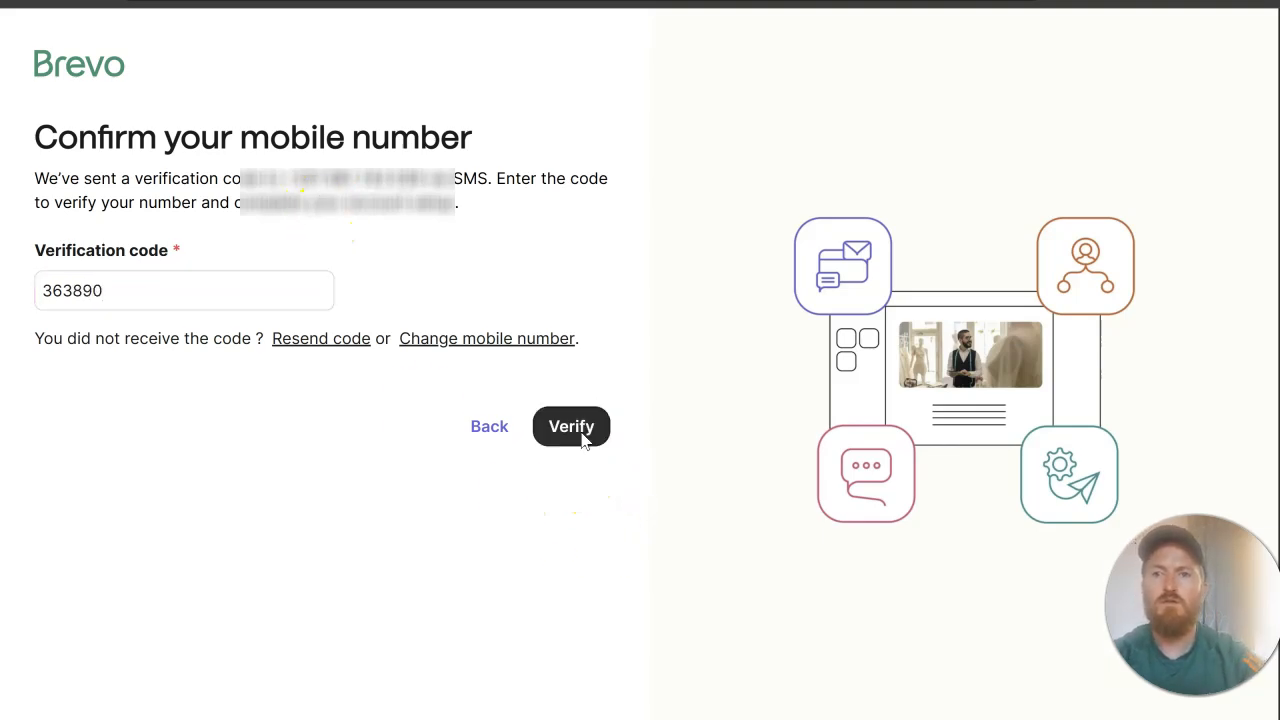
left_click(571, 426)
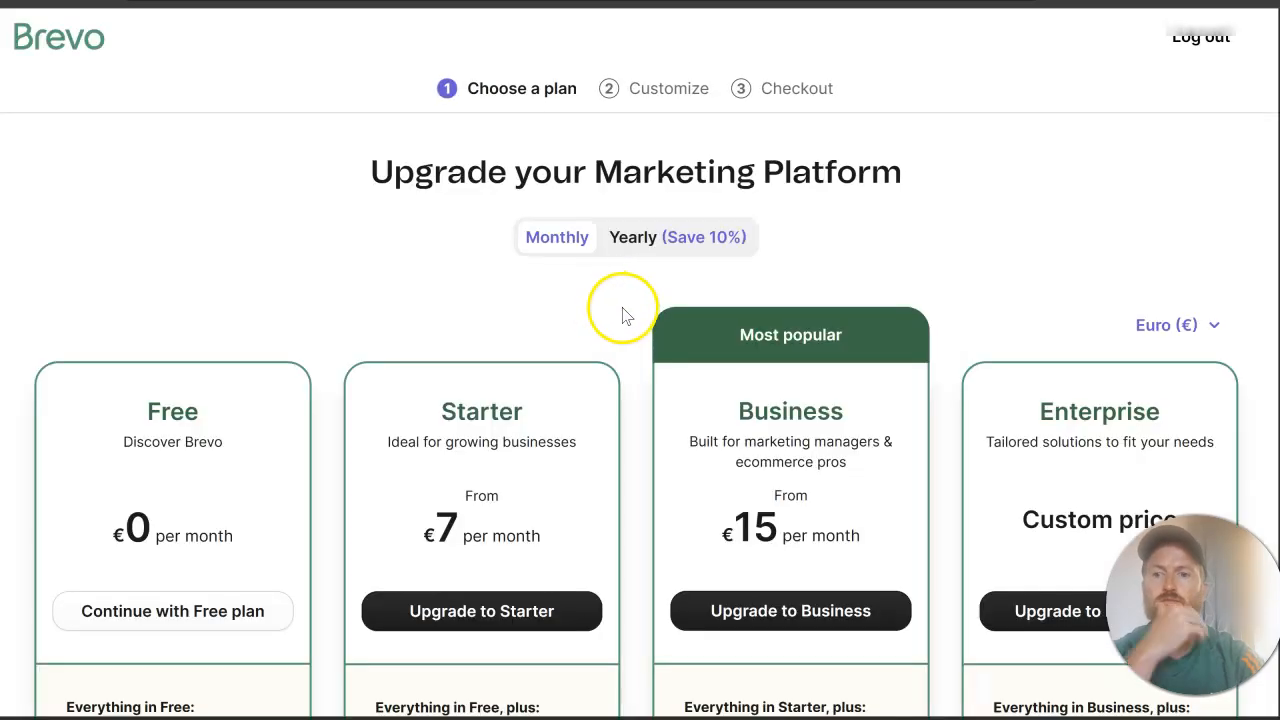
Continue on the Free plan and go to Senders, Domains & Dedicated IPs
scroll("down", 3)
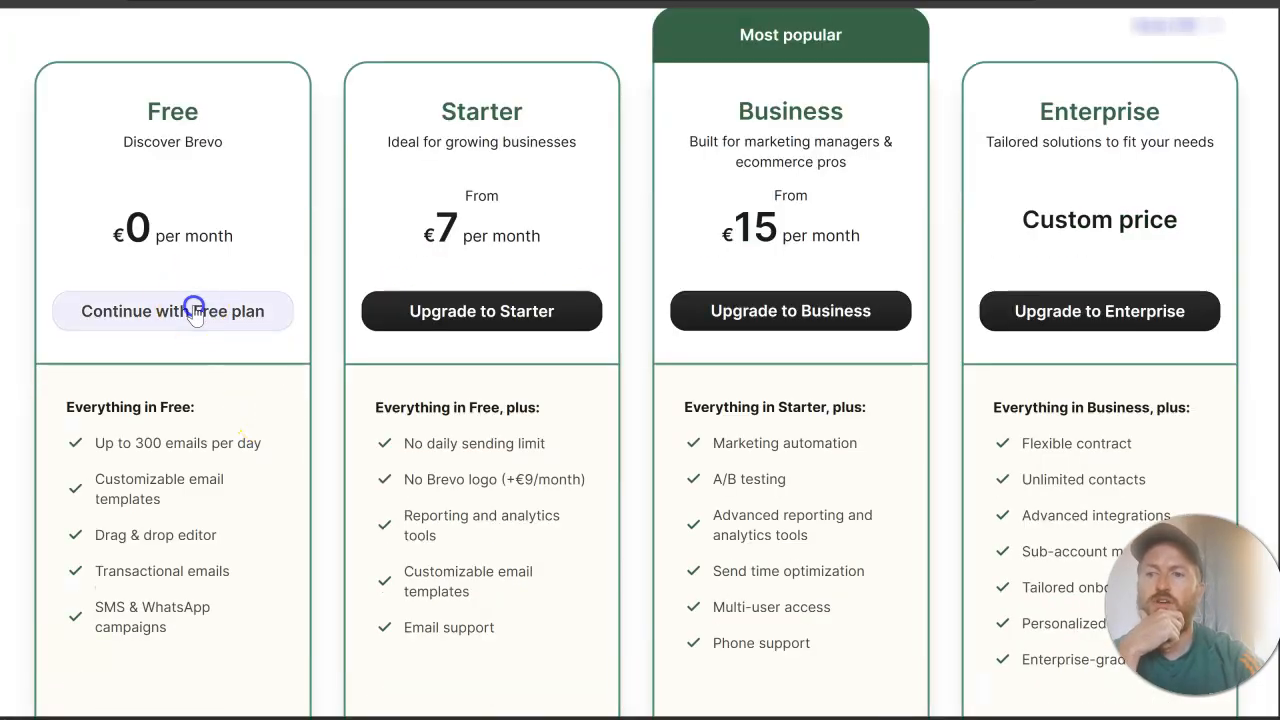
left_click(172, 311)
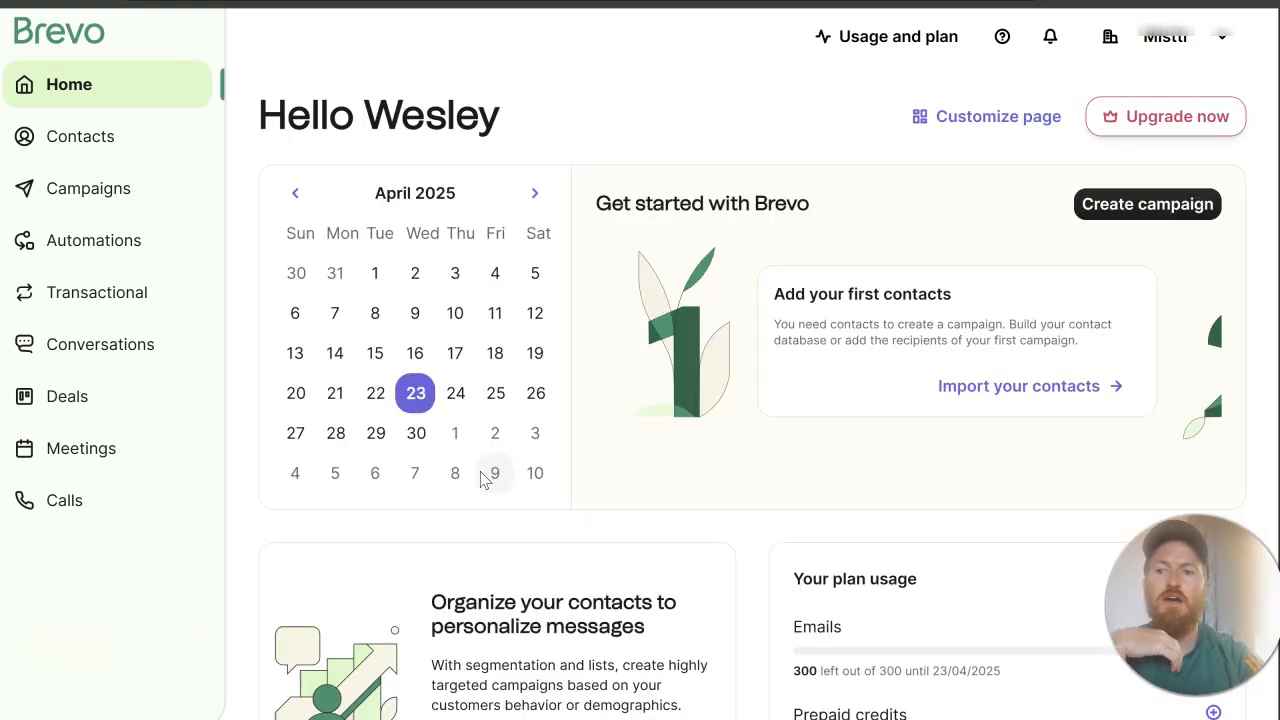
mouse_move(828, 395)
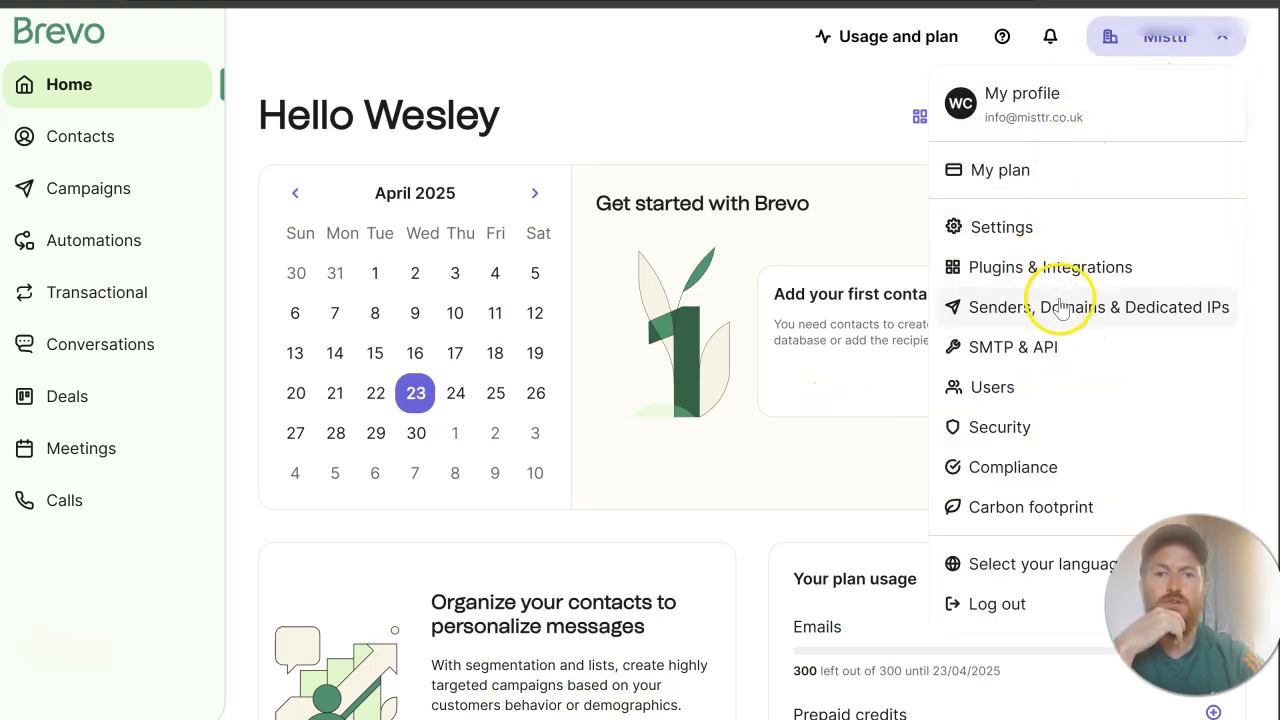
mouse_move(1070, 318)
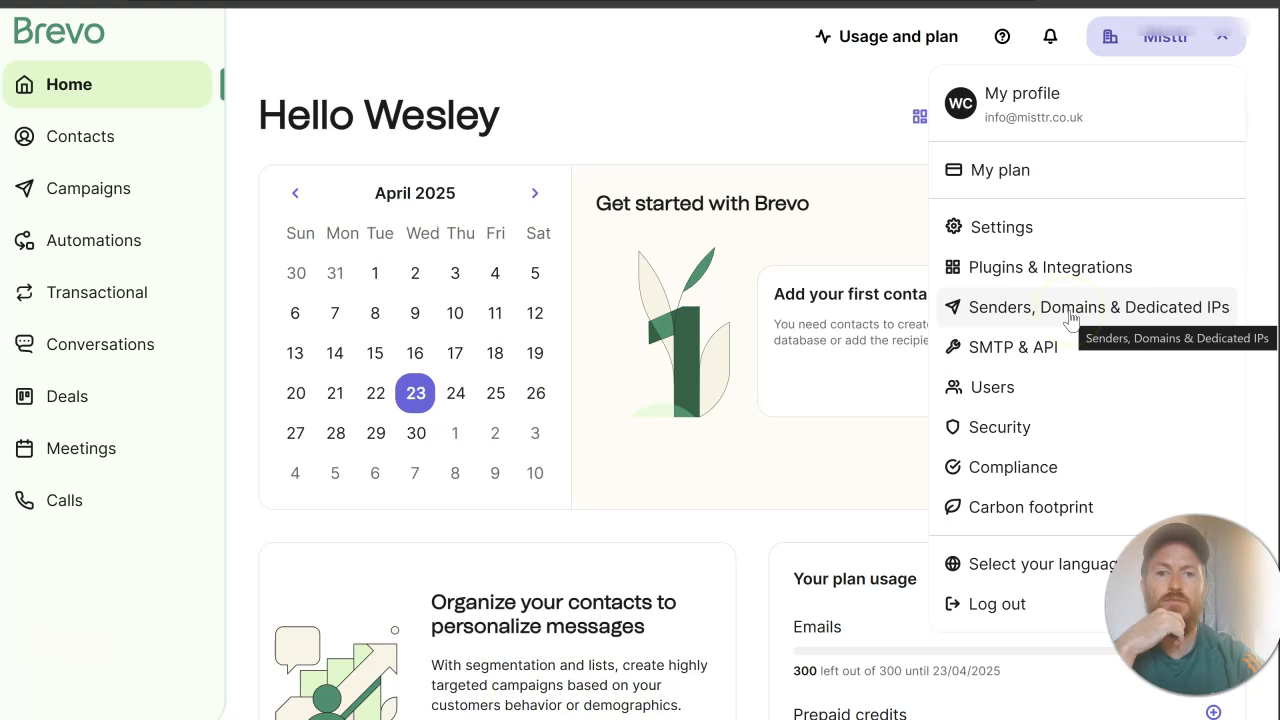
left_click(1097, 307)
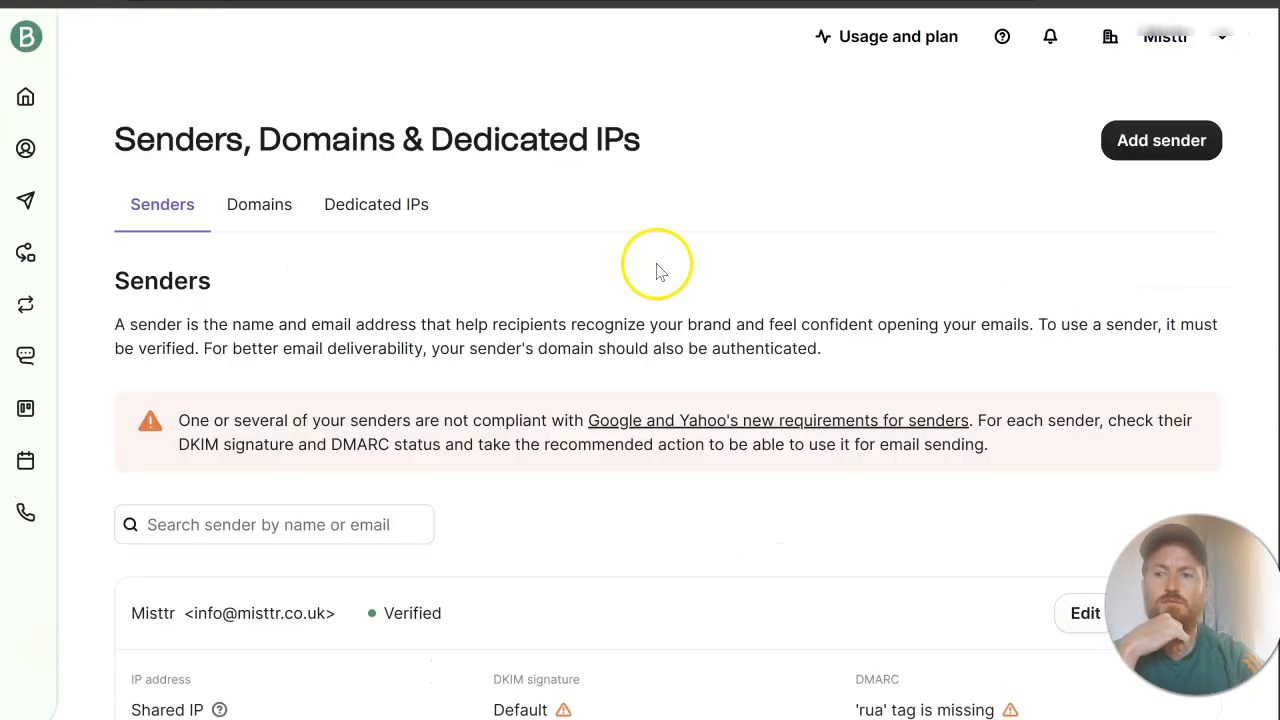
scroll("down", 3)
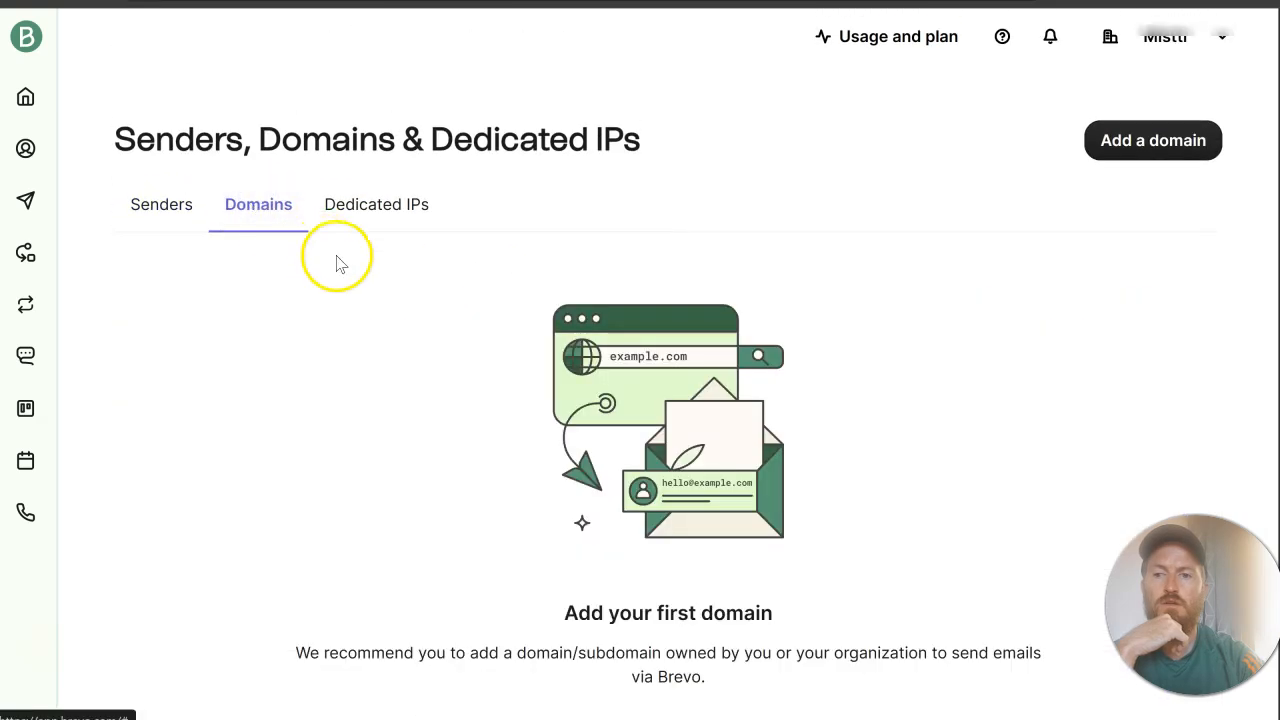
Add misttr.co.uk as a sending domain with automatic authentication
left_click(1152, 140)
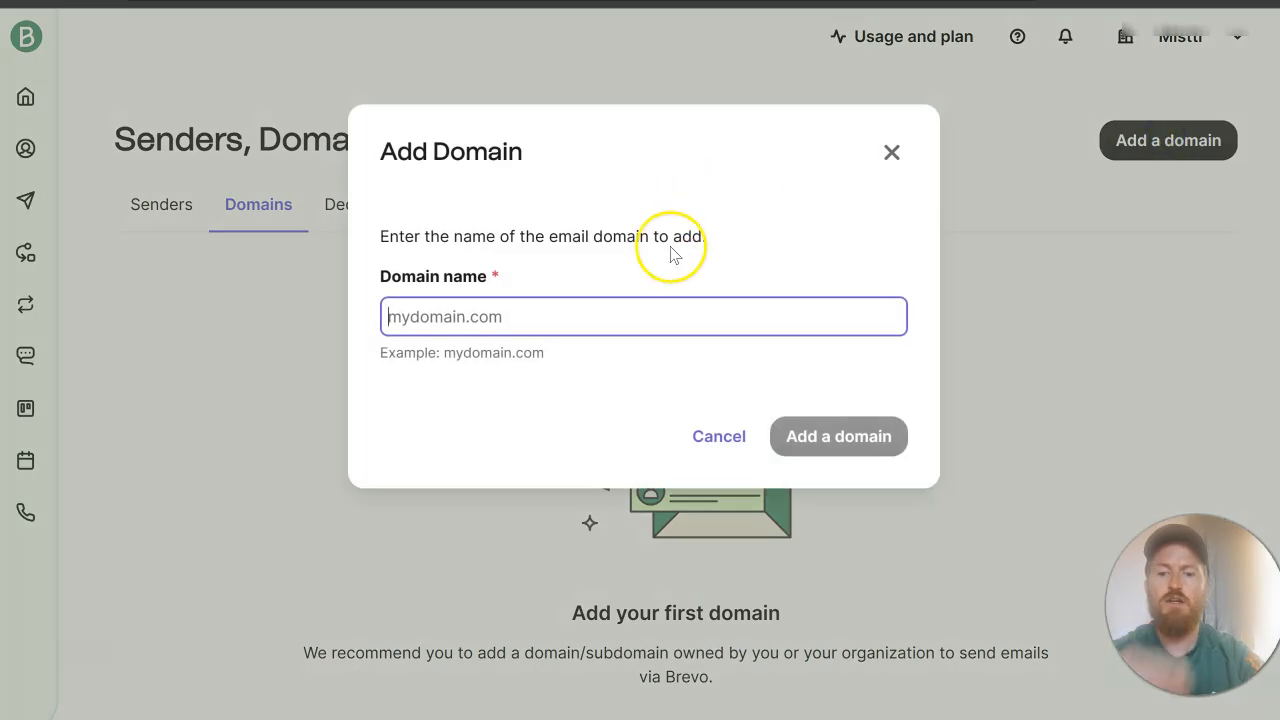
type("misttr.co.uk")
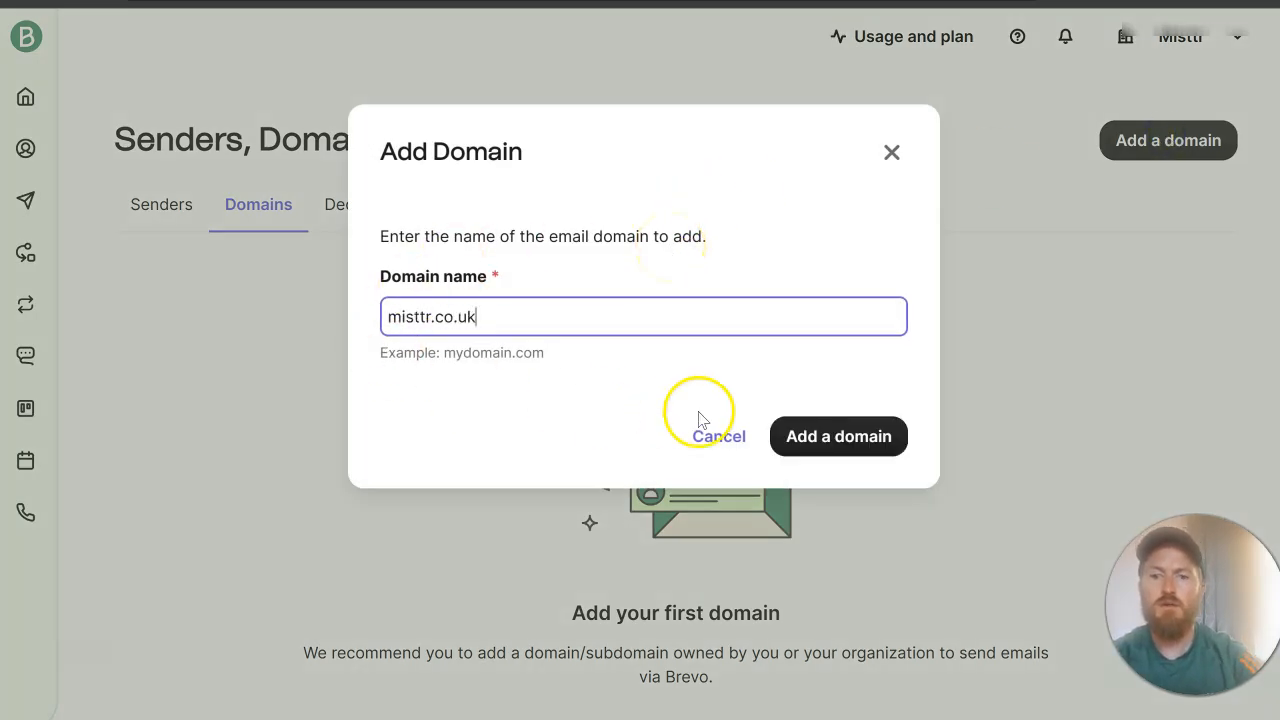
left_click(838, 436)
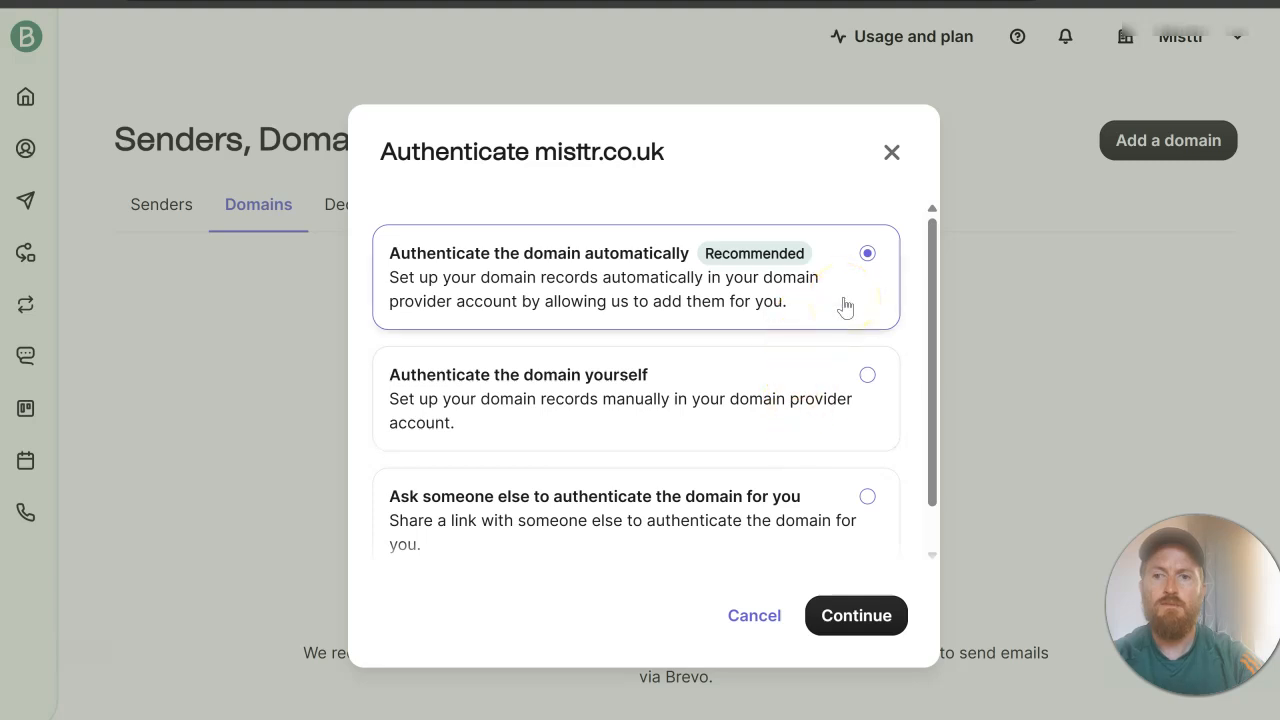
left_click(856, 615)
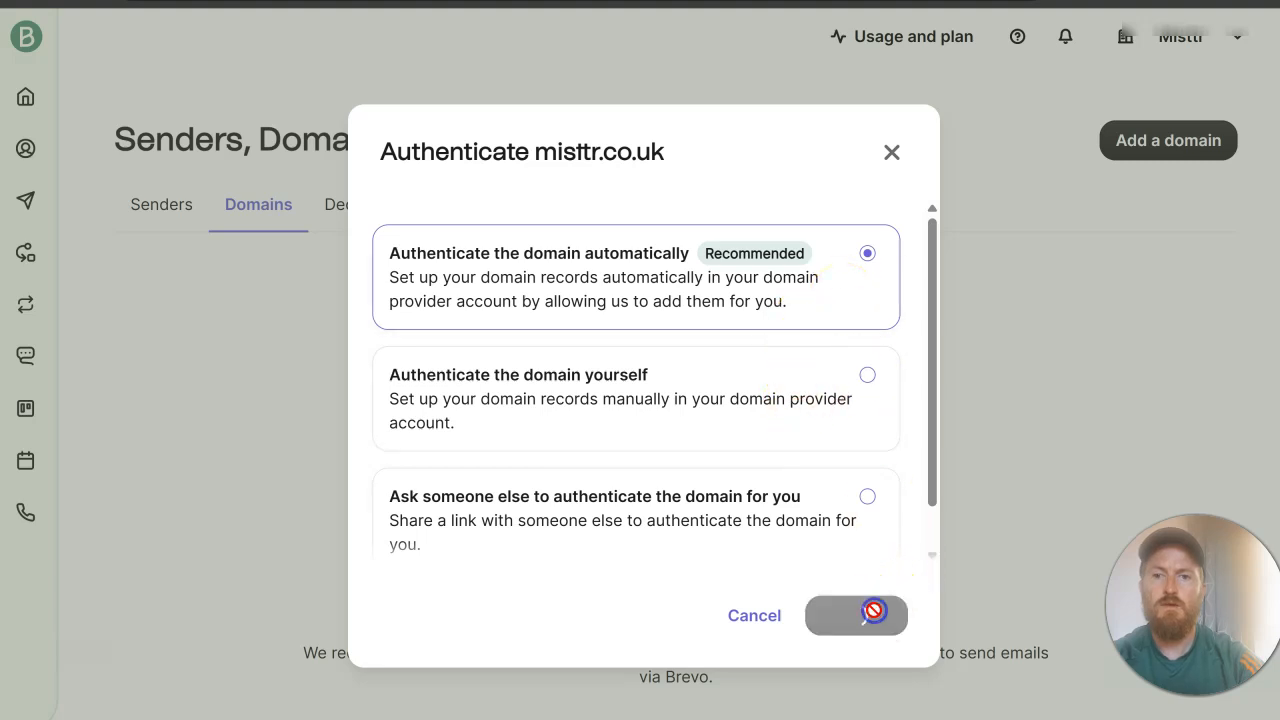
left_click(855, 615)
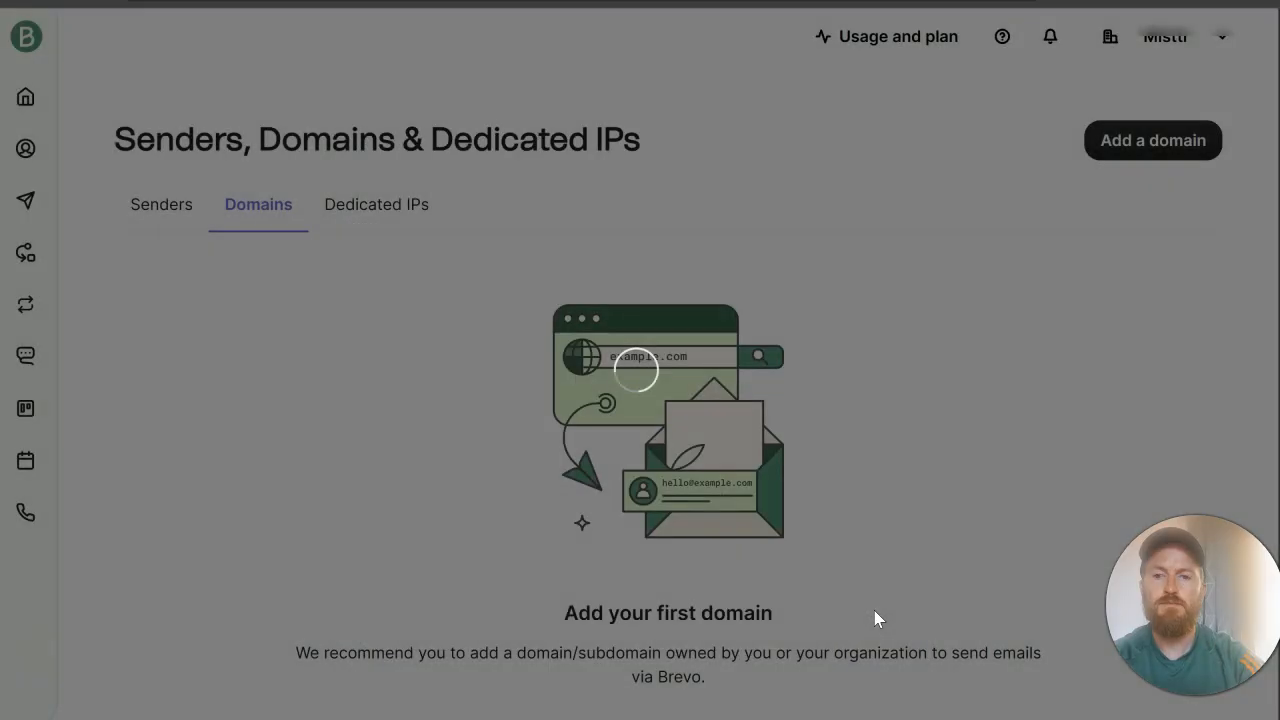
left_click(1152, 140)
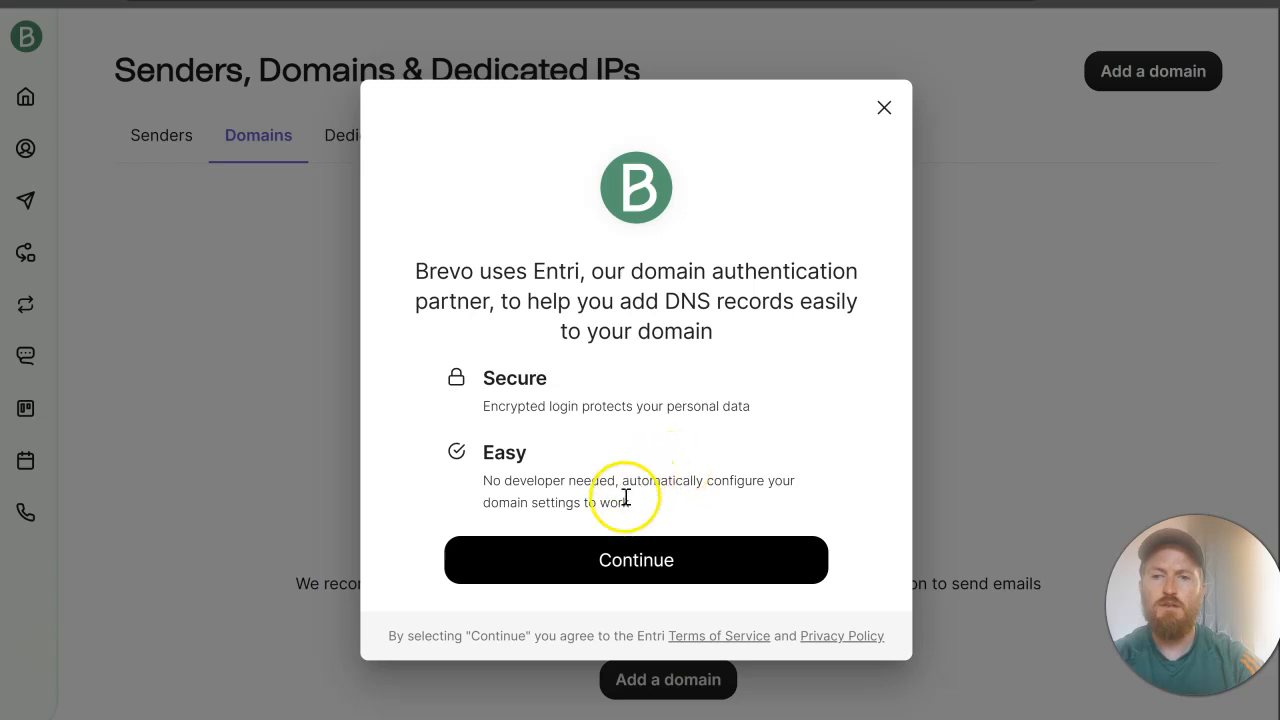
left_click(636, 559)
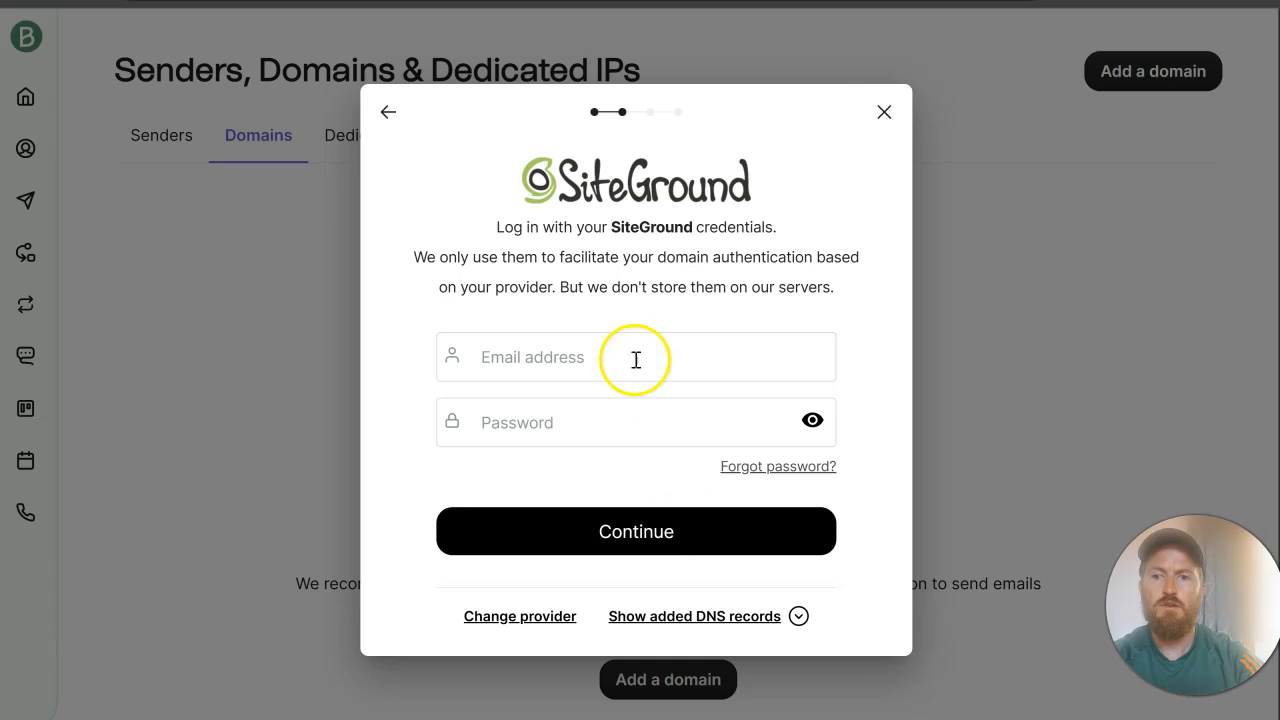
left_click(636, 357)
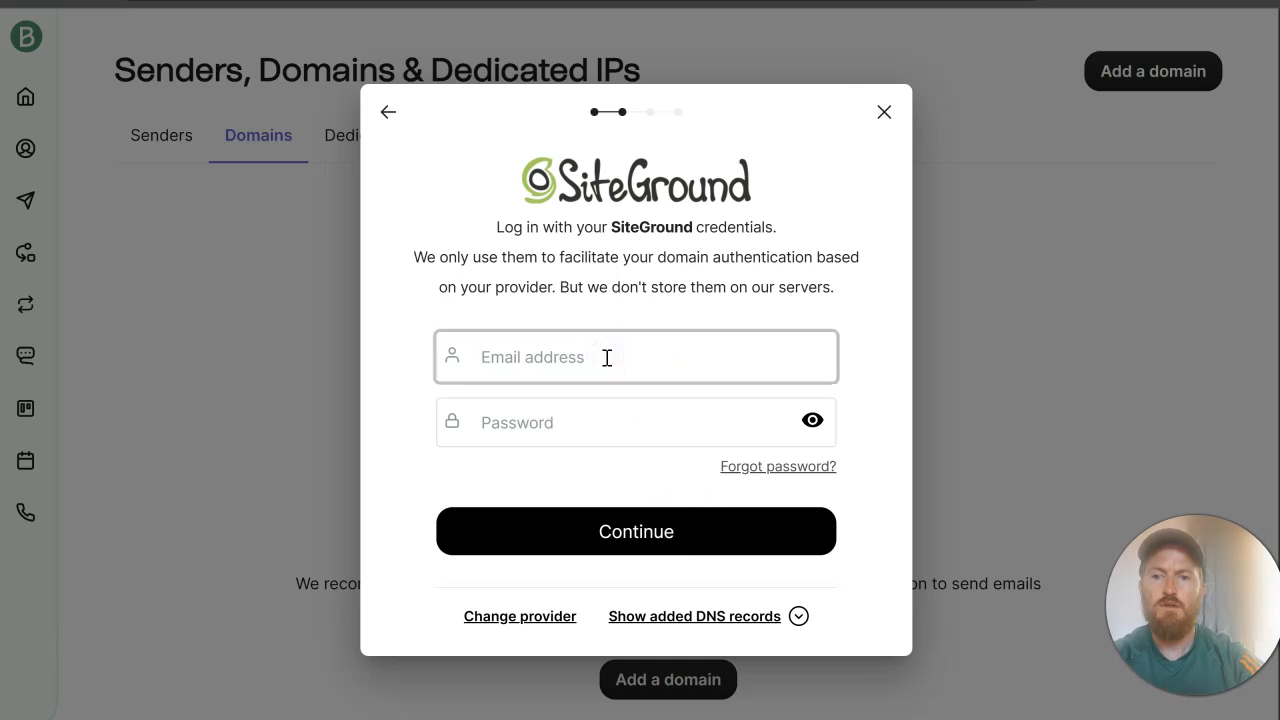
left_click(600, 357)
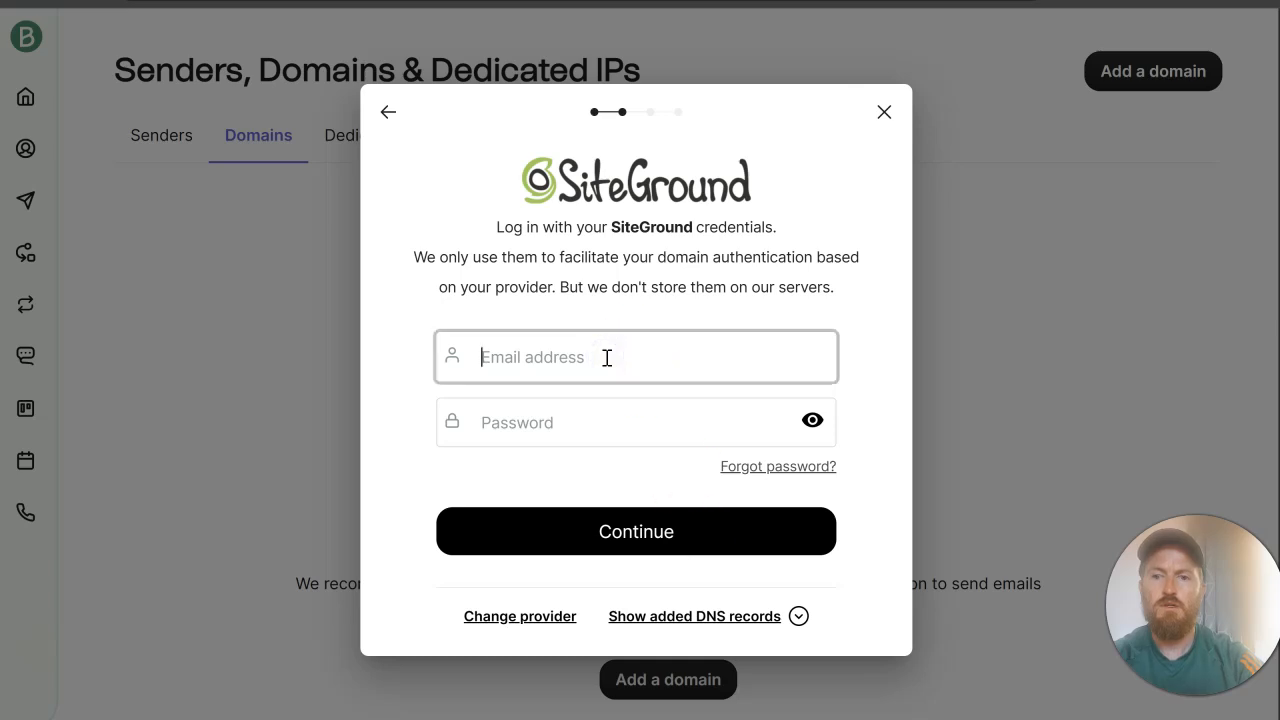
type("email@example.com")
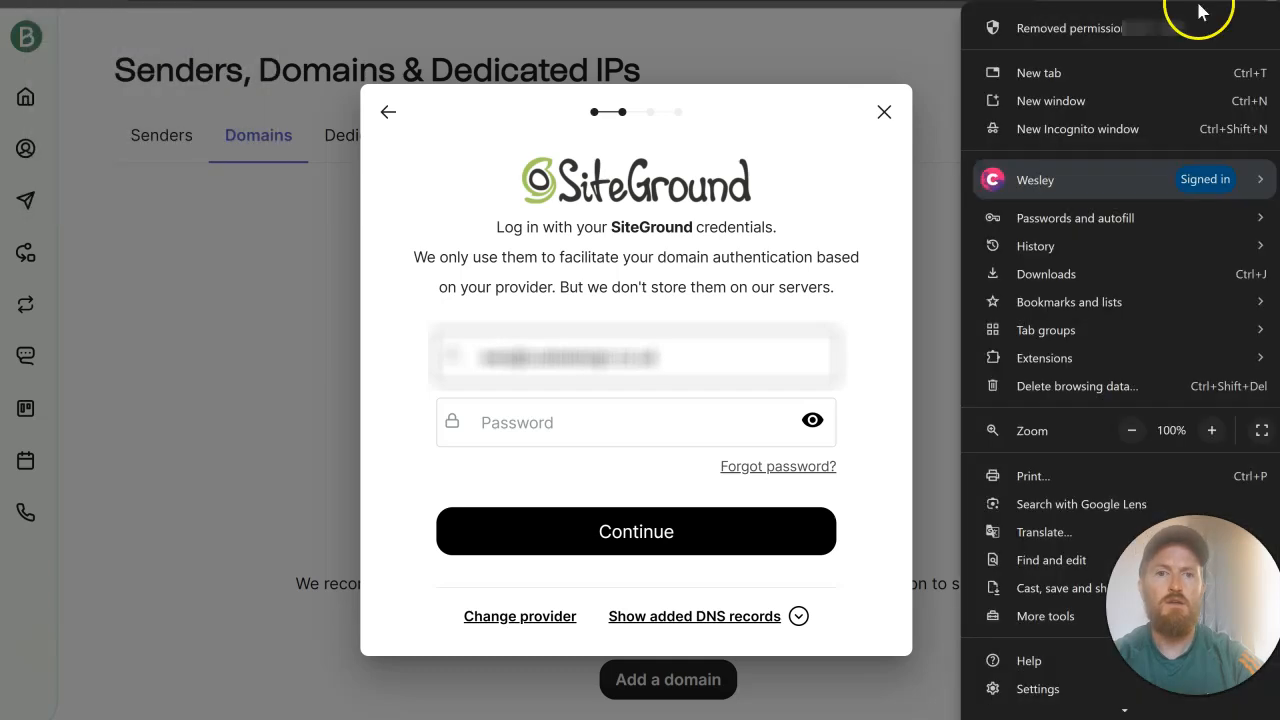
left_click(1077, 128)
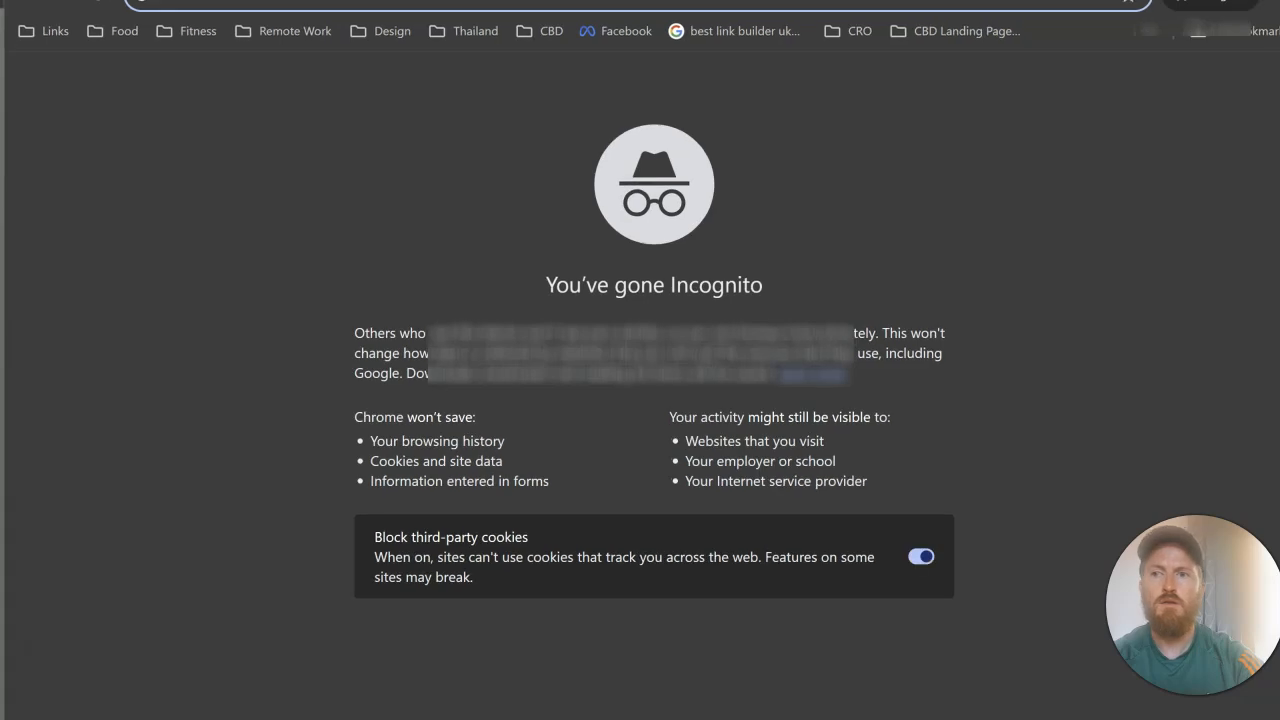
type("site")
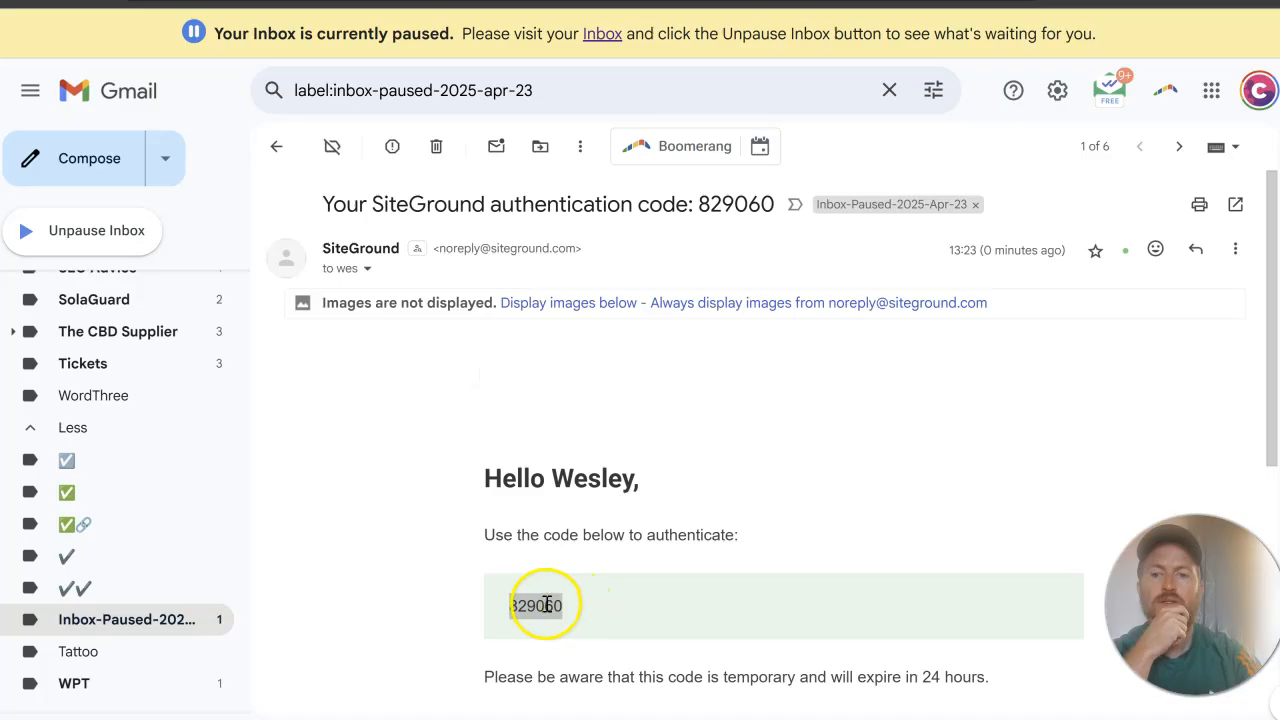
double_click(537, 605)
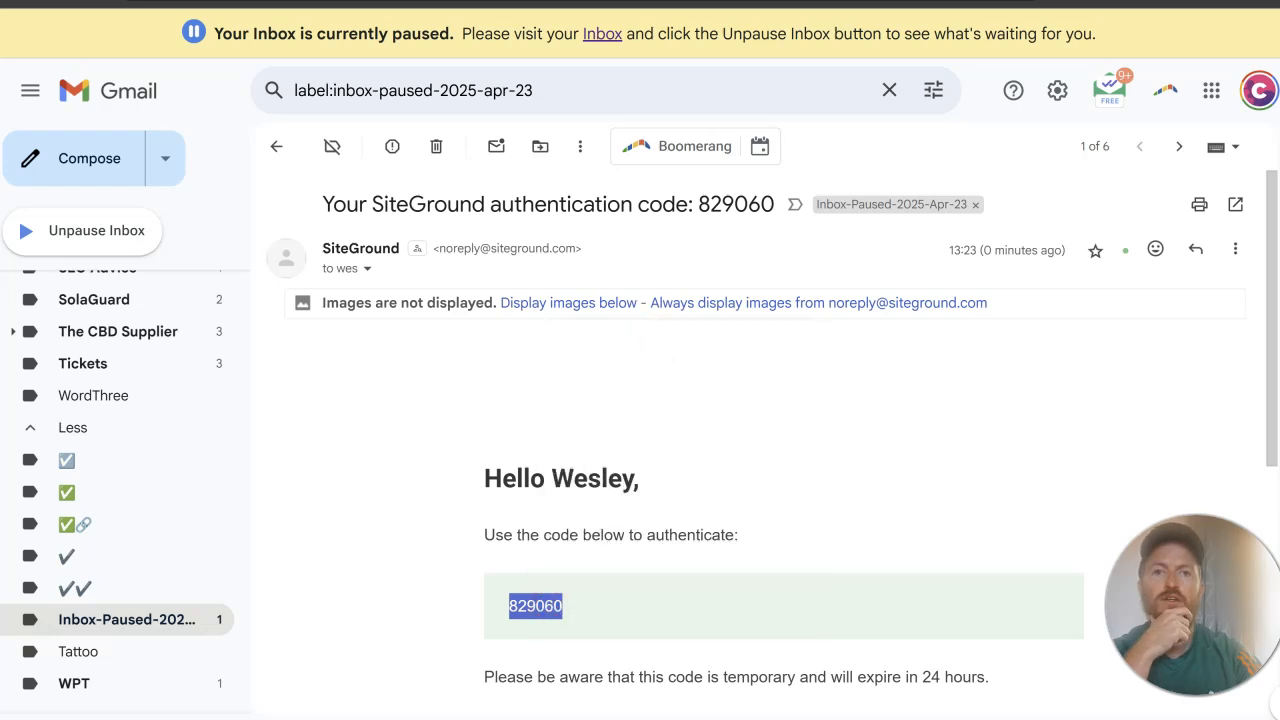
right_click(617, 429)
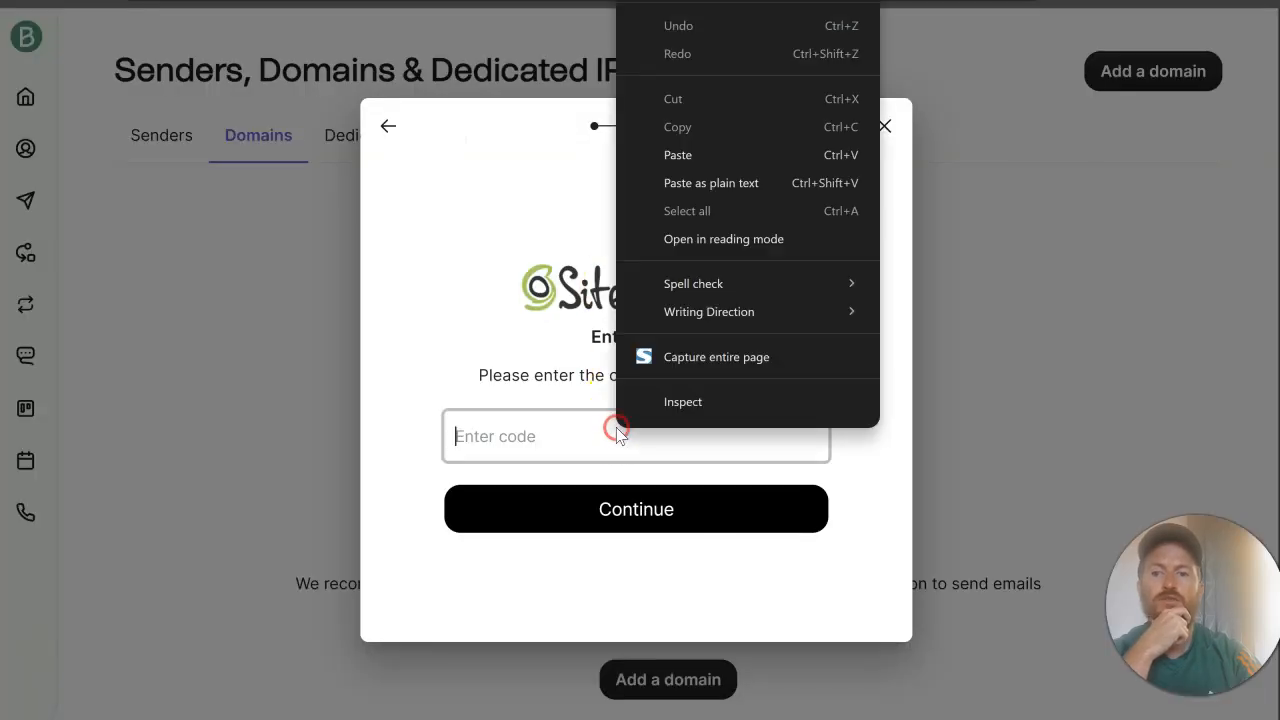
Enter the verification code to authenticate misttr.co.uk, then return to the domain listing
left_click(636, 508)
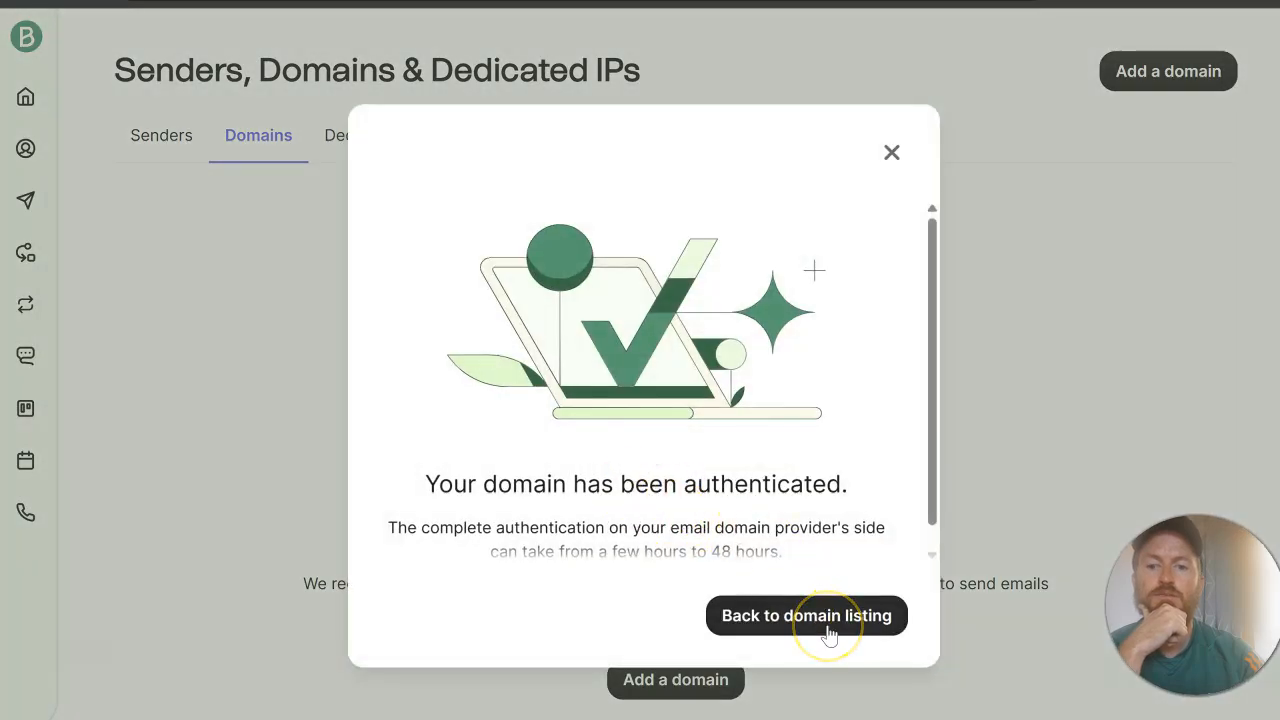
left_click(807, 615)
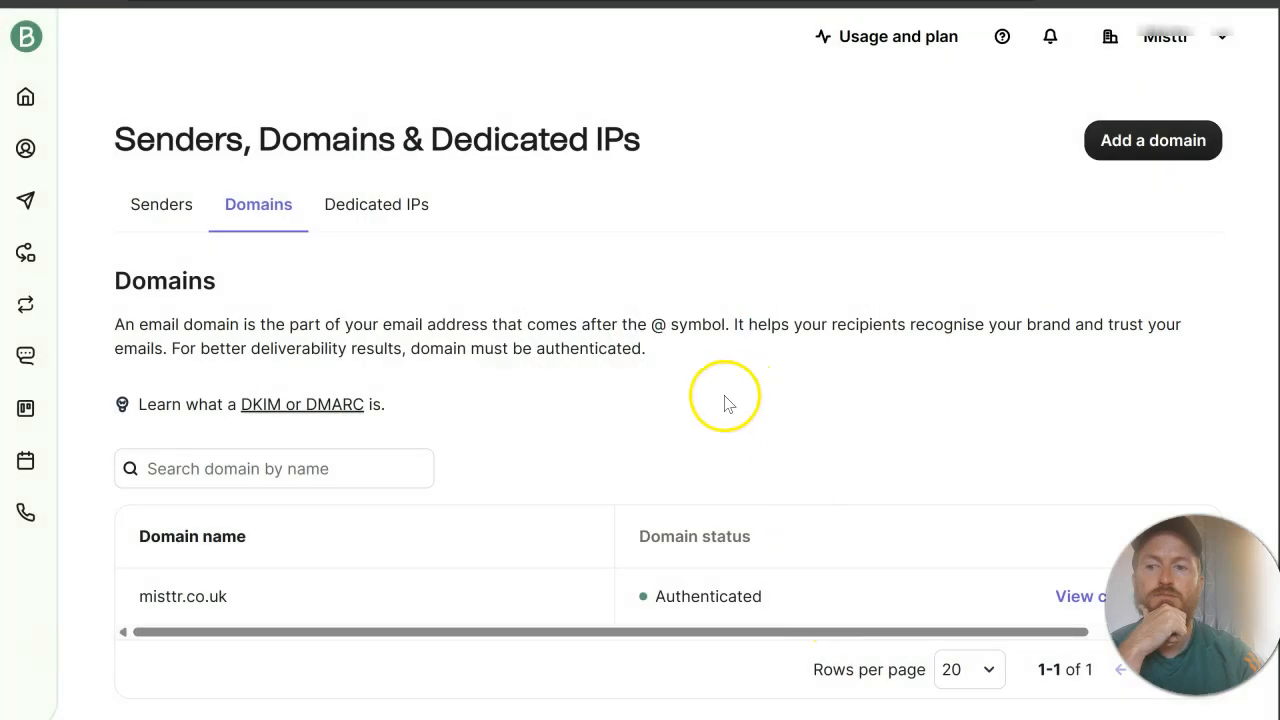
mouse_move(845, 425)
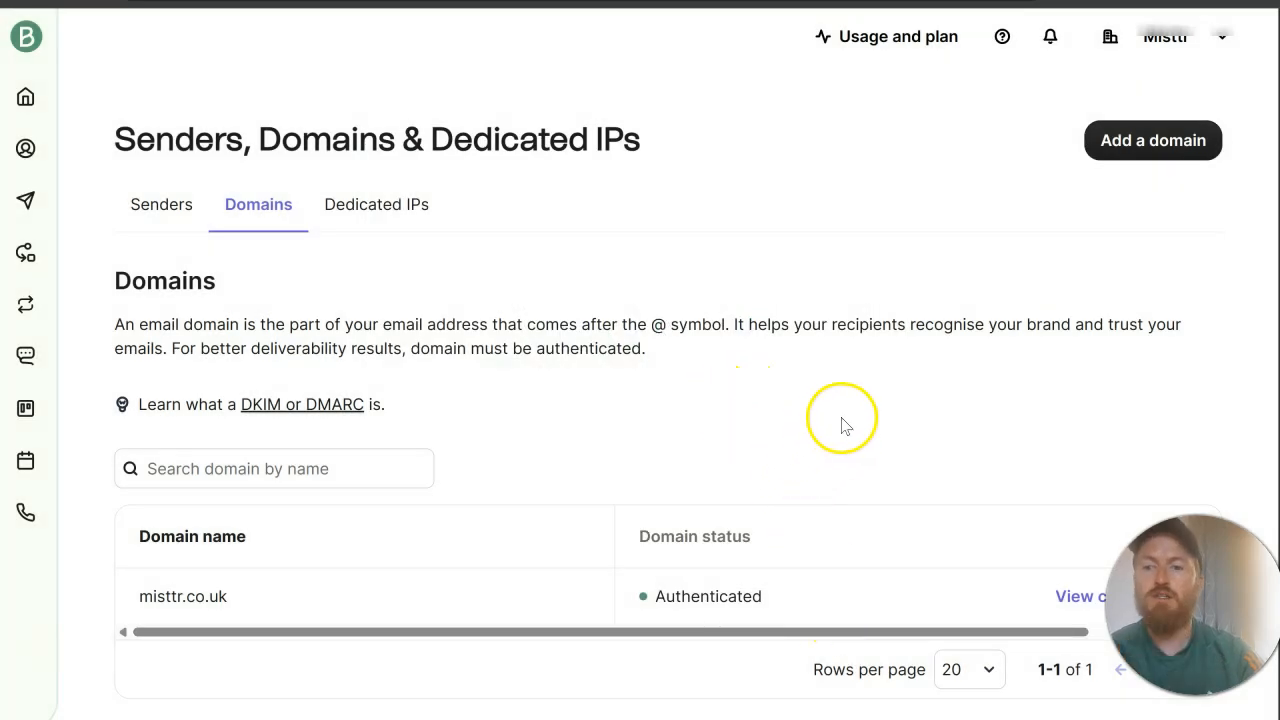
mouse_move(328, 523)
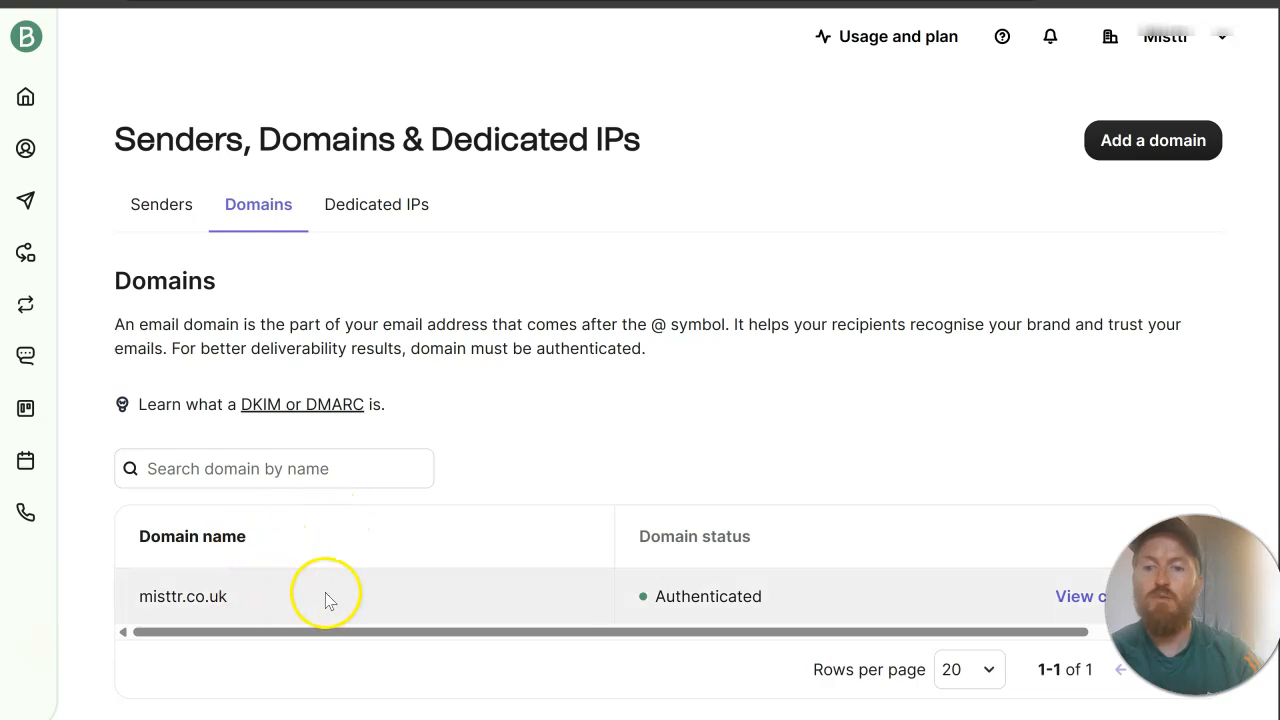
left_click(161, 204)
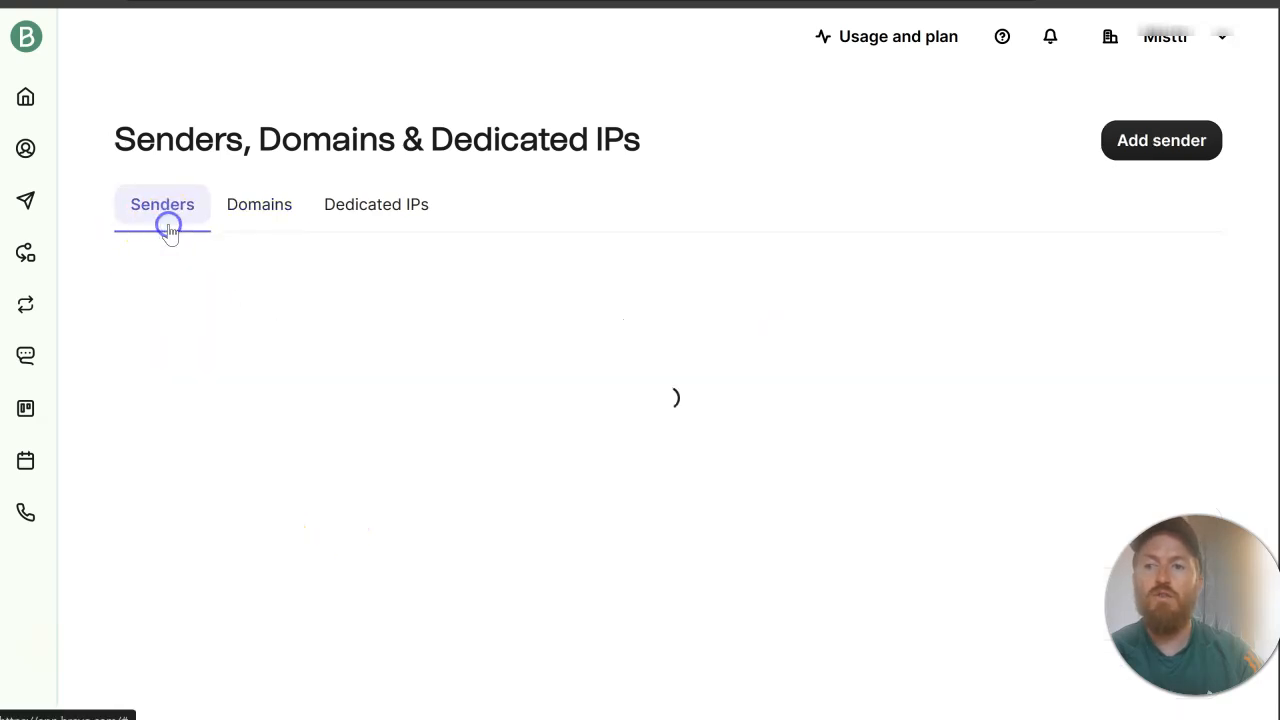
left_click(162, 204)
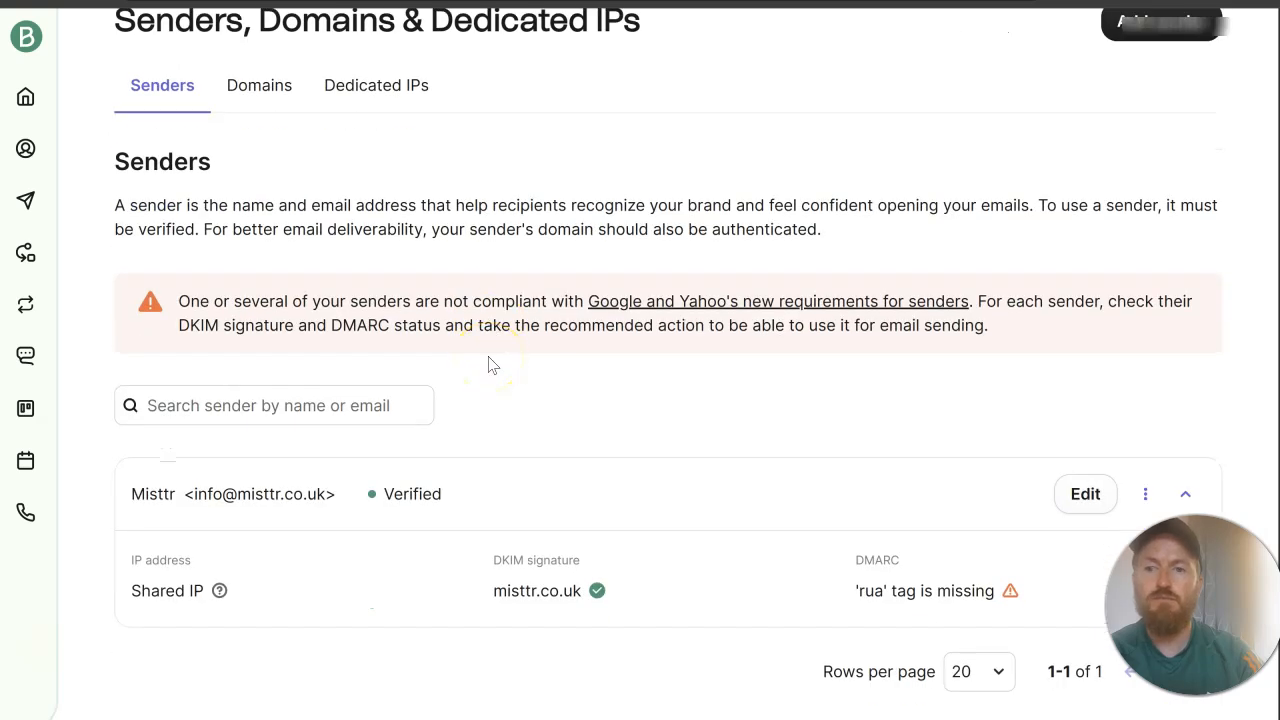
mouse_move(570, 588)
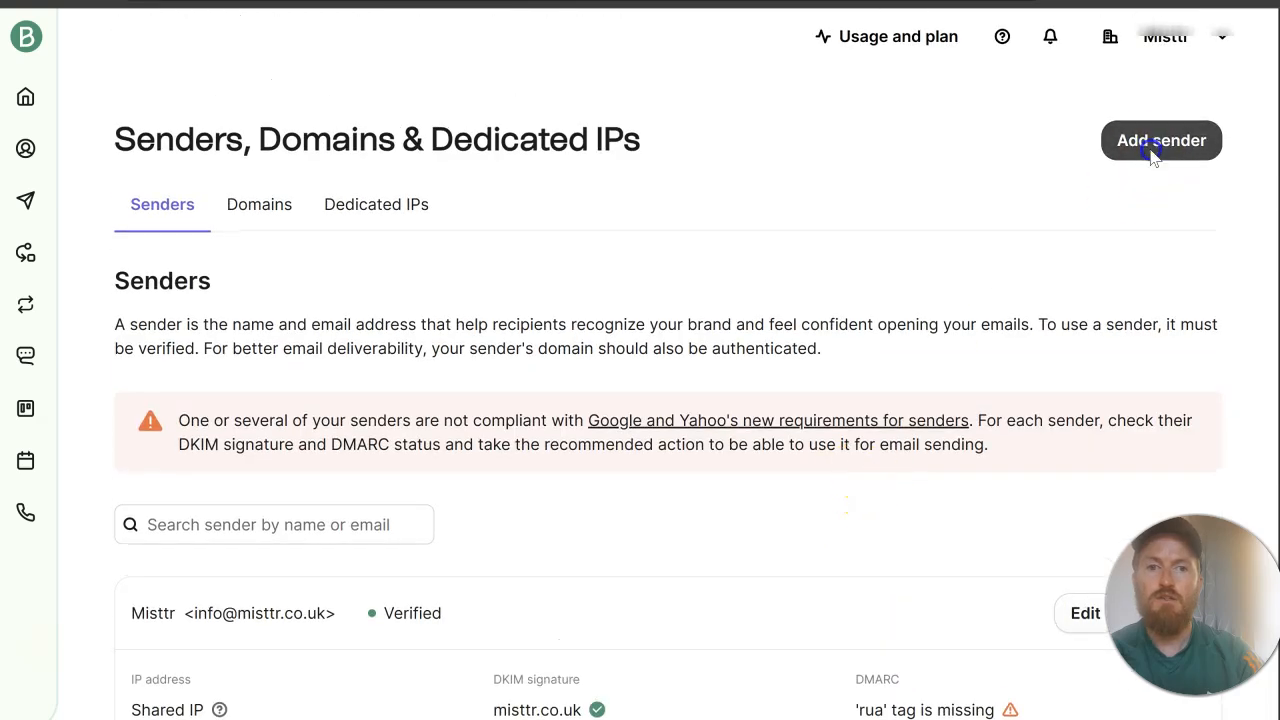
left_click(1161, 140)
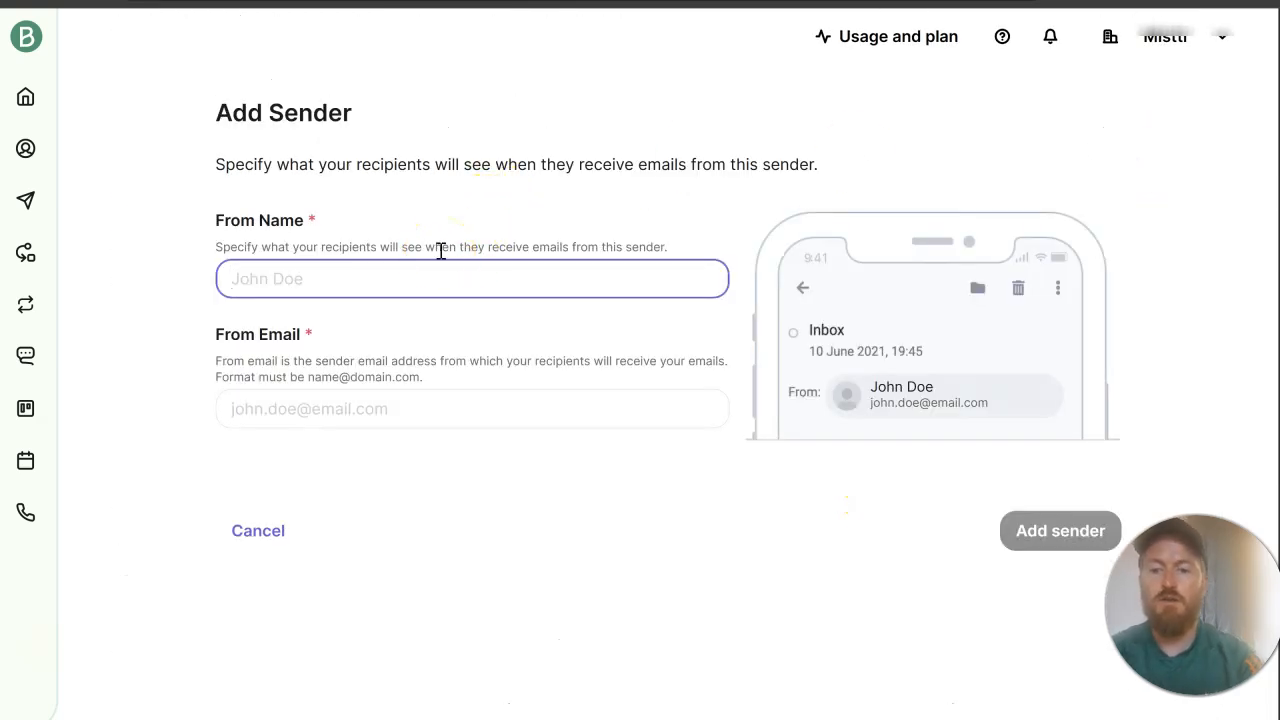
type("Wes - M")
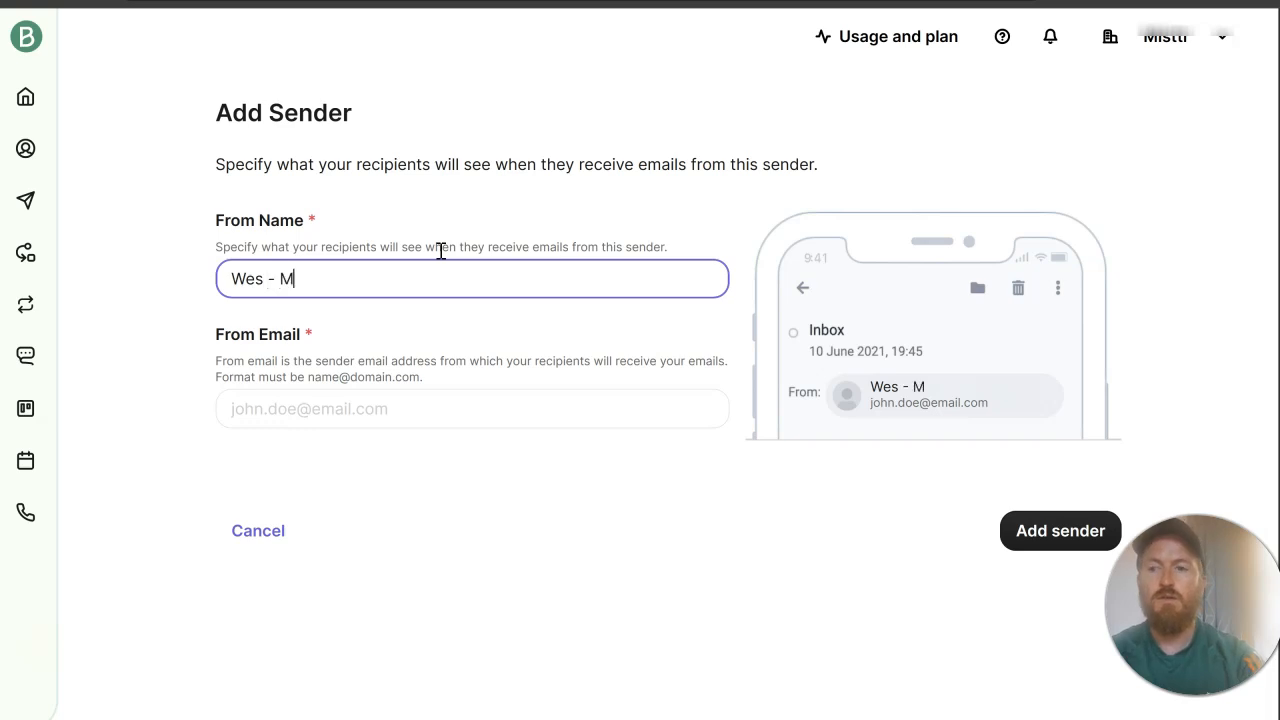
type("isttr")
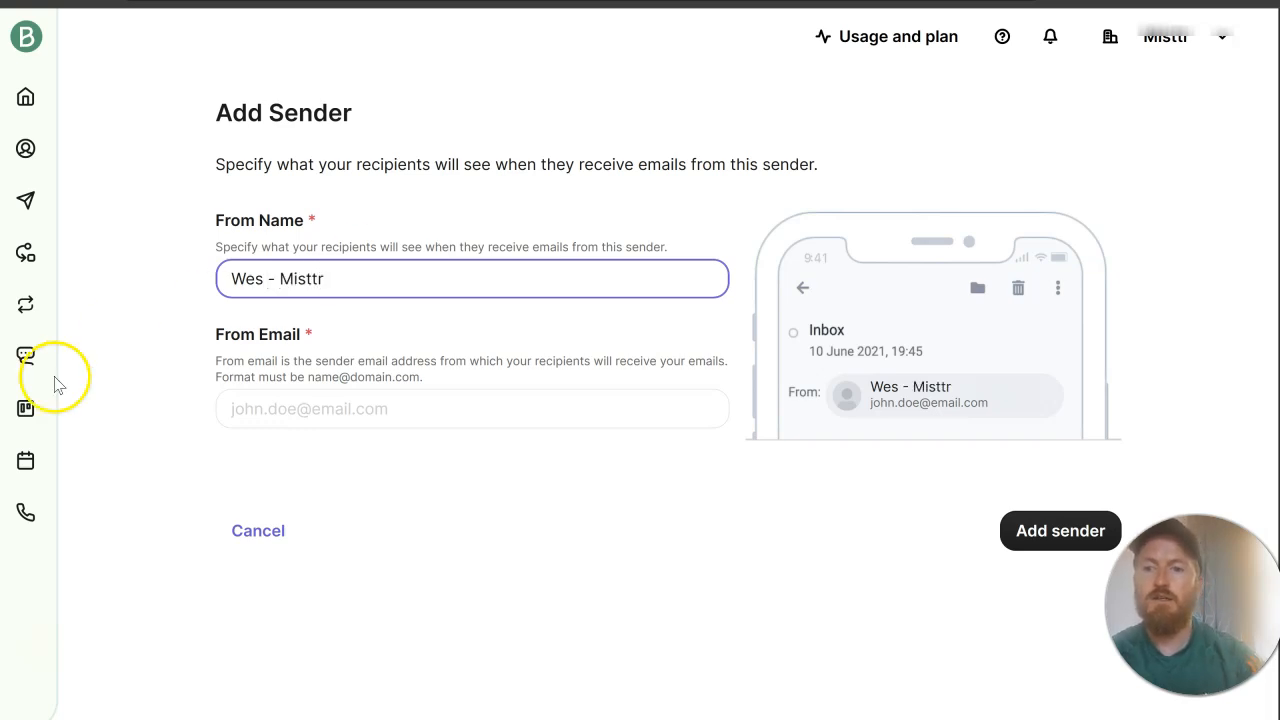
left_click(471, 408)
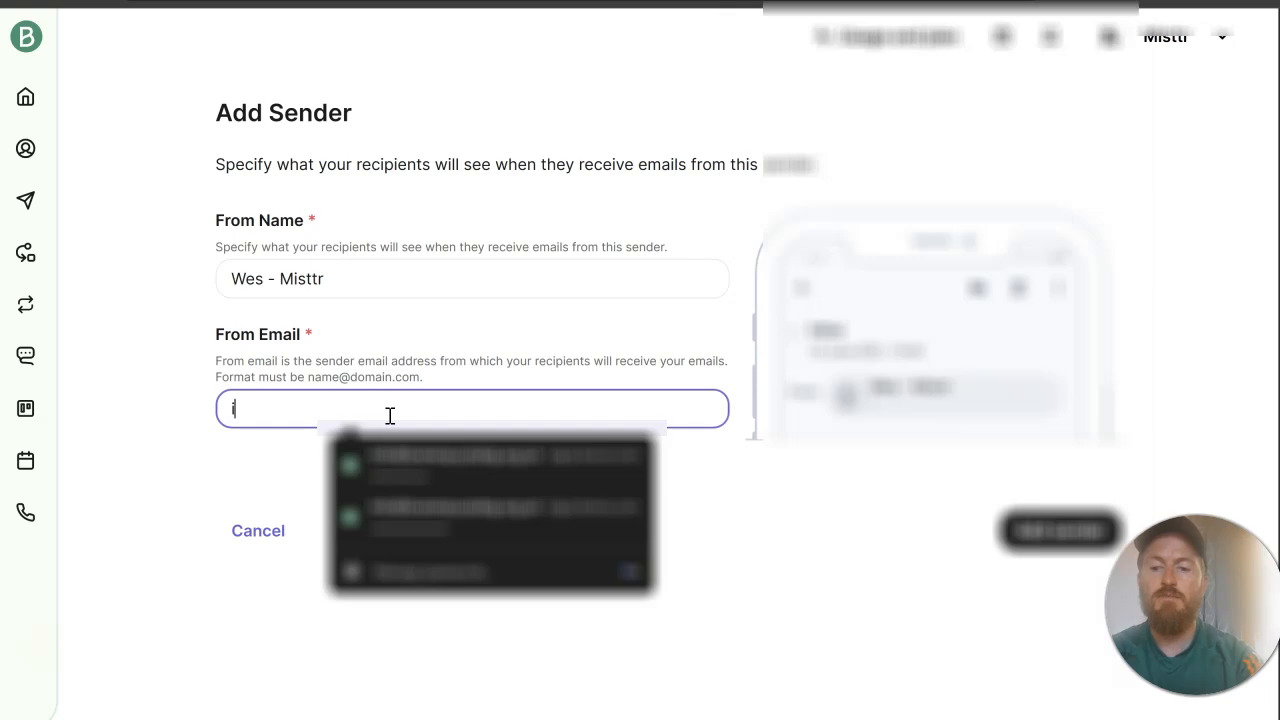
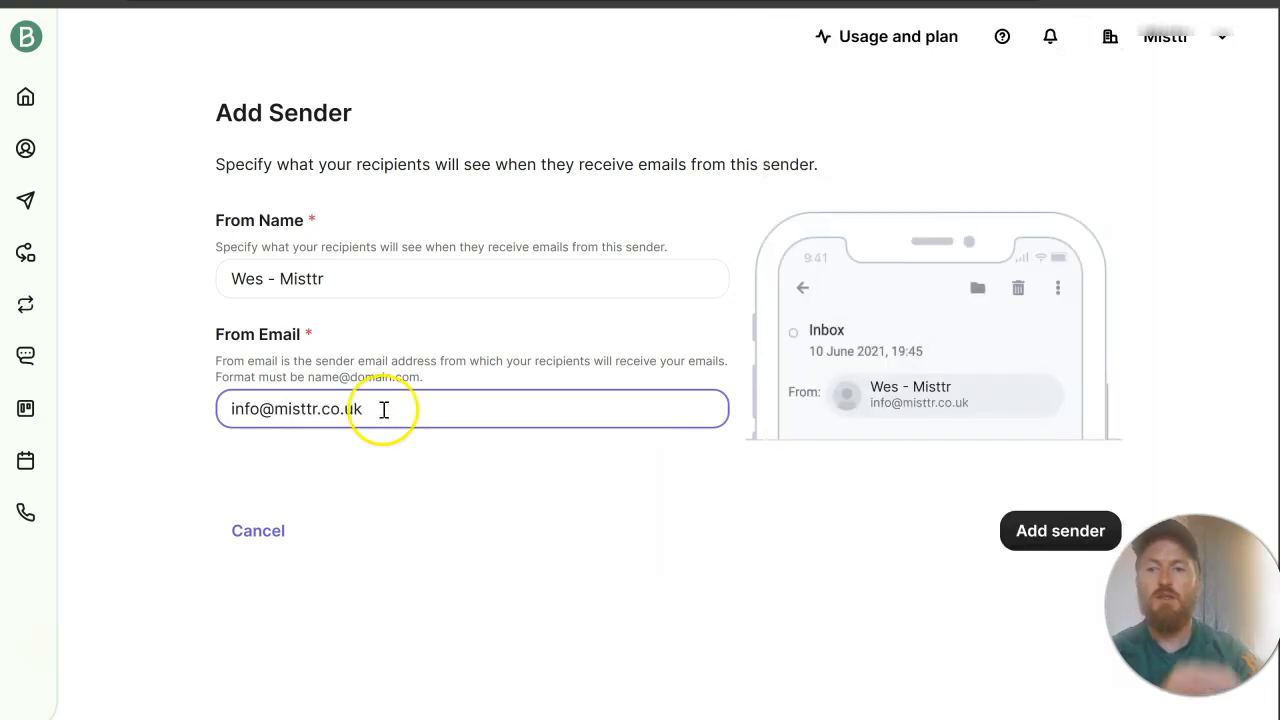
left_click(1059, 530)
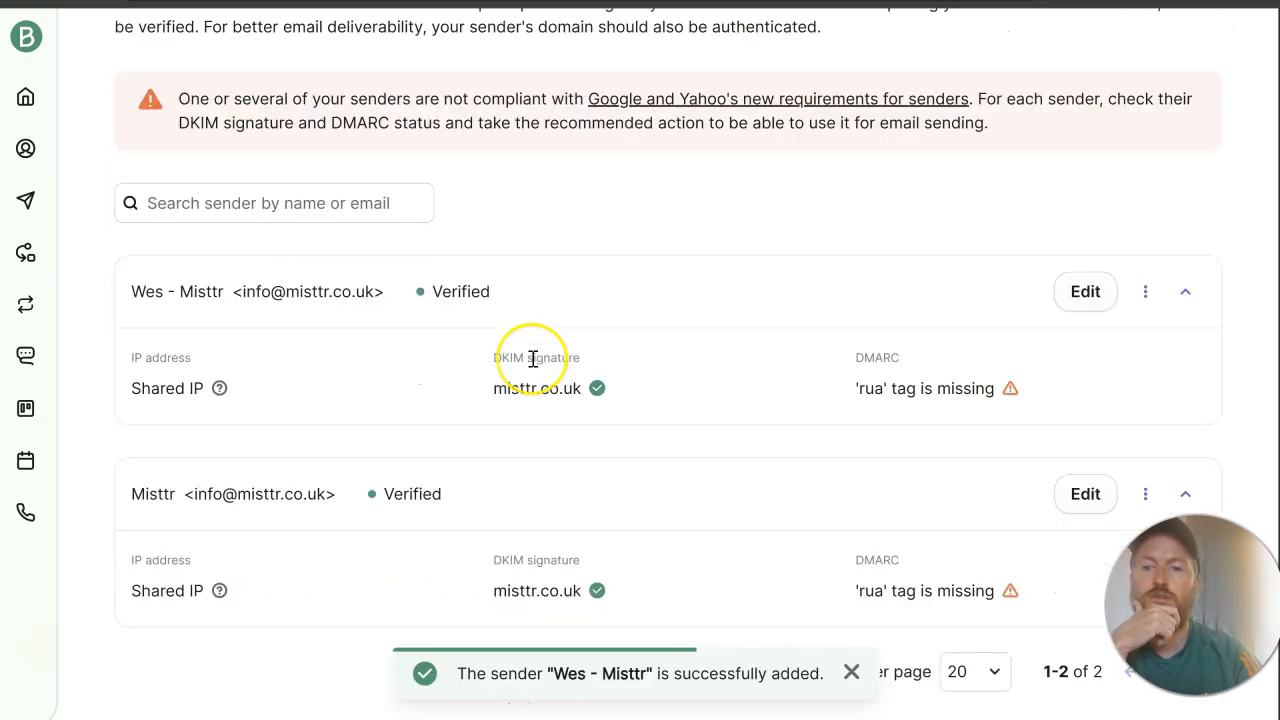
mouse_move(783, 527)
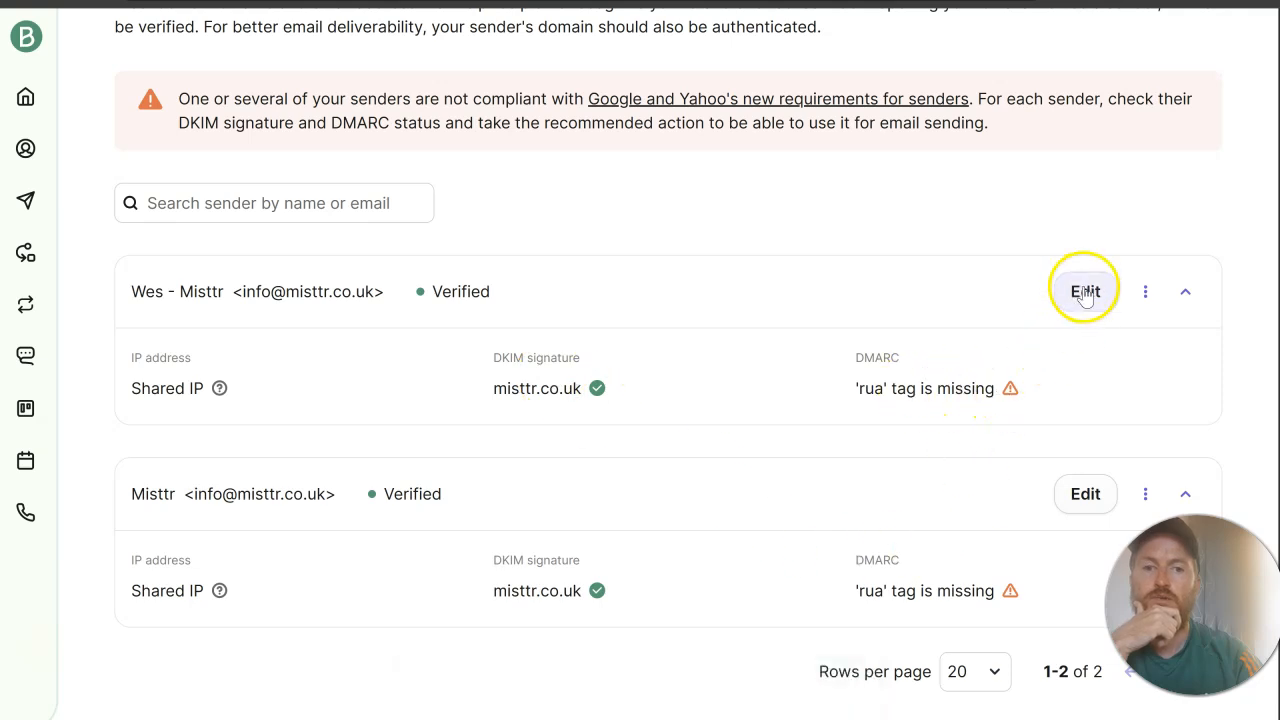
left_click(1009, 388)
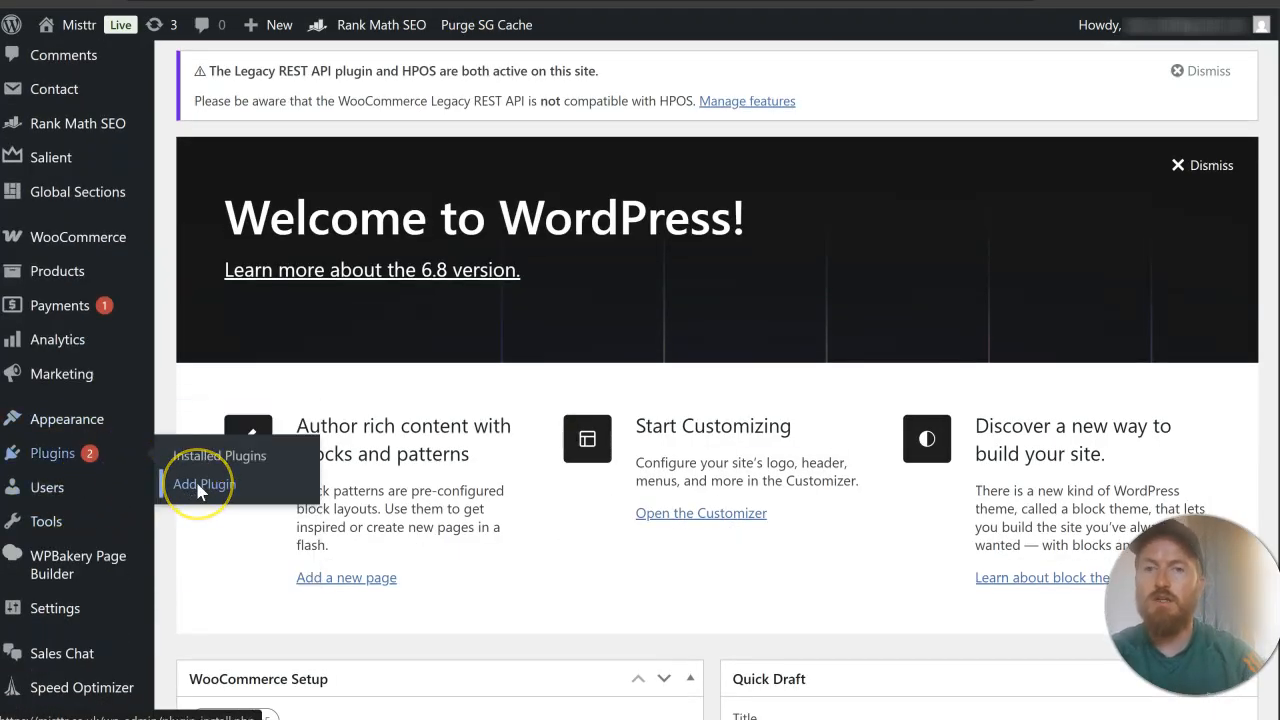
mouse_move(897, 256)
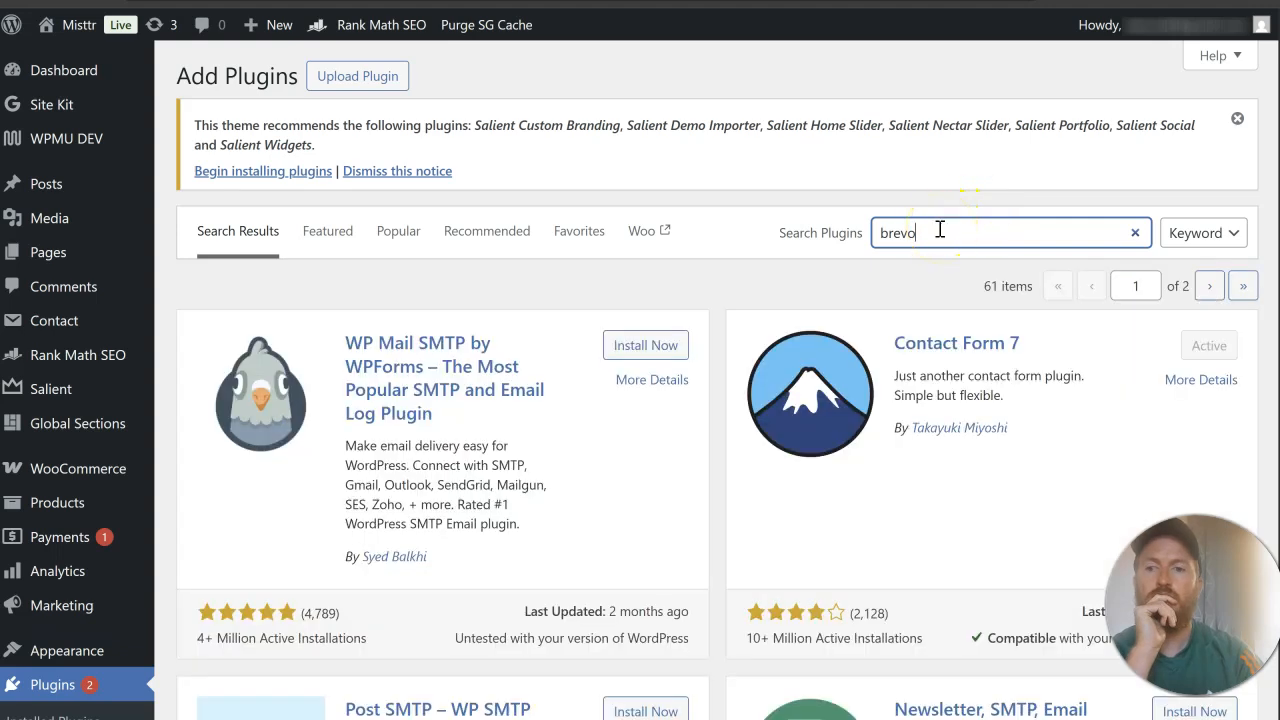
Install and activate the Brevo newsletter, SMTP and subscribe forms plugin
scroll("down", 3)
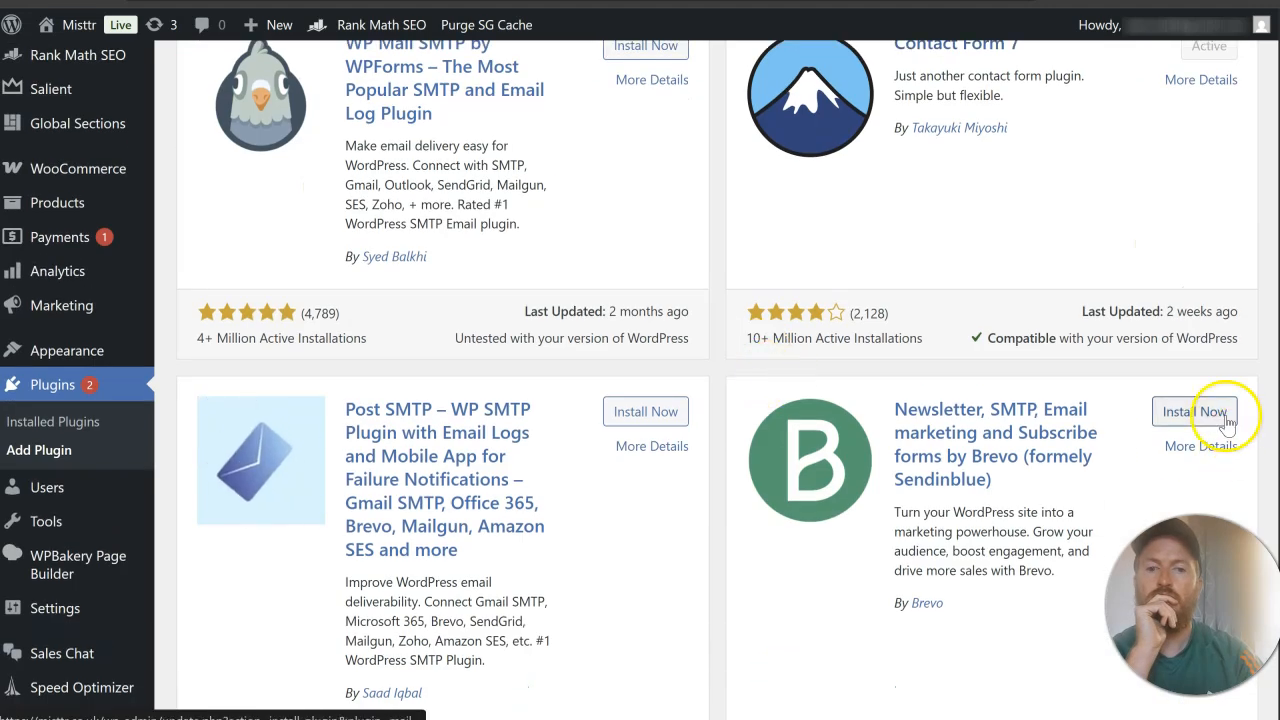
left_click(1194, 411)
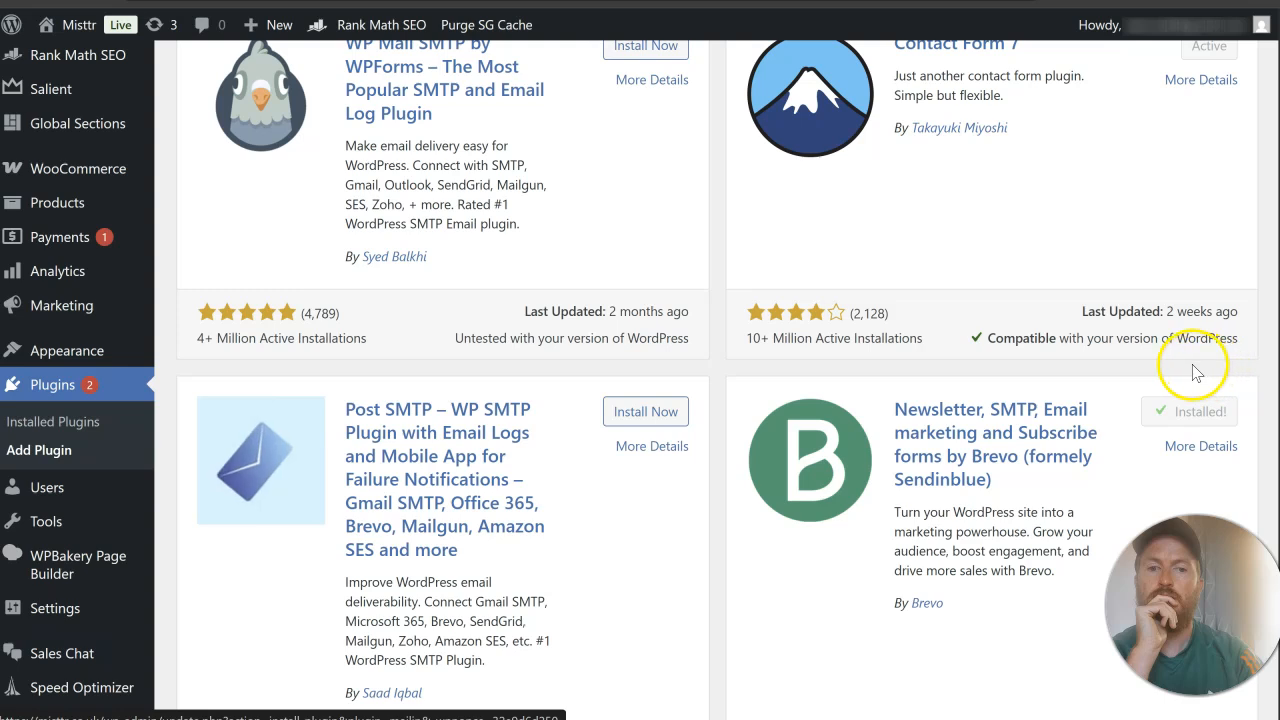
left_click(1203, 412)
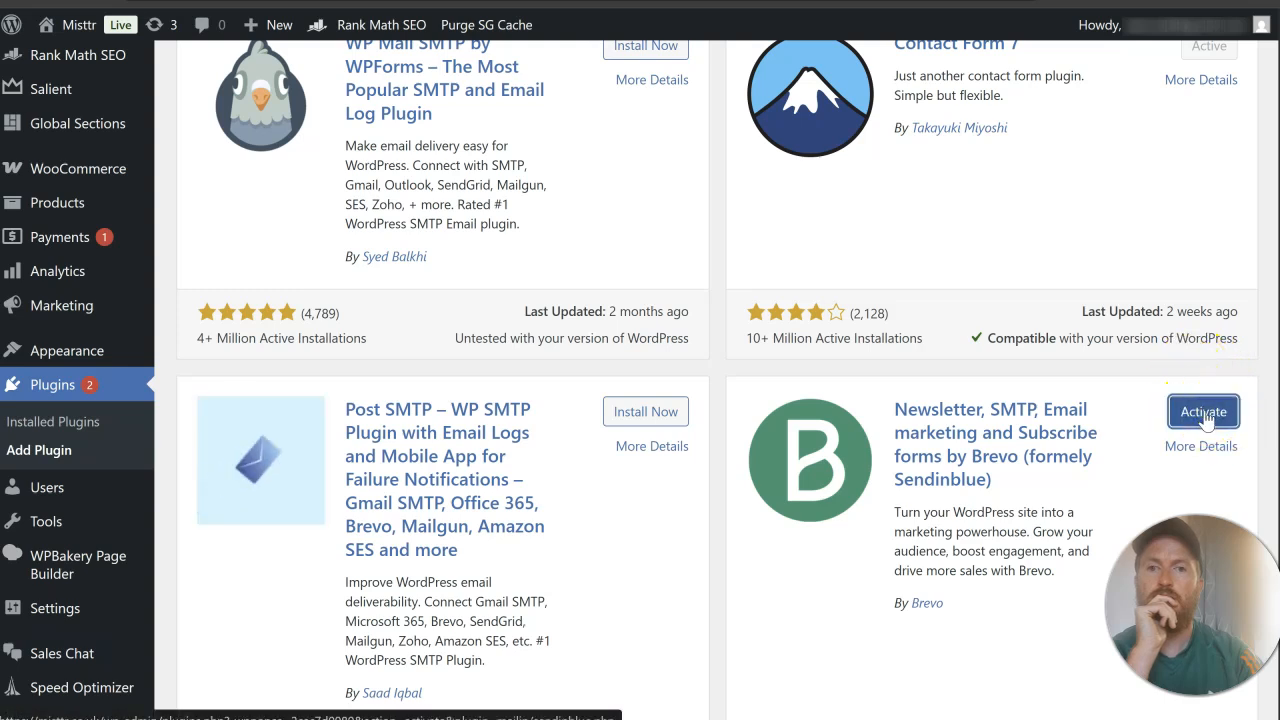
left_click(1202, 411)
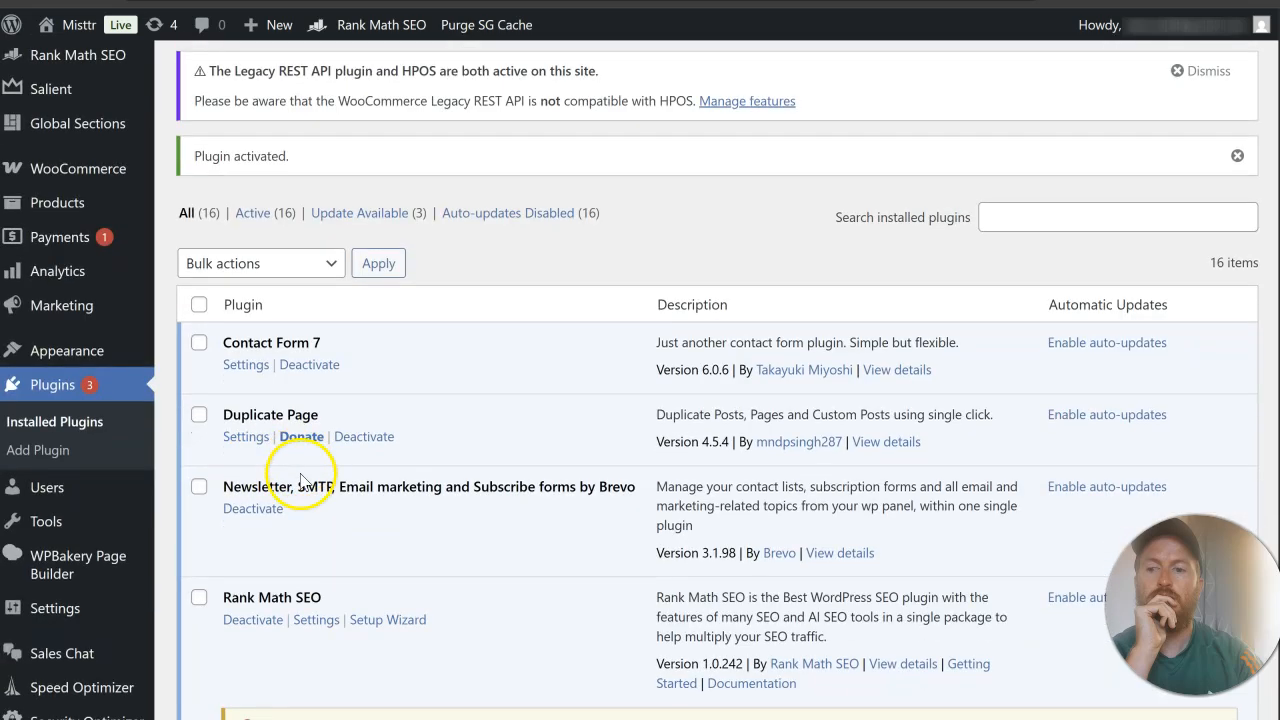
Open the Brevo plugin Home page and follow 'Get your API key from your account'
scroll("down", 3)
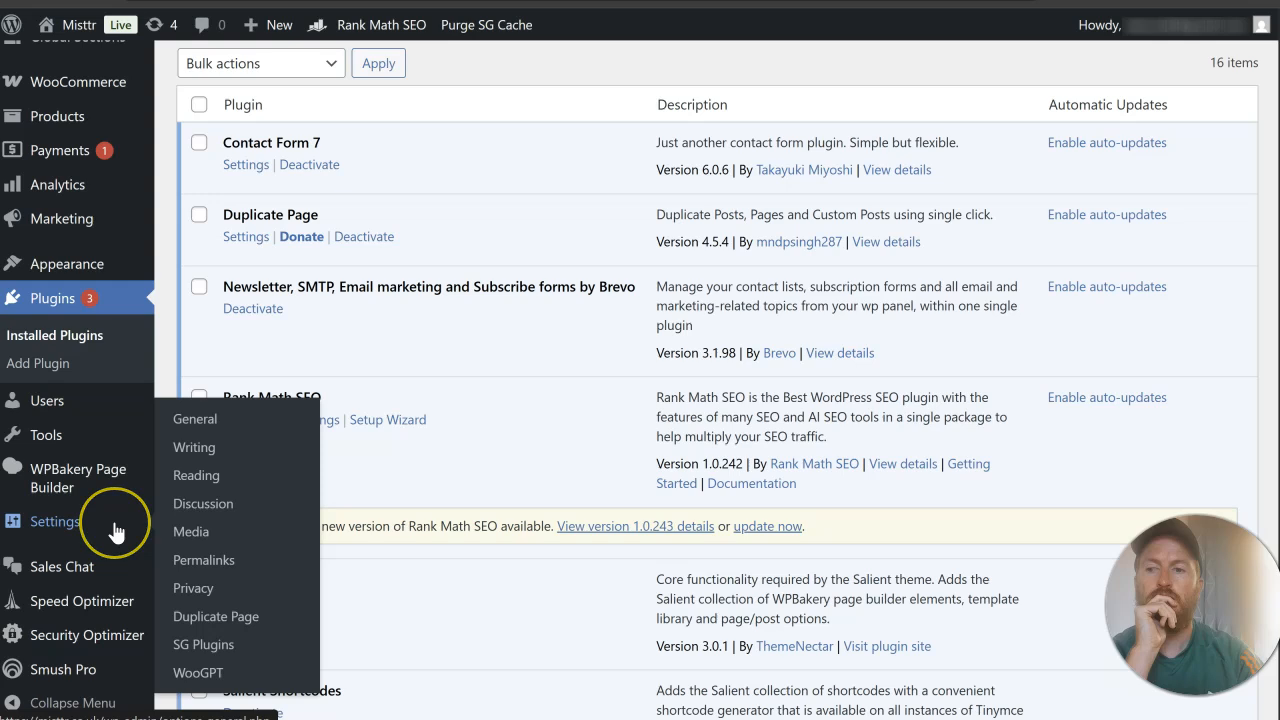
mouse_move(331, 480)
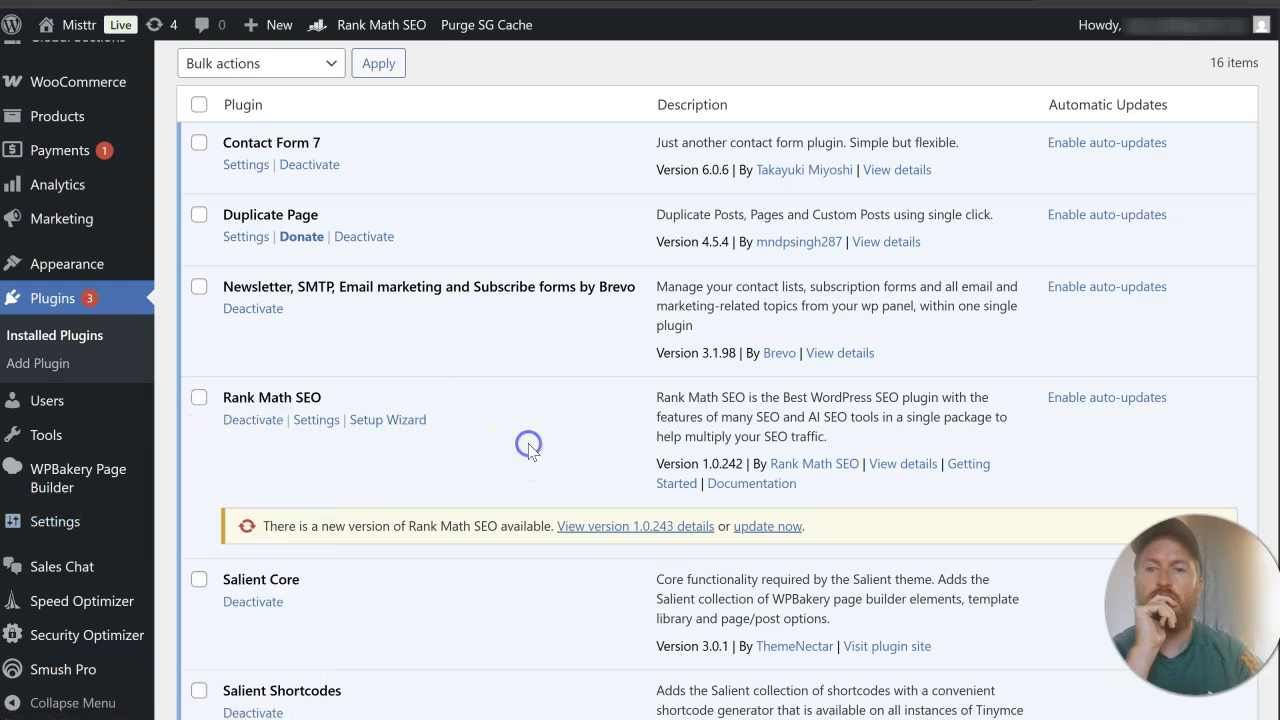
mouse_move(105, 515)
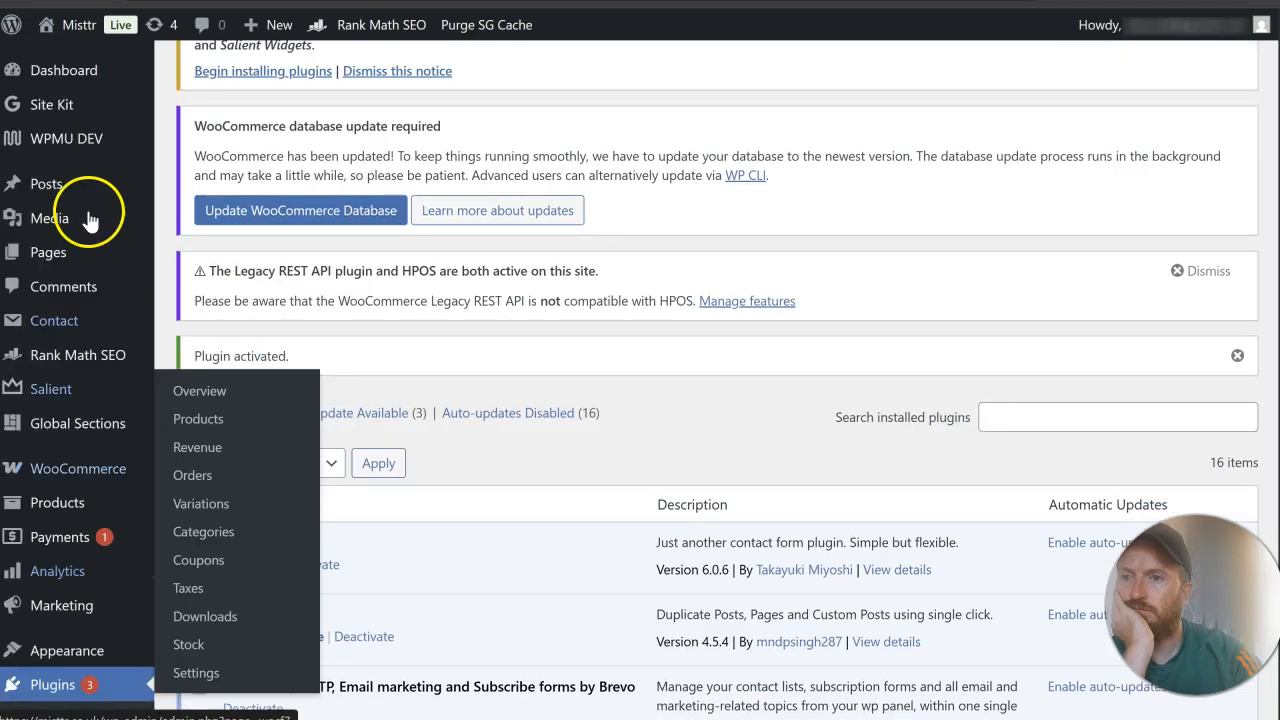
left_click(64, 69)
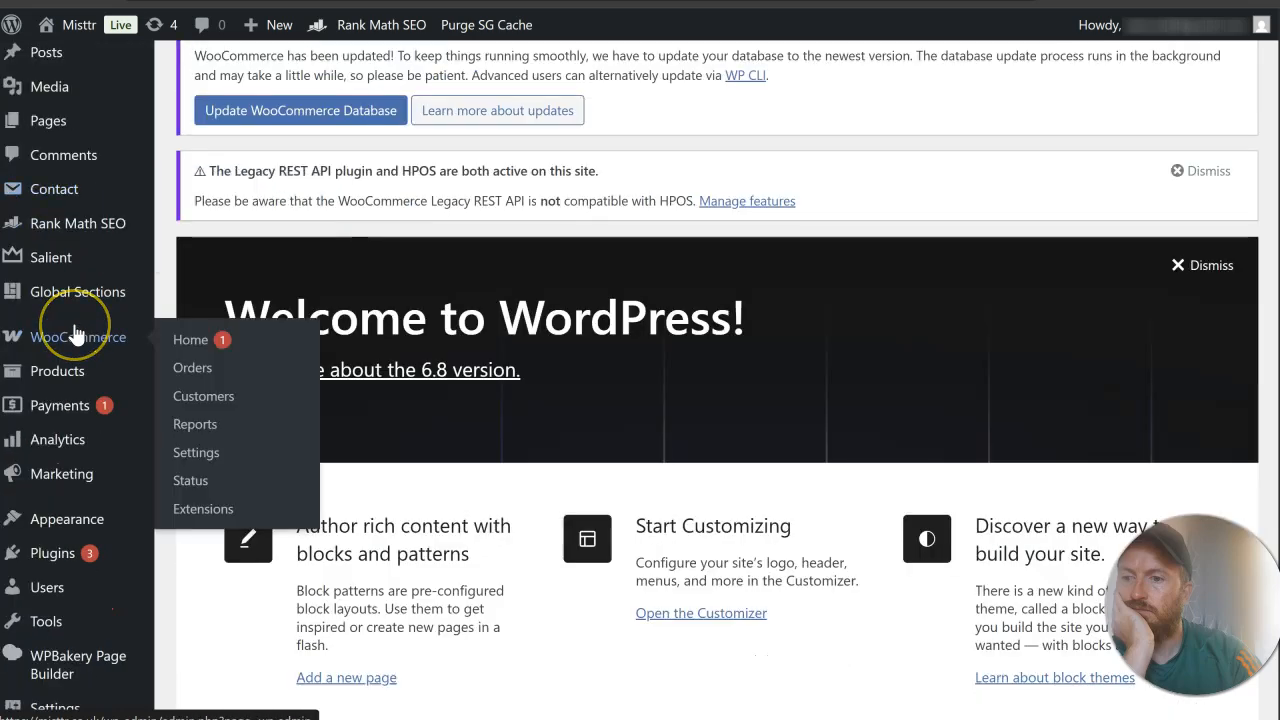
scroll("down", 3)
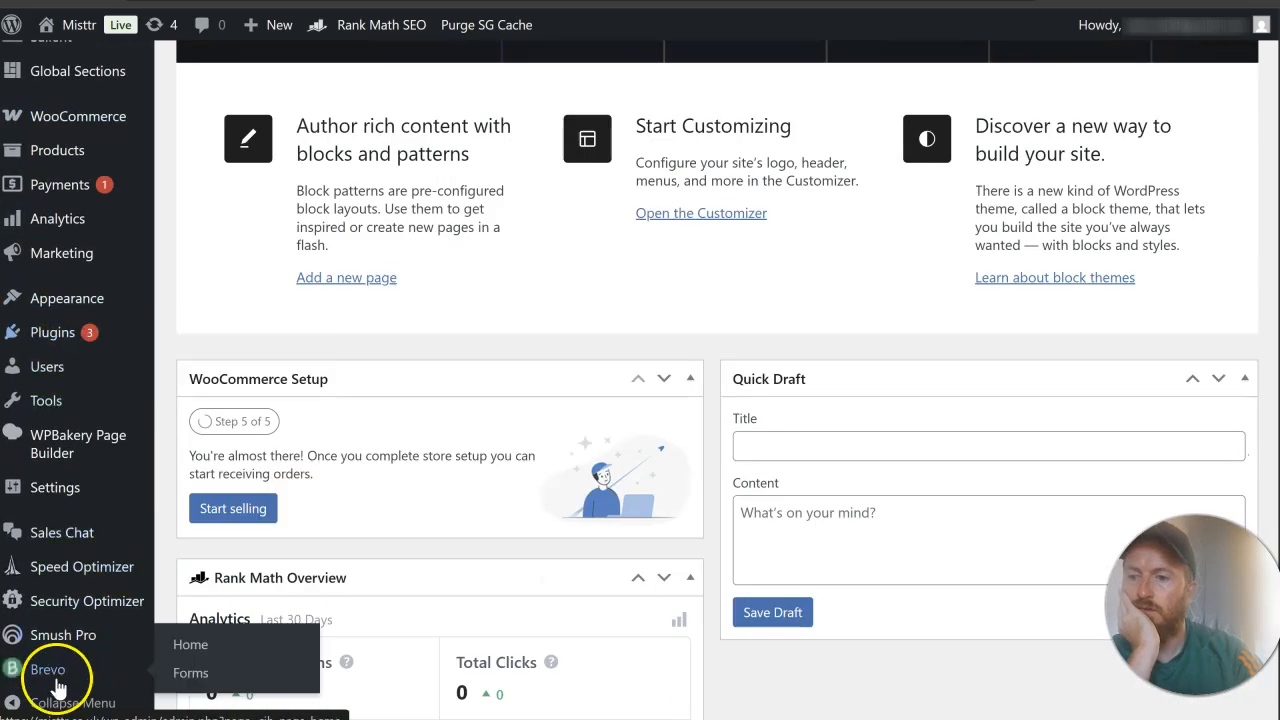
left_click(48, 669)
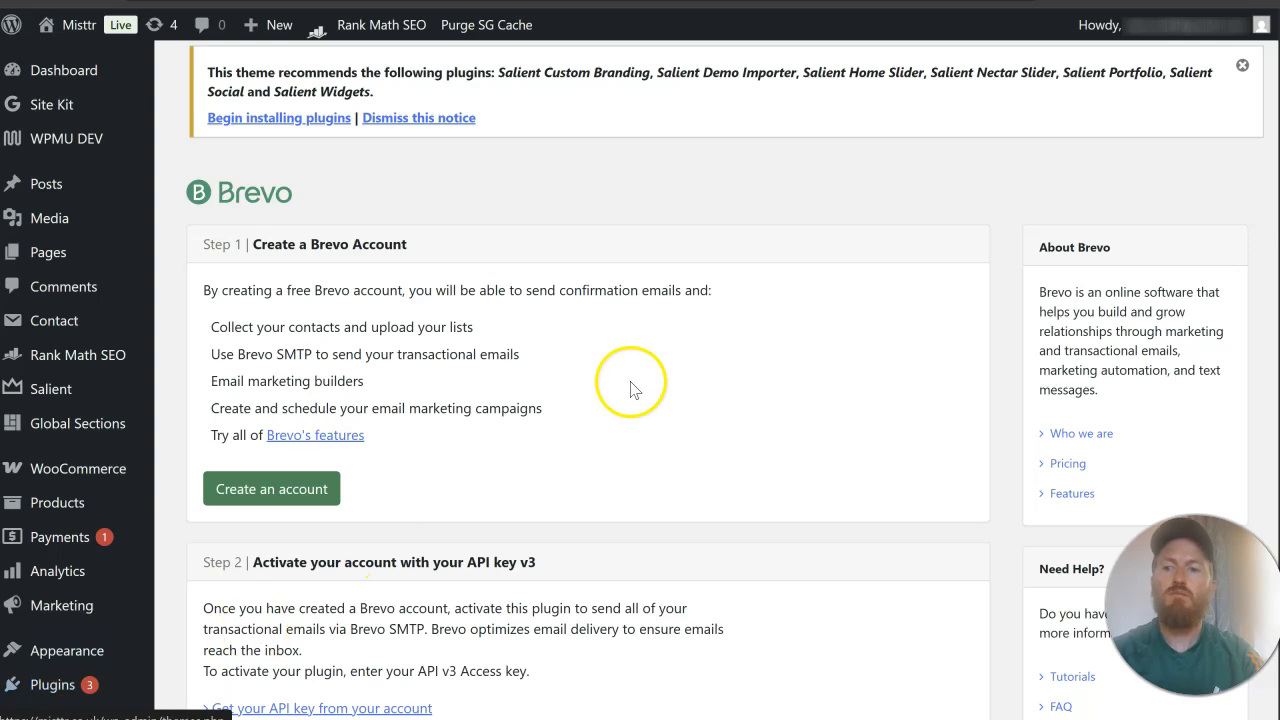
scroll("down", 3)
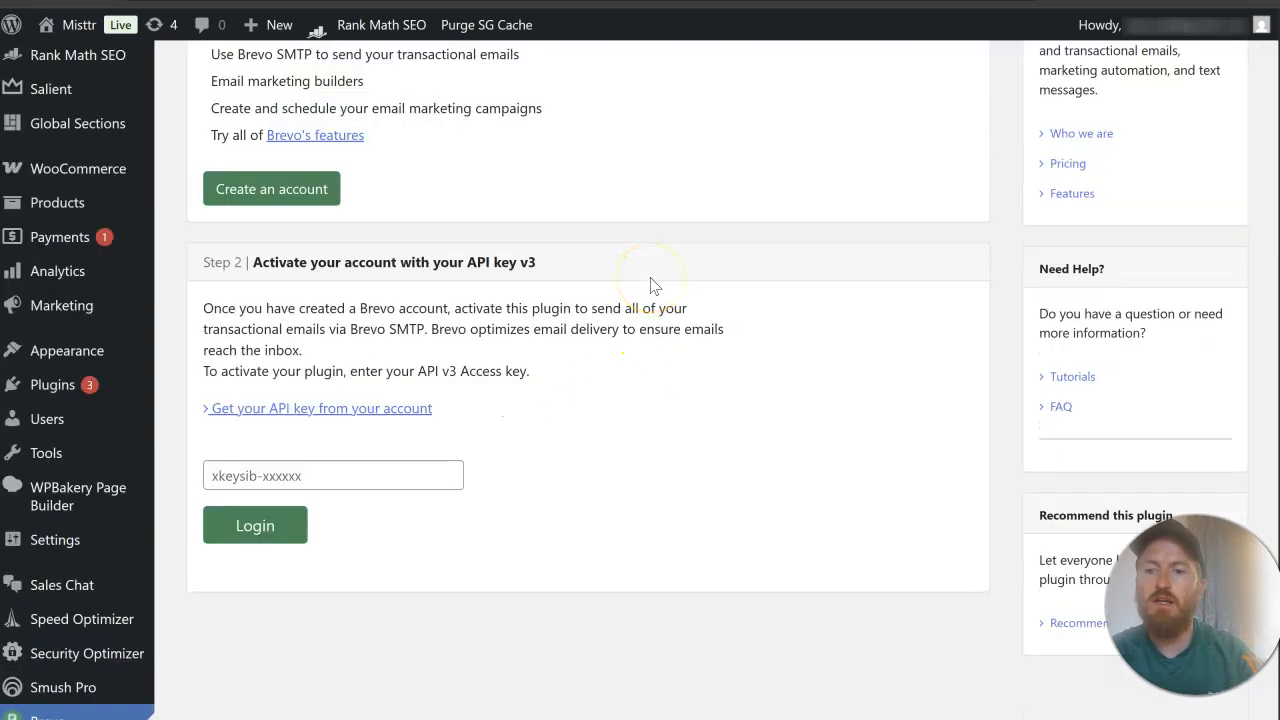
scroll("down", 3)
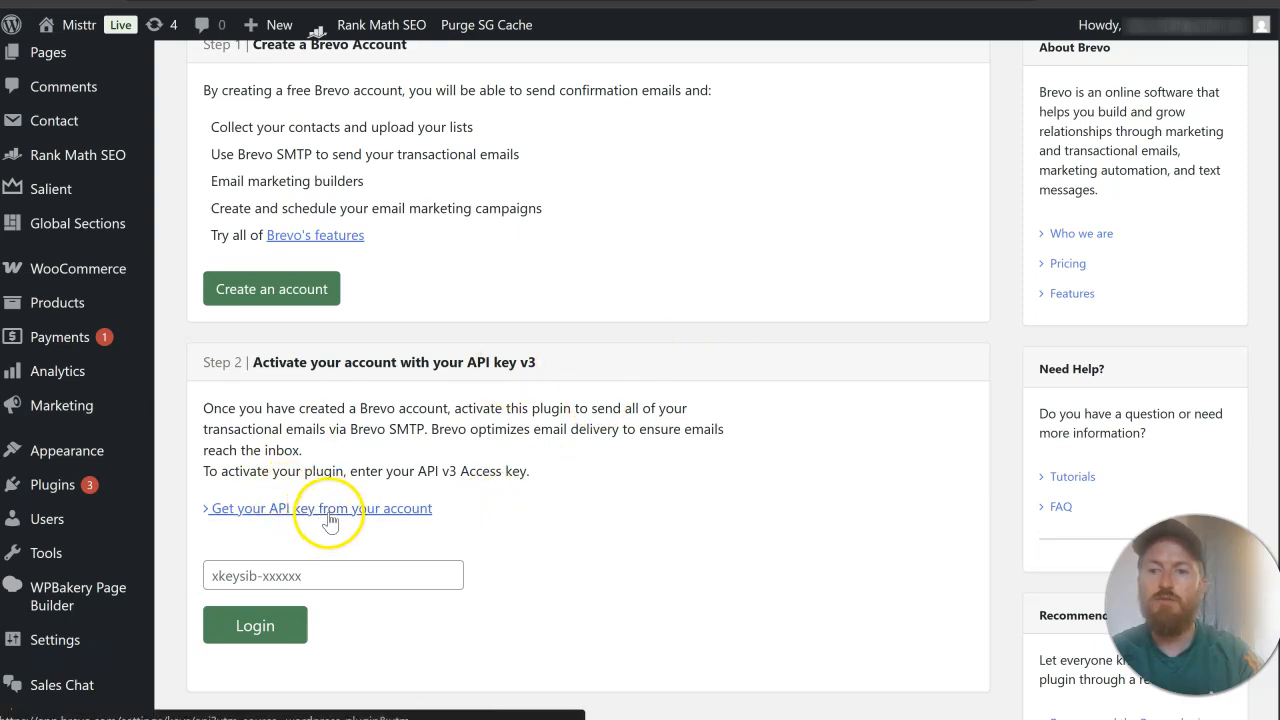
left_click(318, 508)
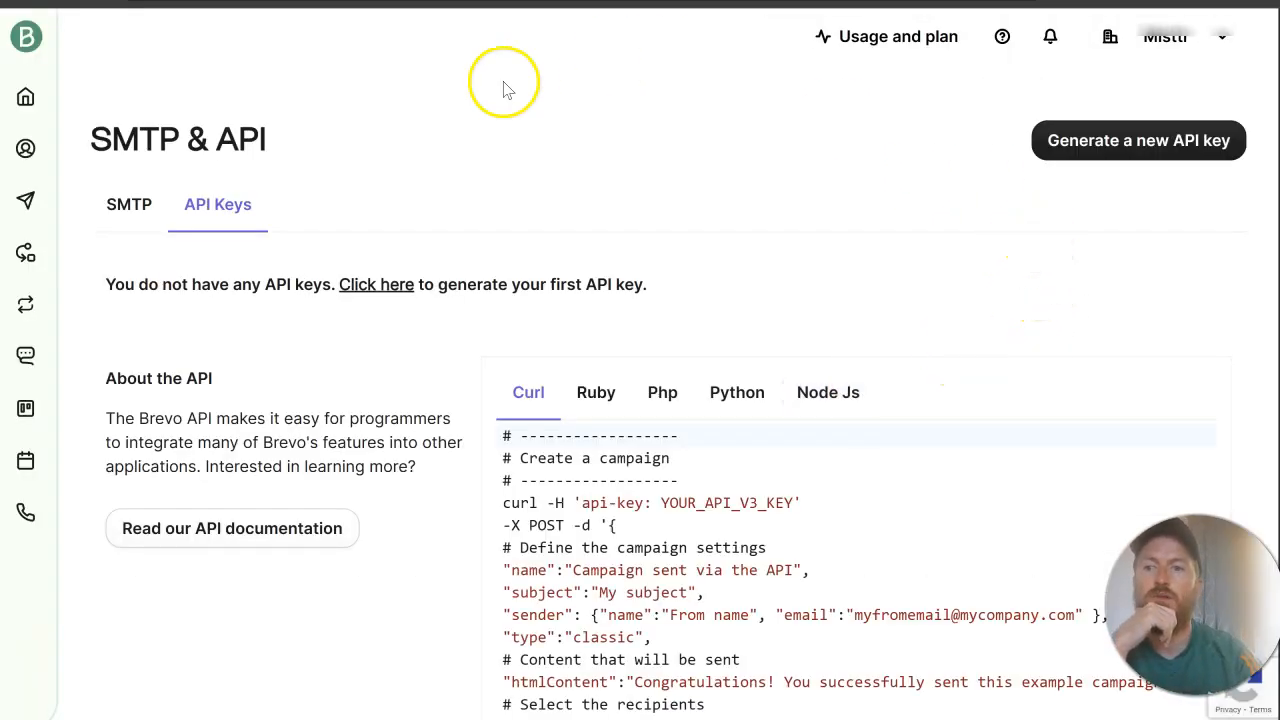
mouse_move(900, 163)
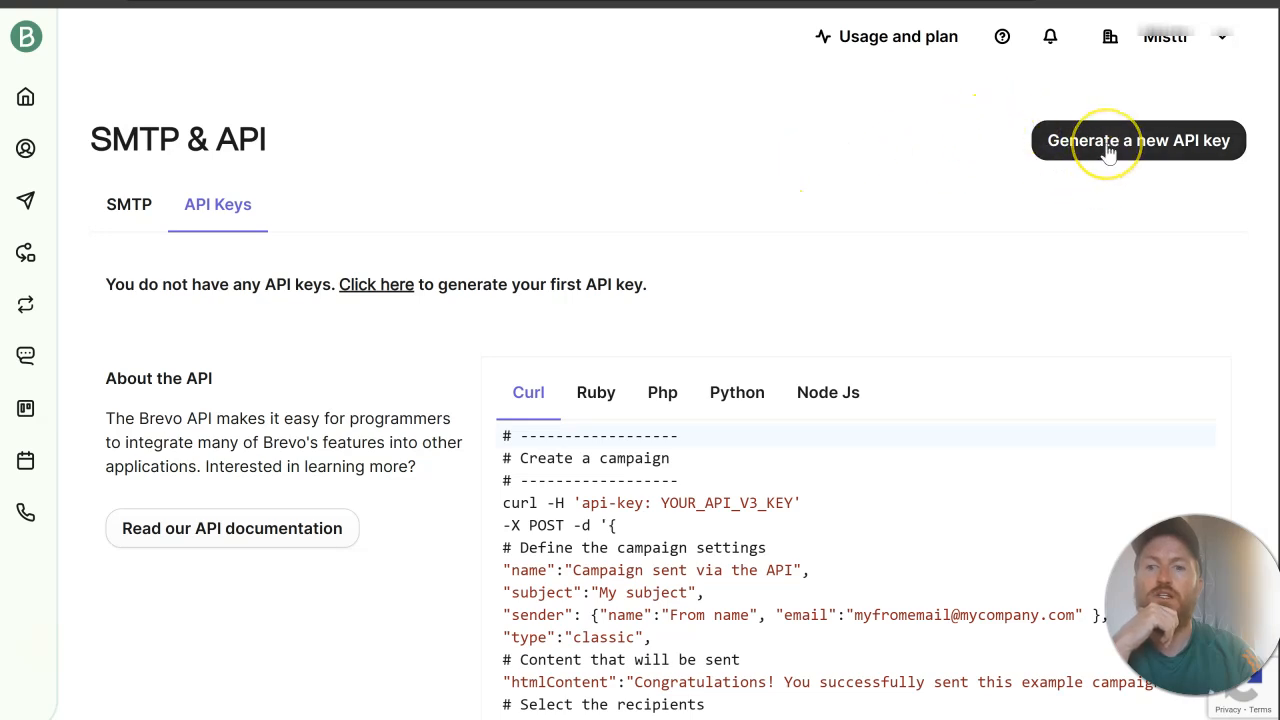
Generate an API v3 key named 'Misttr Website' and copy its value
left_click(1138, 140)
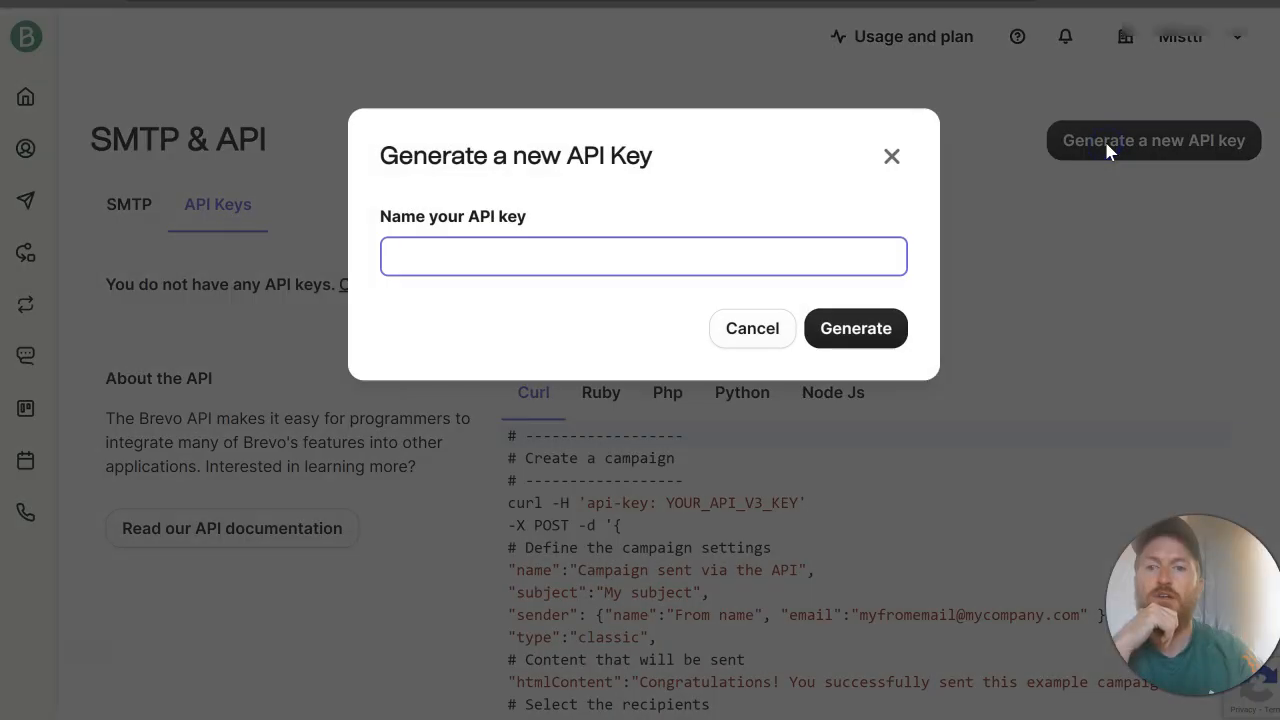
type("Misttr Website")
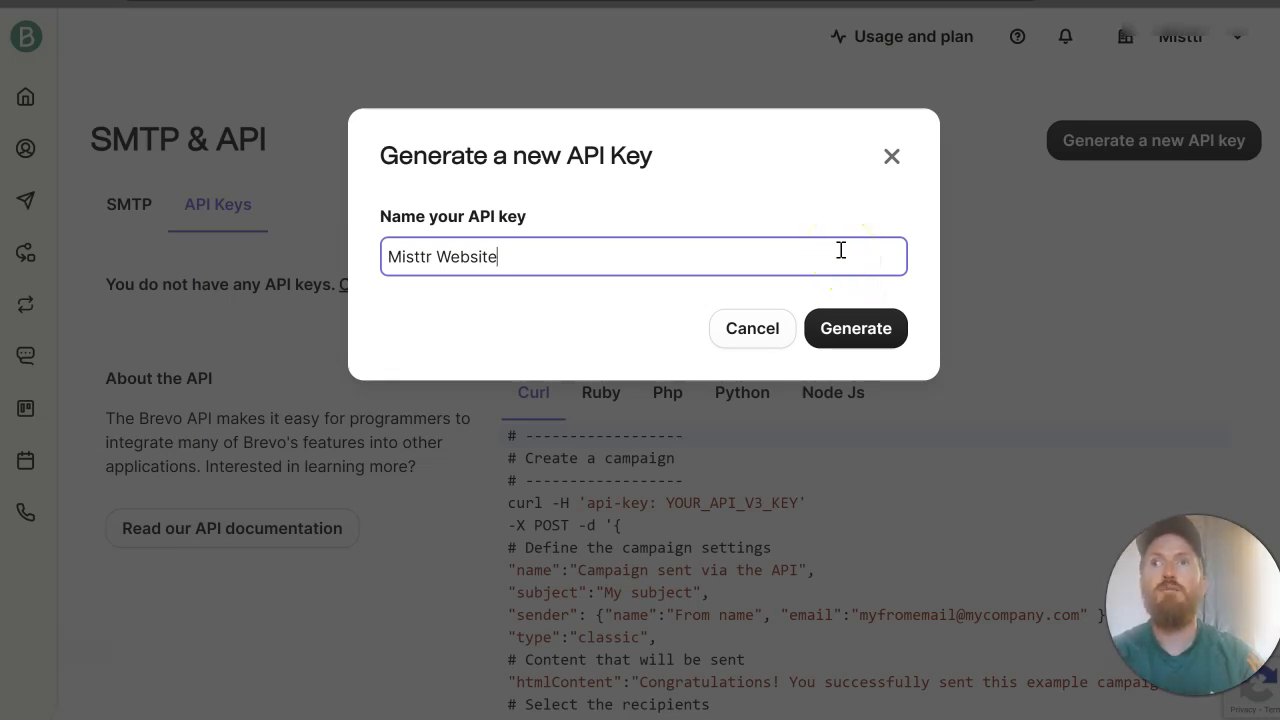
left_click(855, 328)
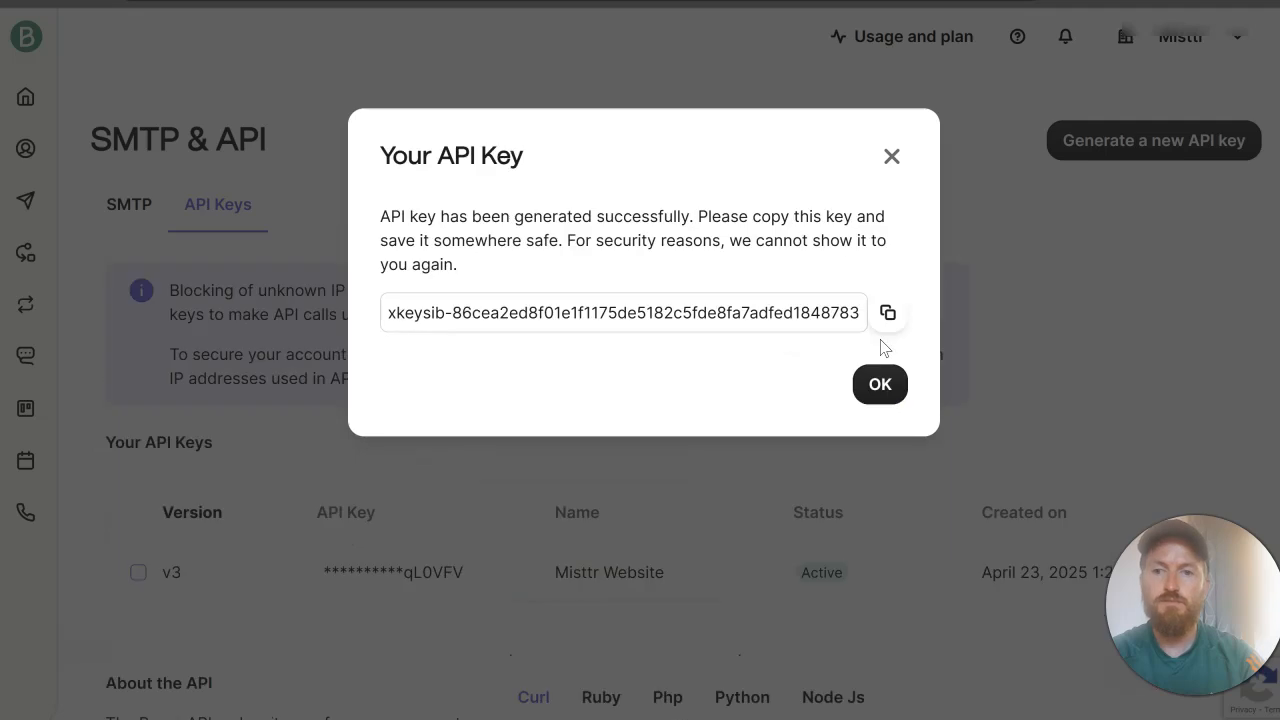
left_click(888, 312)
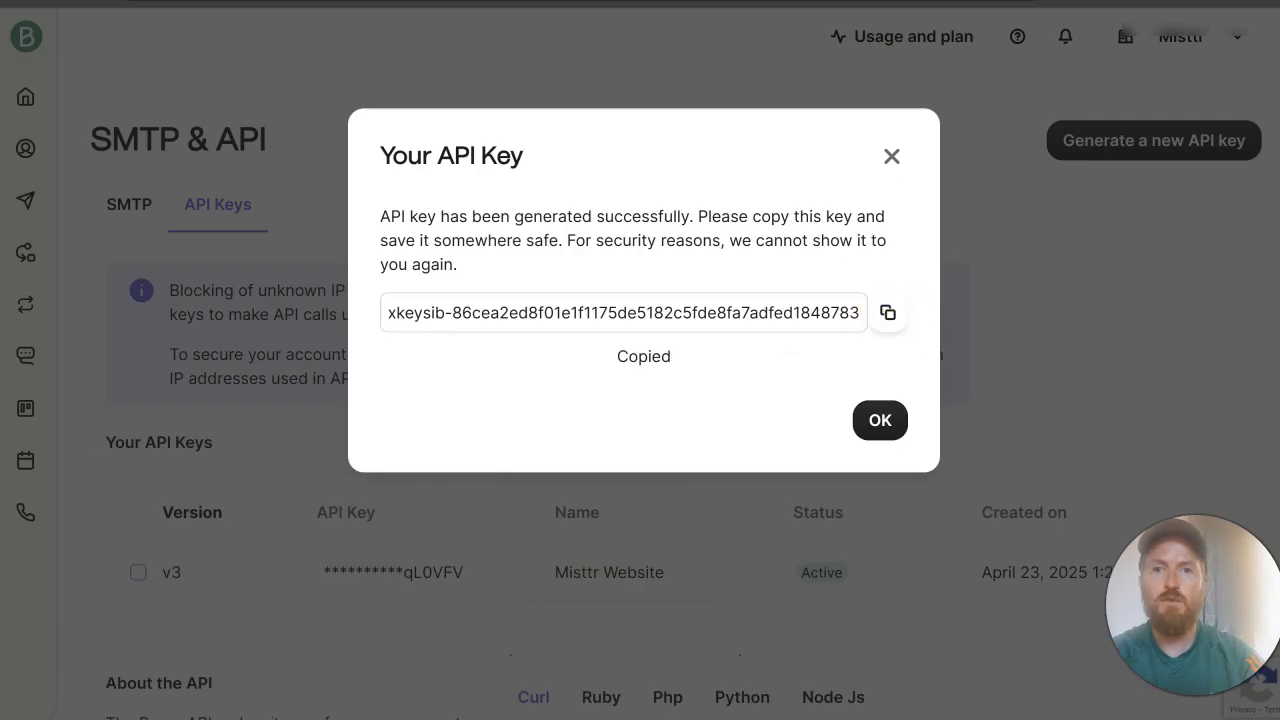
left_click(879, 420)
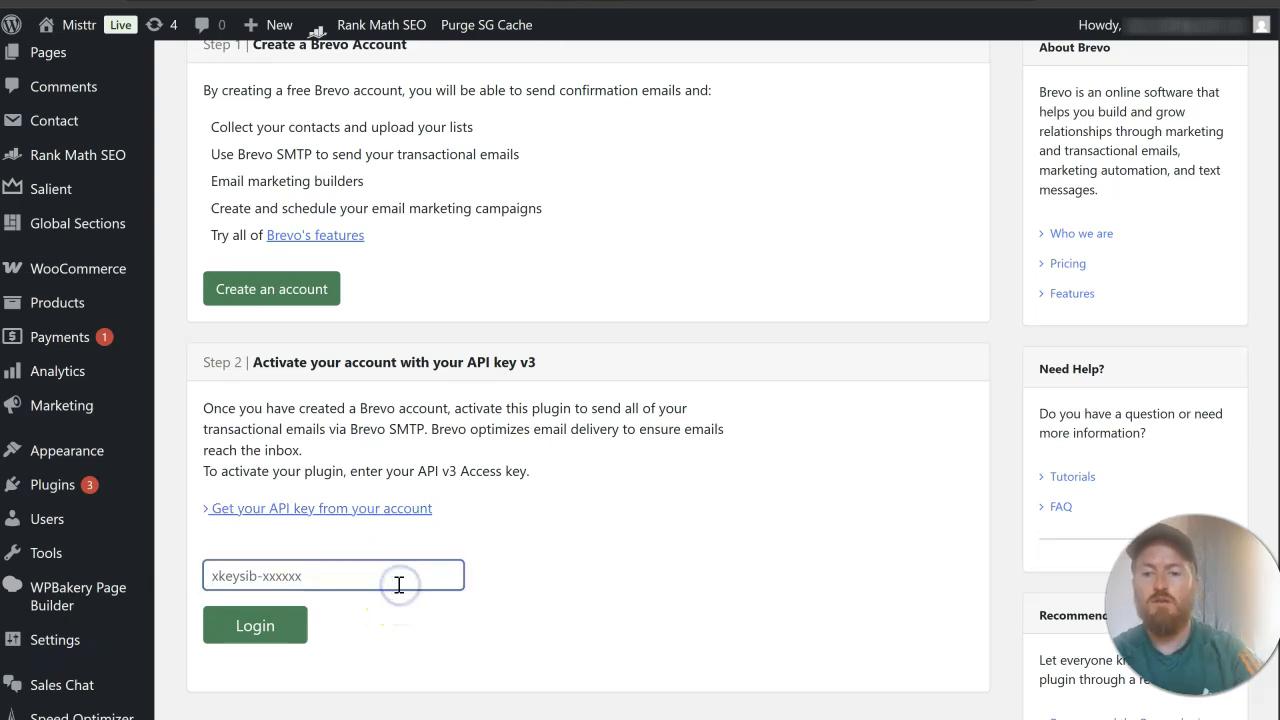
Log the plugin in with the pasted API key and enable email through Brevo
left_click(255, 625)
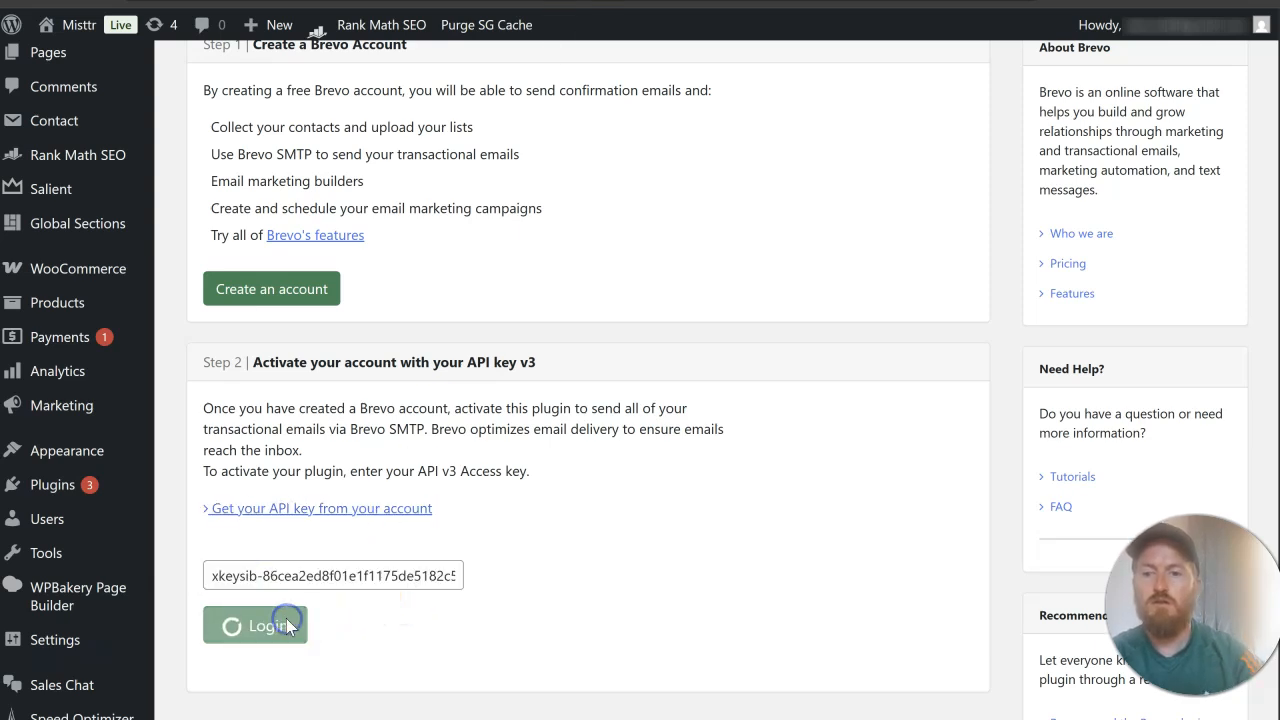
left_click(255, 625)
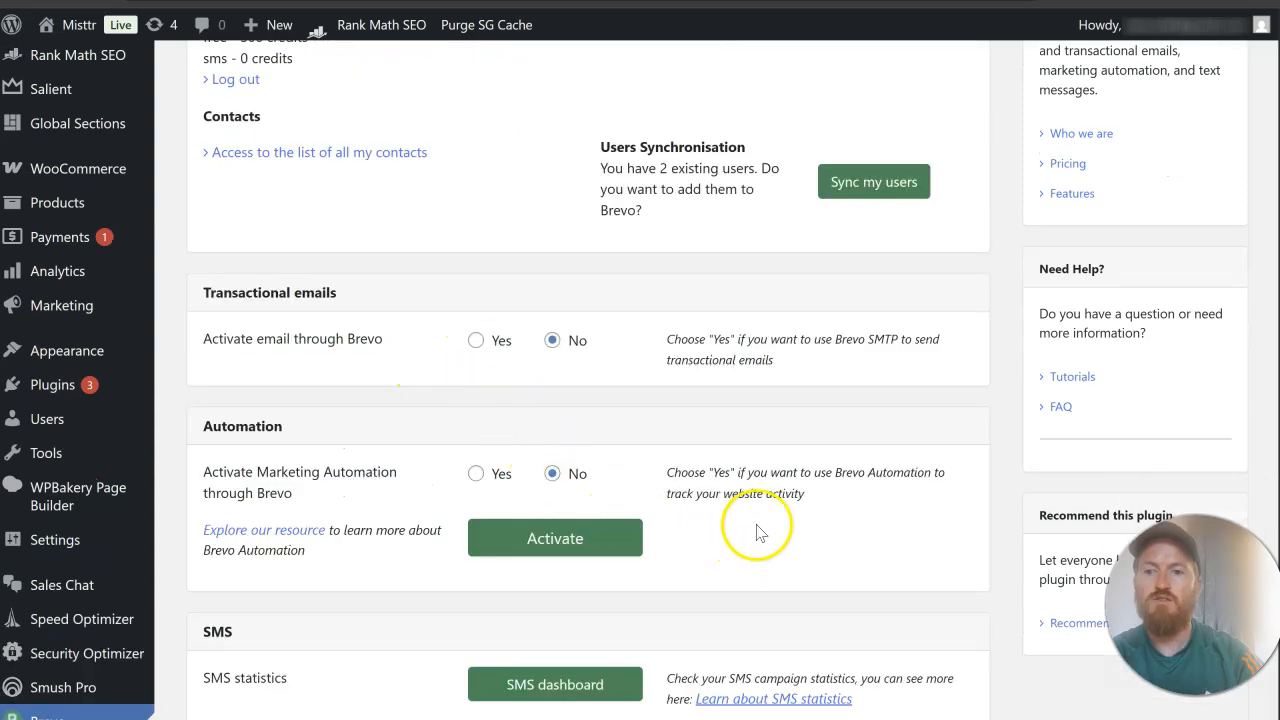
mouse_move(477, 340)
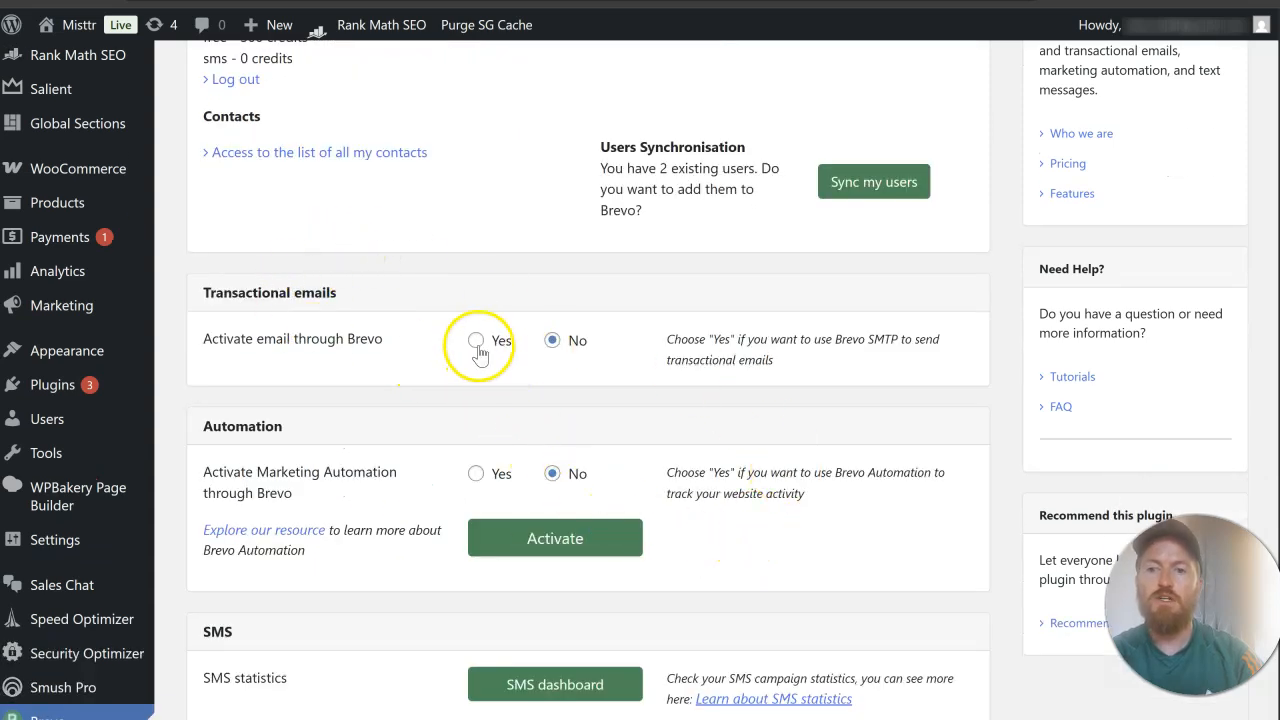
left_click(476, 340)
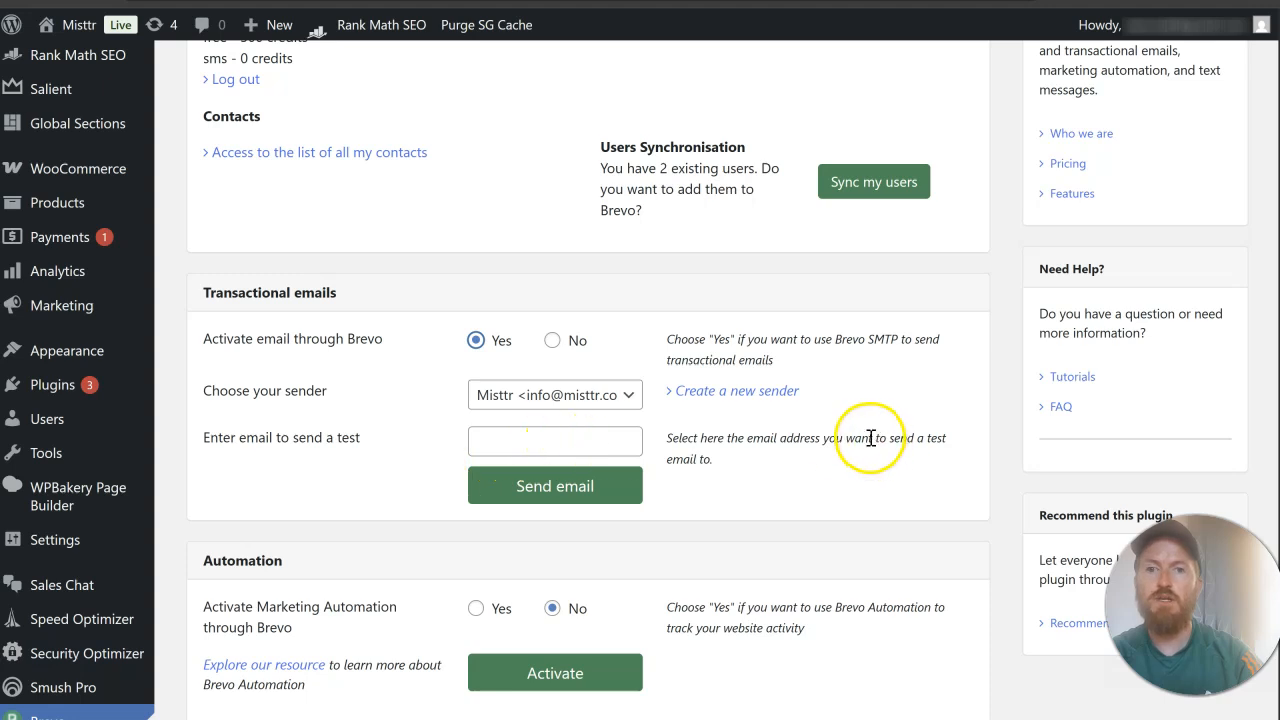
Send a test email to the entered wezcu... address
left_click(554, 441)
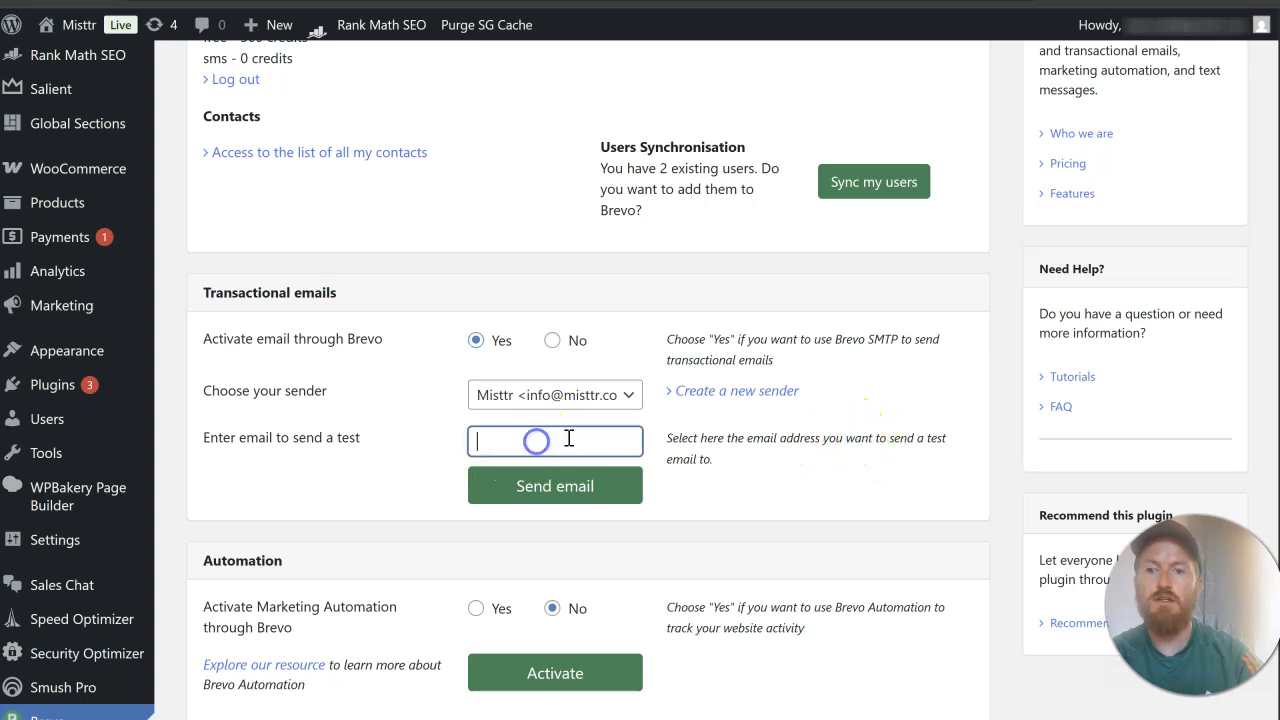
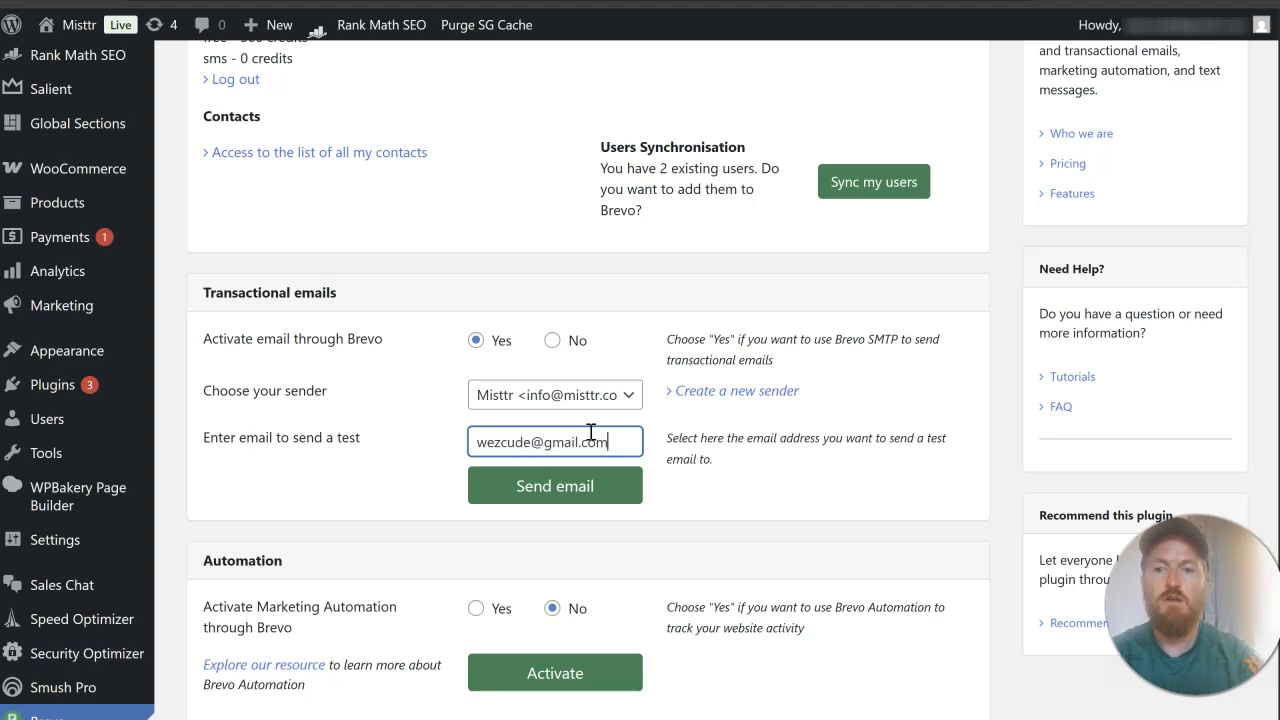
left_click(555, 485)
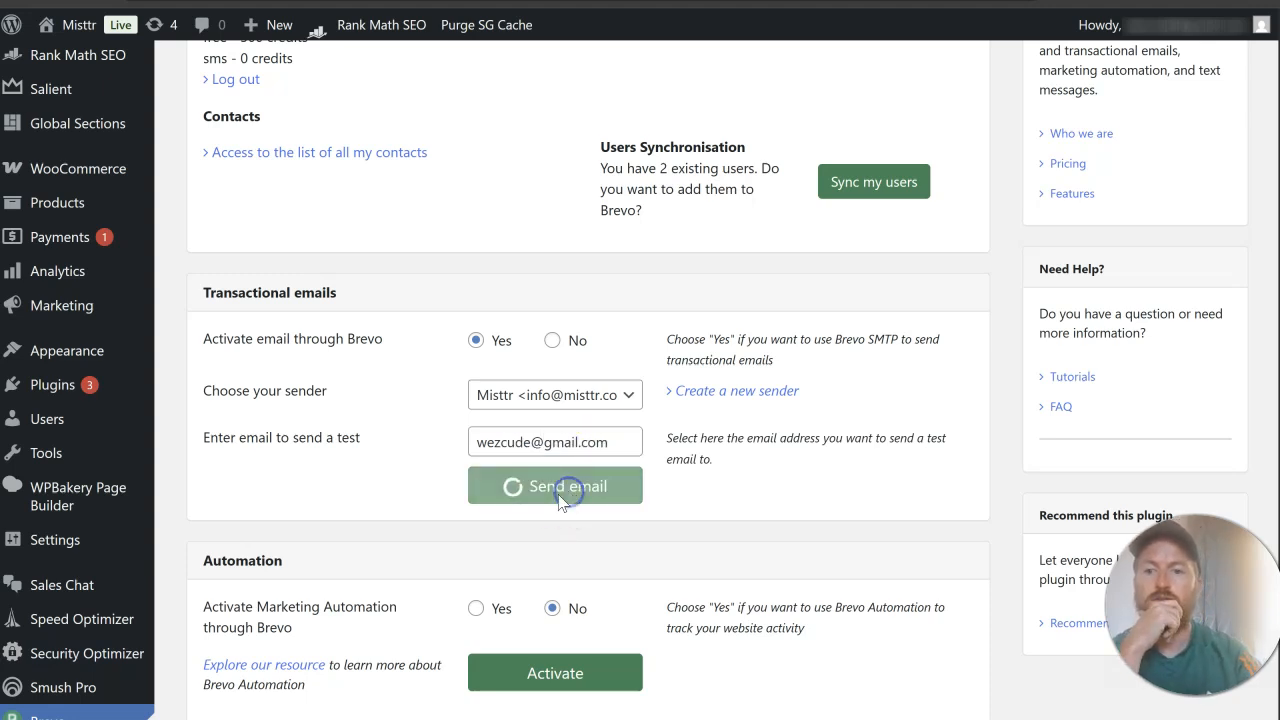
left_click(555, 485)
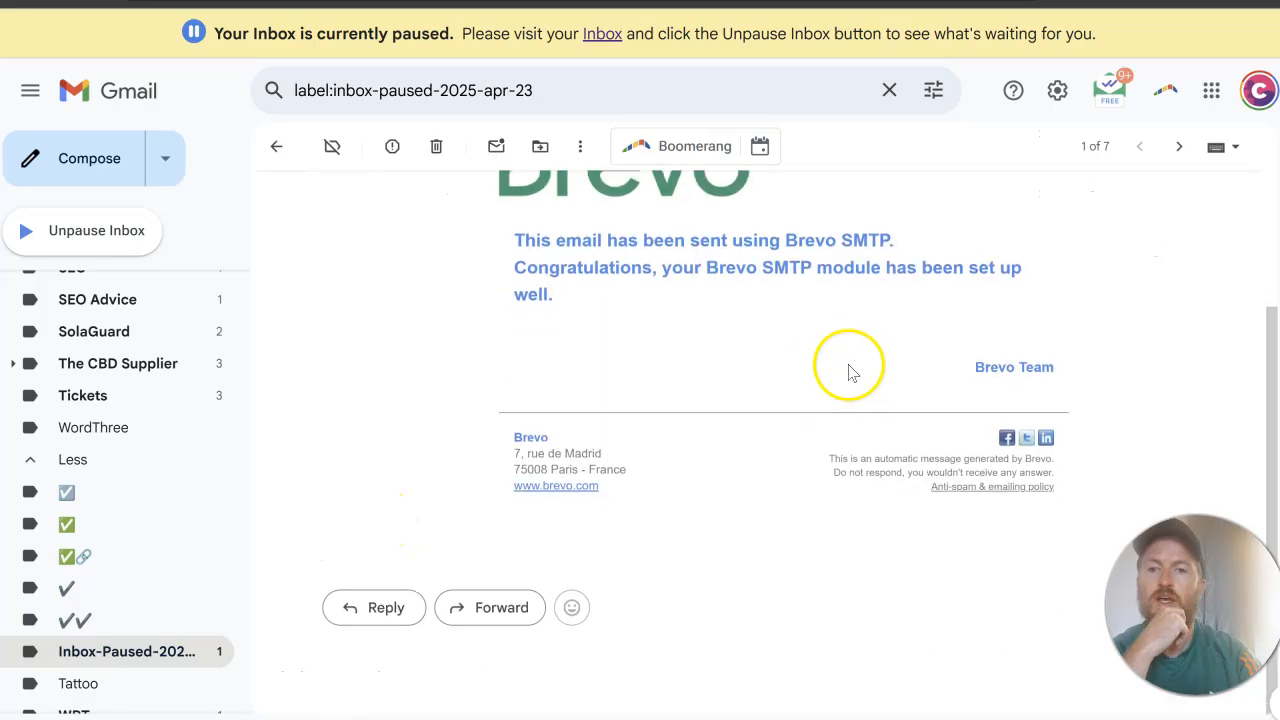
mouse_move(755, 290)
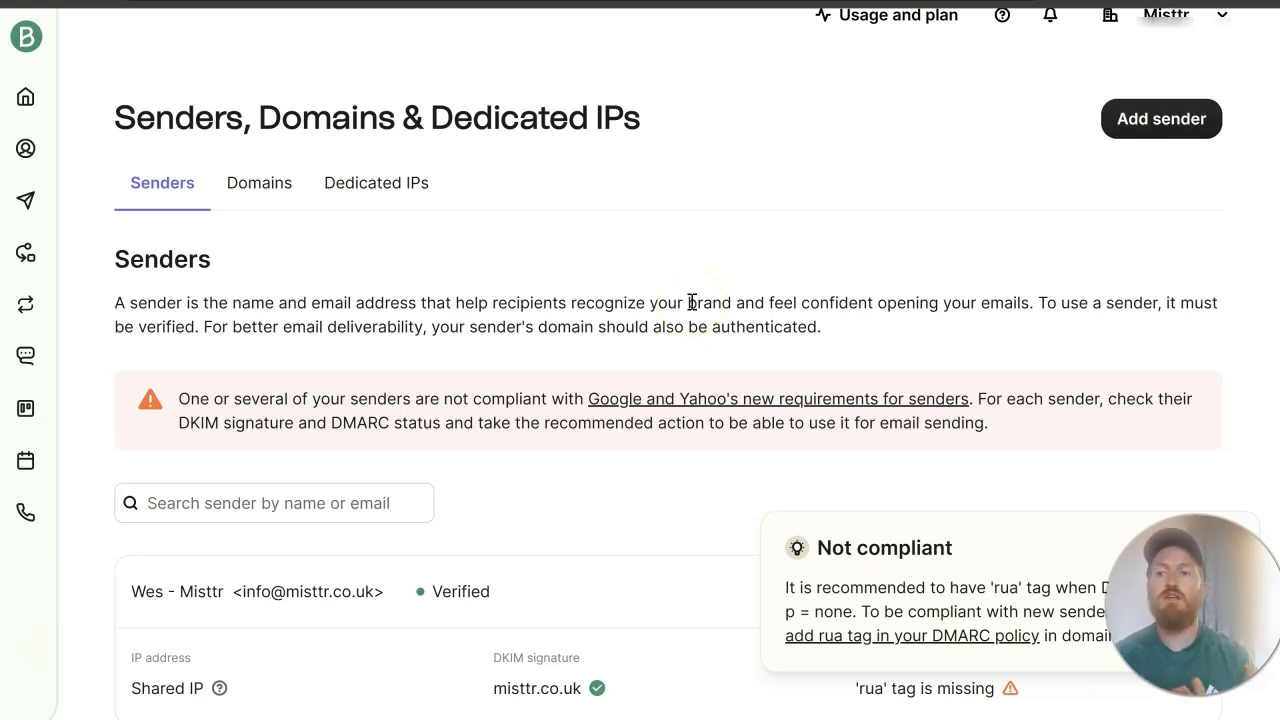
mouse_move(25, 304)
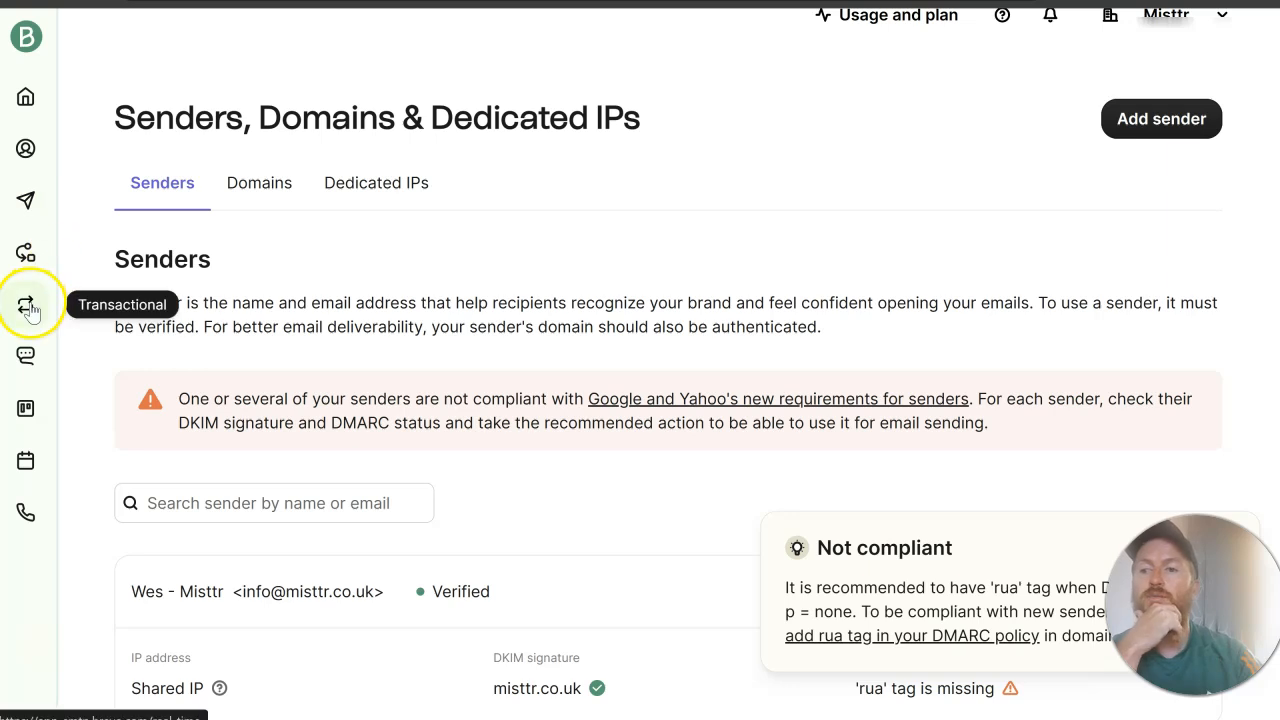
Open Transactional > Email > Real time and scroll to the test email's recent activity
left_click(25, 304)
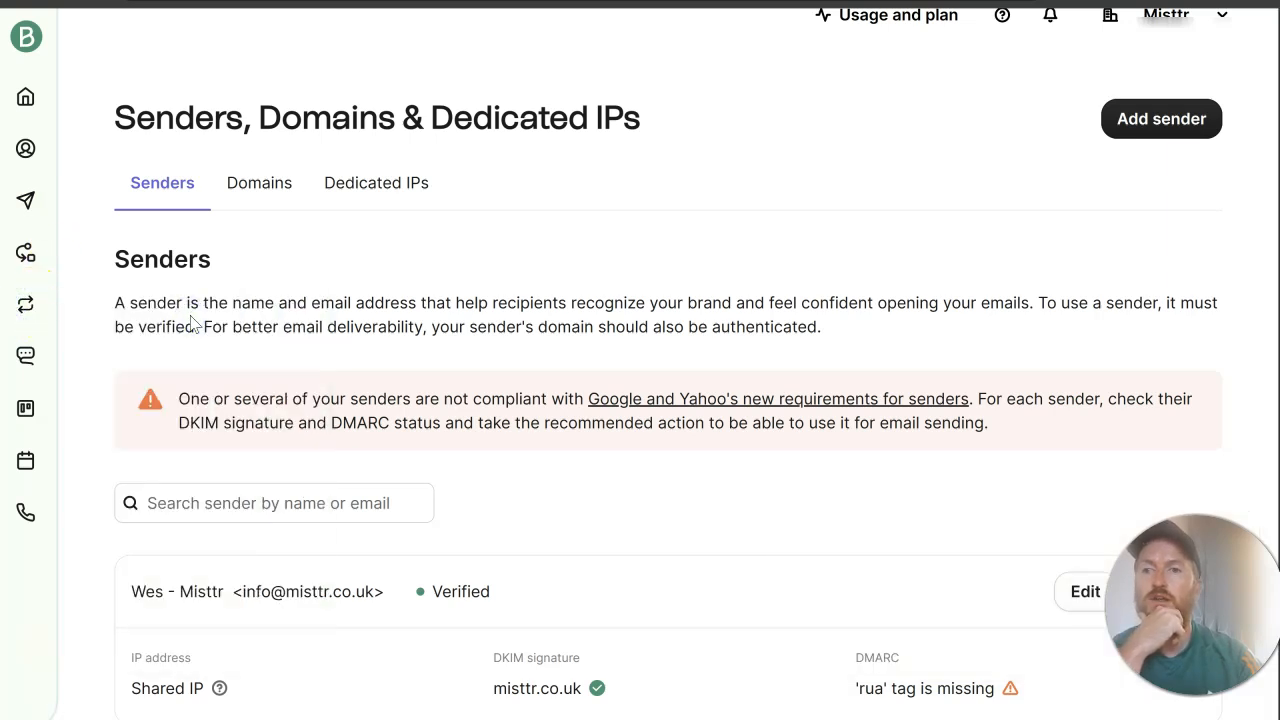
left_click(98, 384)
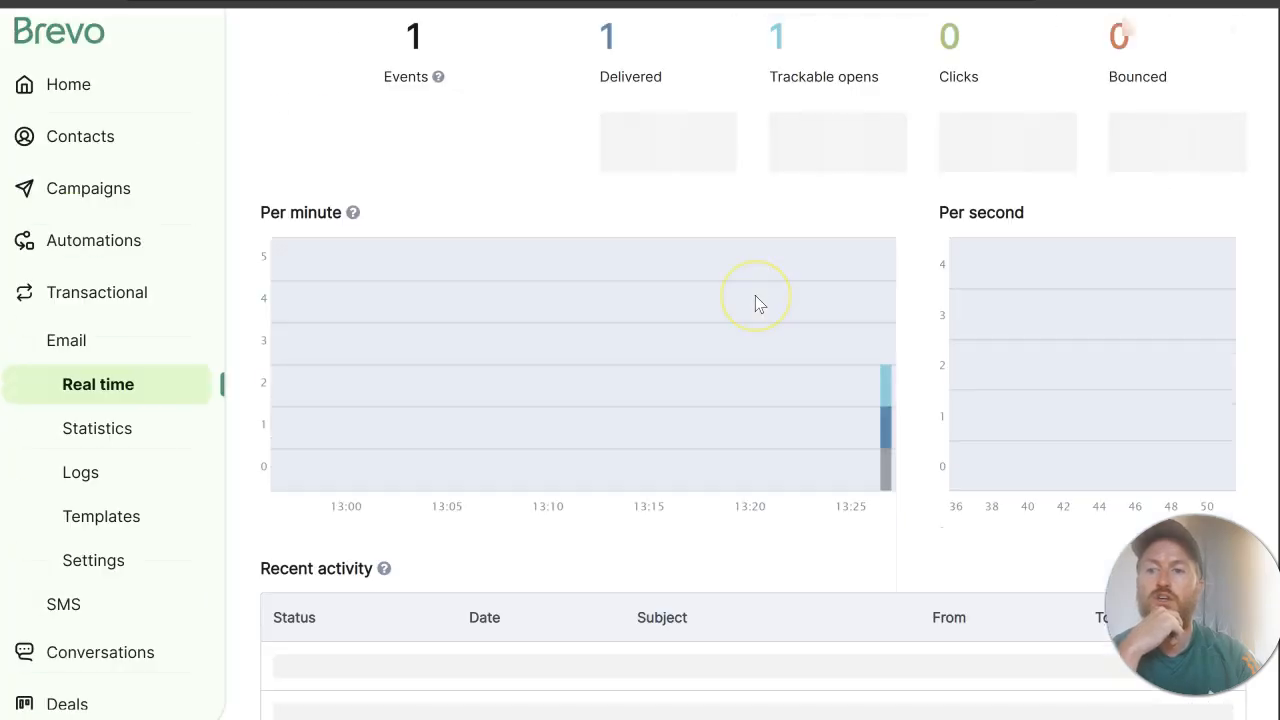
scroll("down", 3)
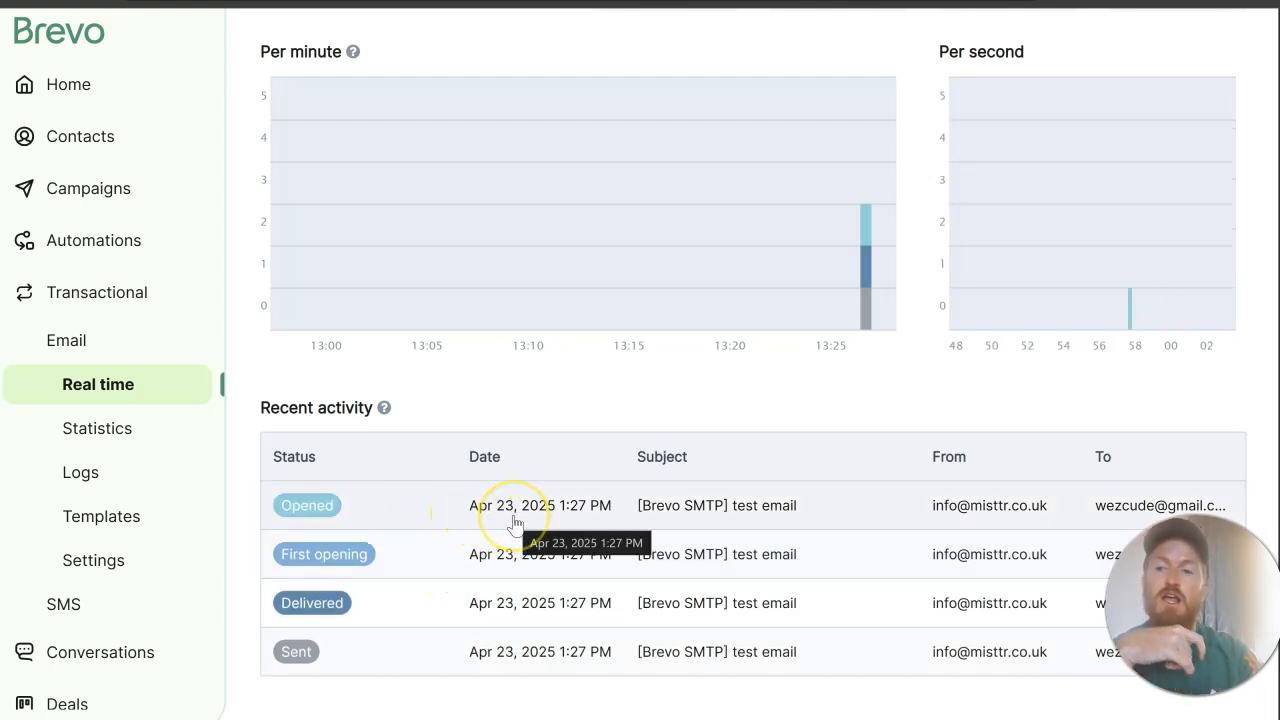
scroll("down", 3)
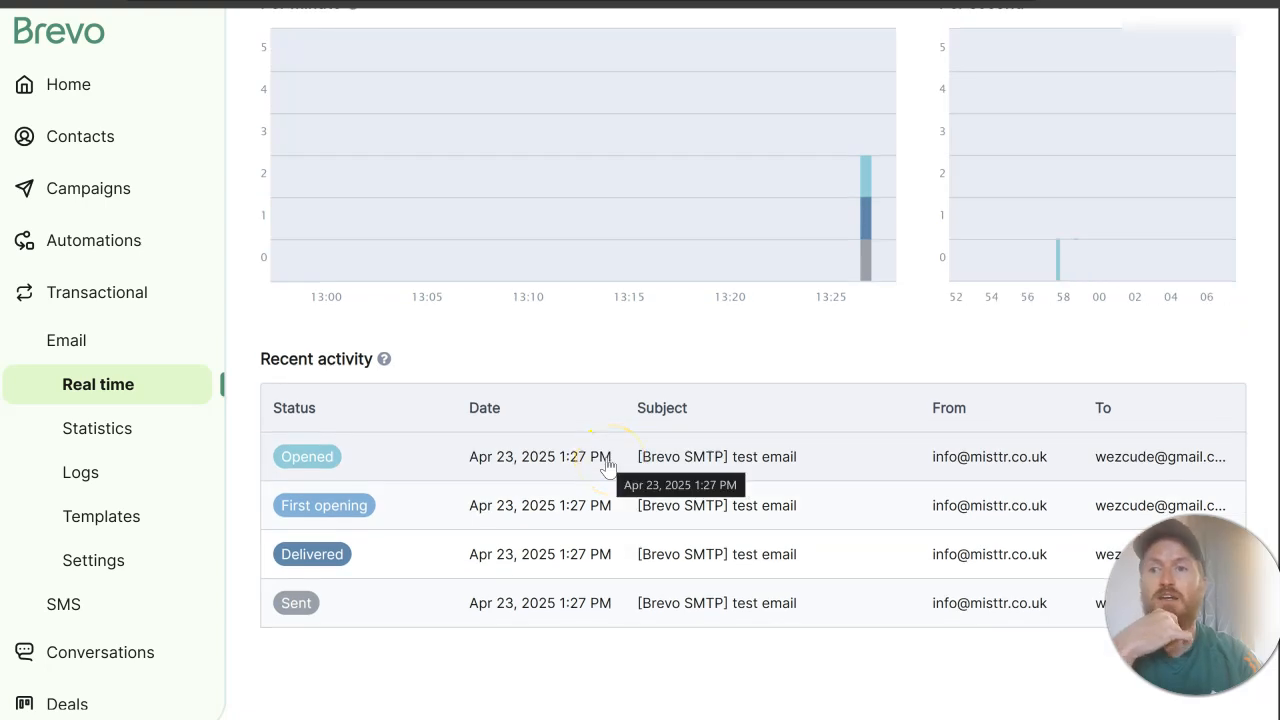
mouse_move(795, 505)
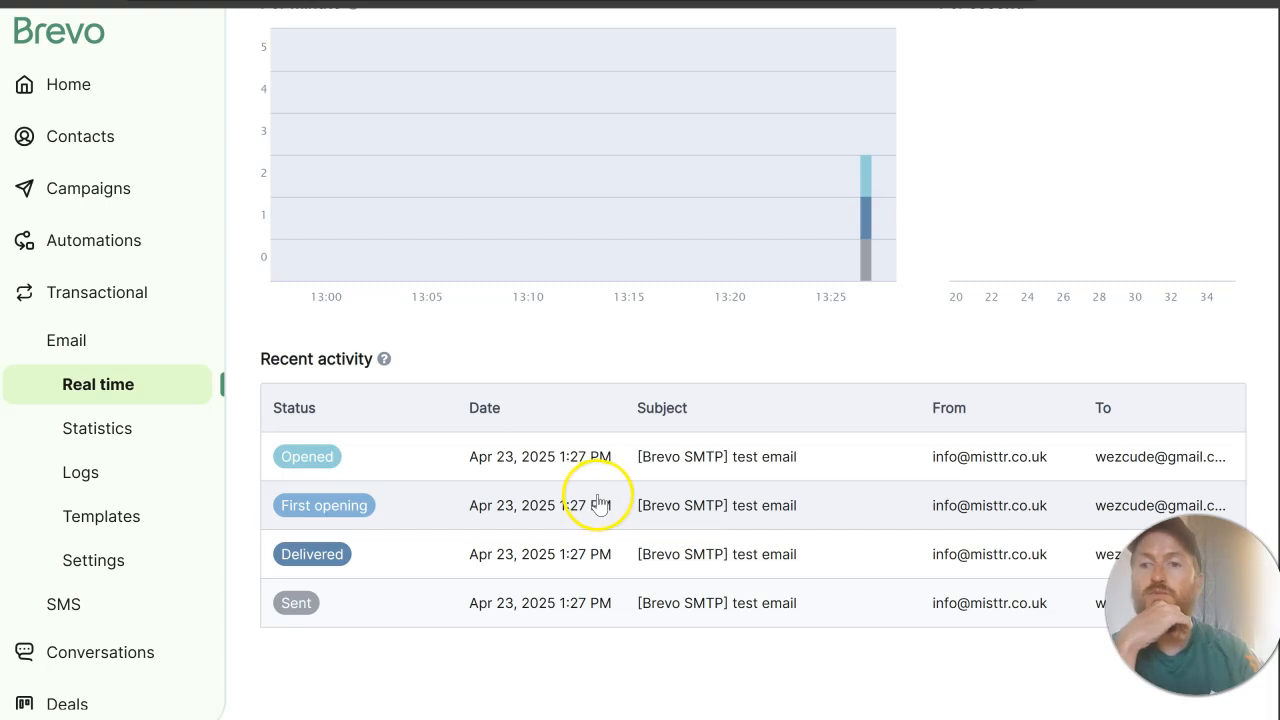
mouse_move(600, 505)
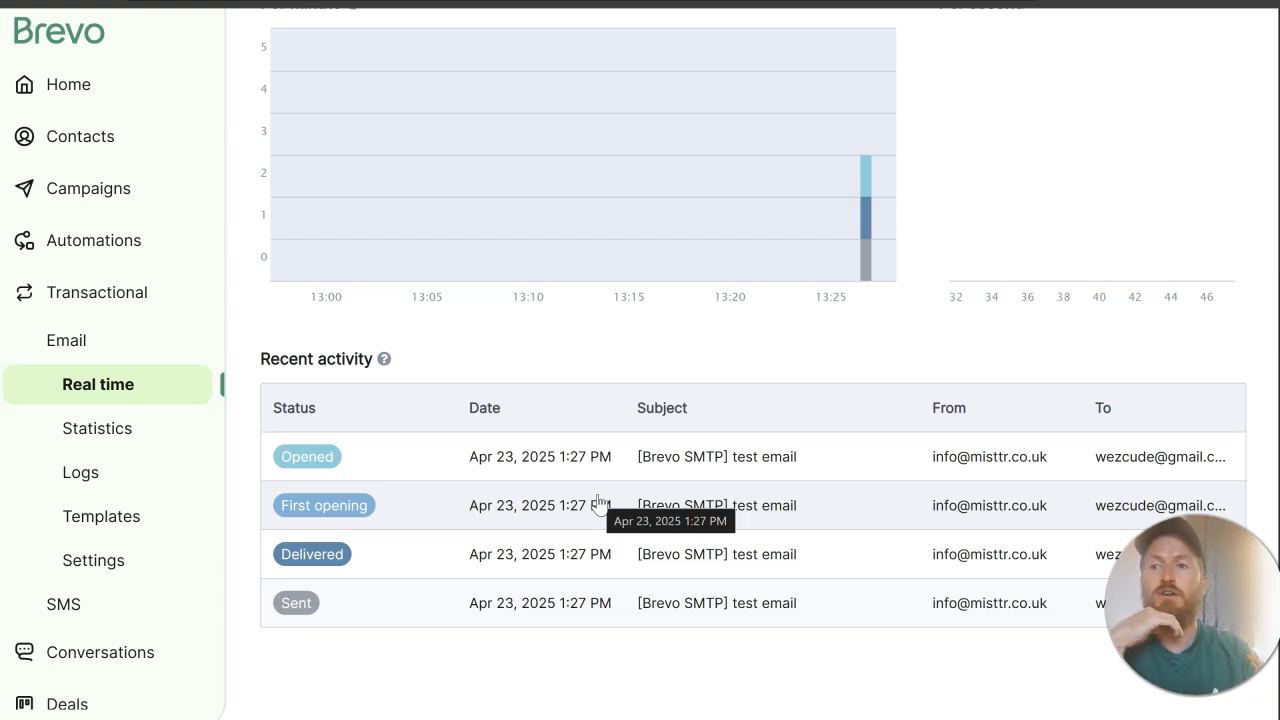
mouse_move(885, 400)
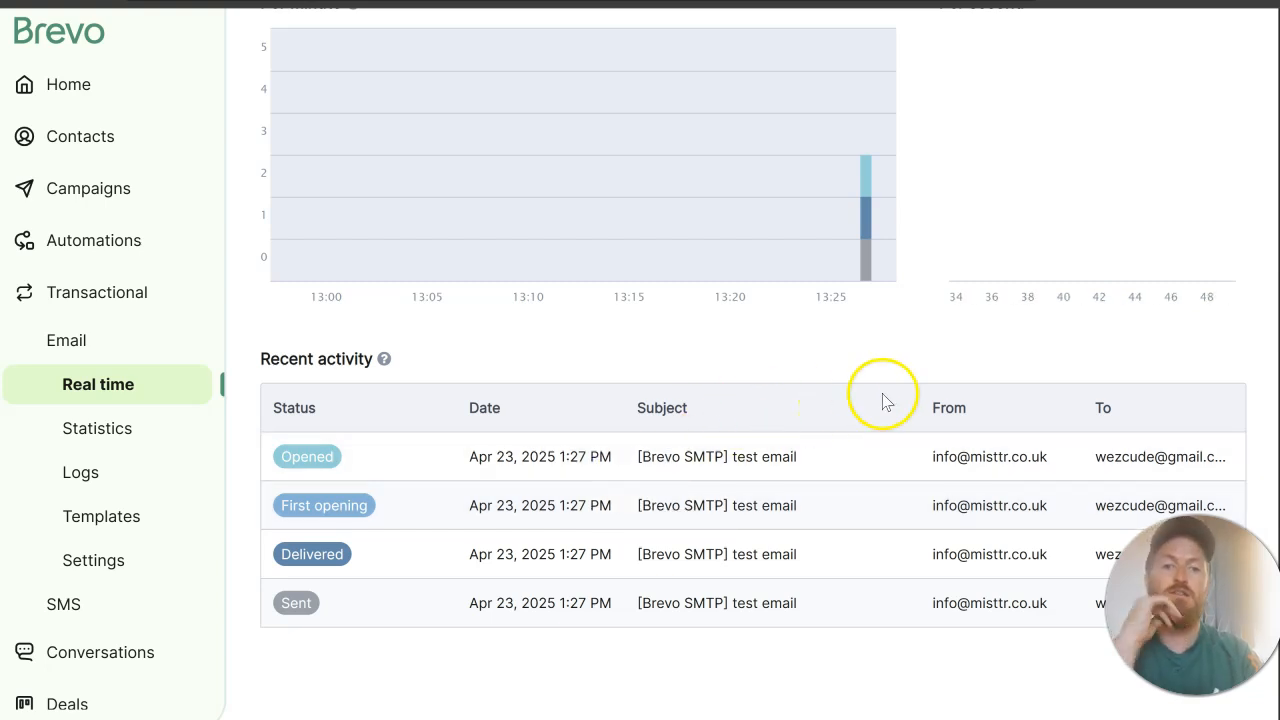